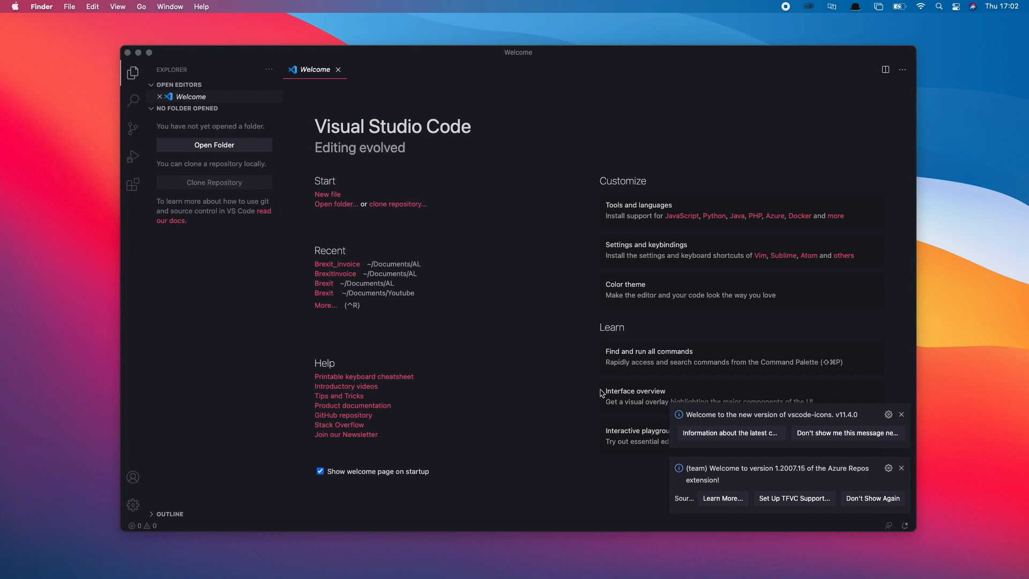
mouse_move(609, 380)
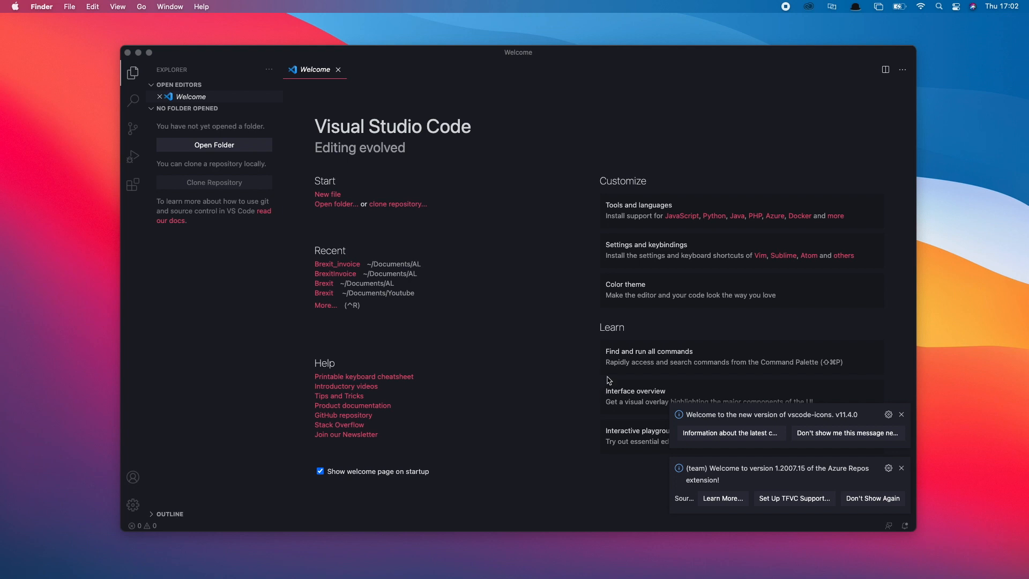
mouse_move(636, 319)
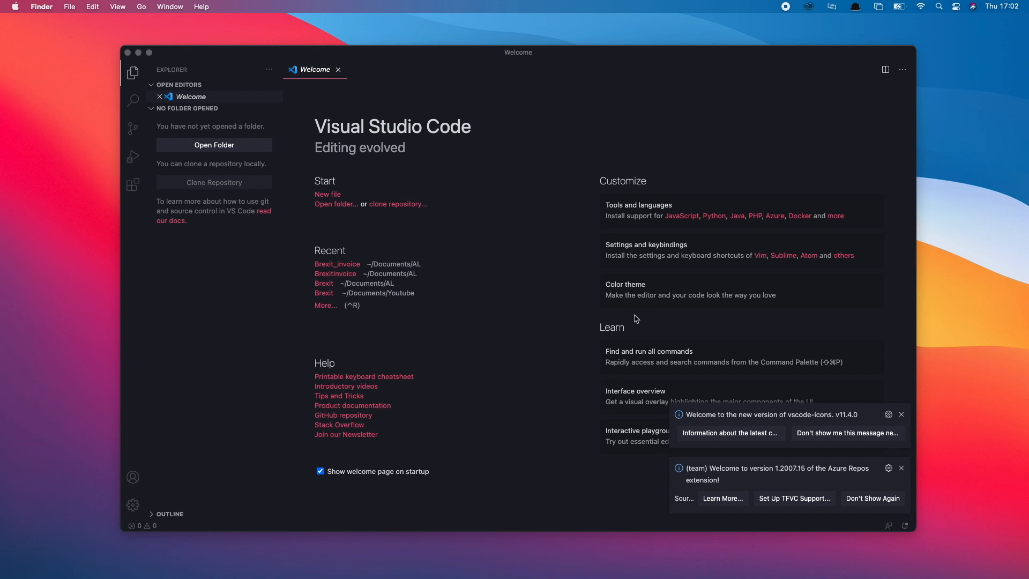
mouse_move(153, 120)
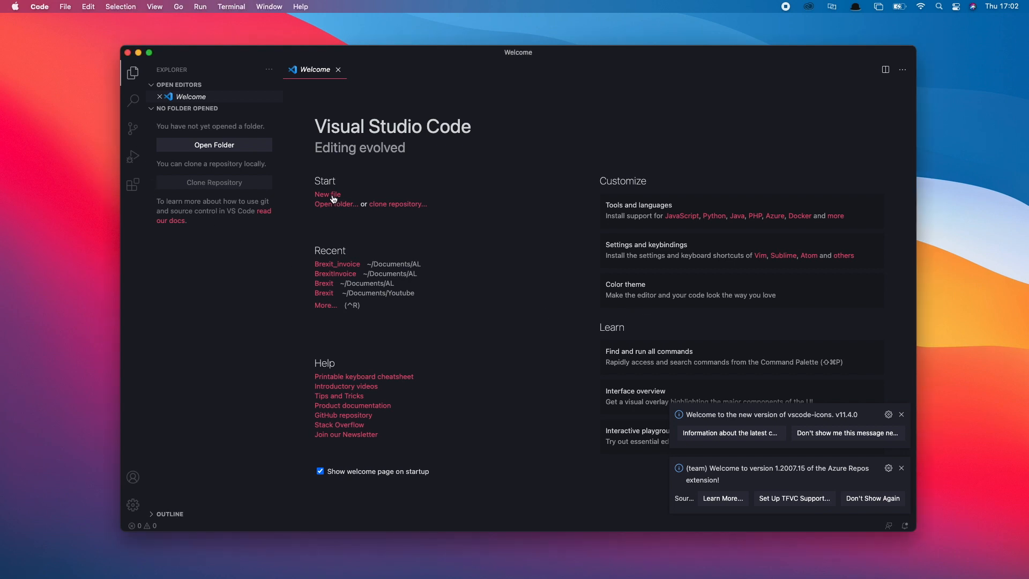
Open a blank Untitled-1 file from the Welcome page and type 'report'
left_click(327, 195)
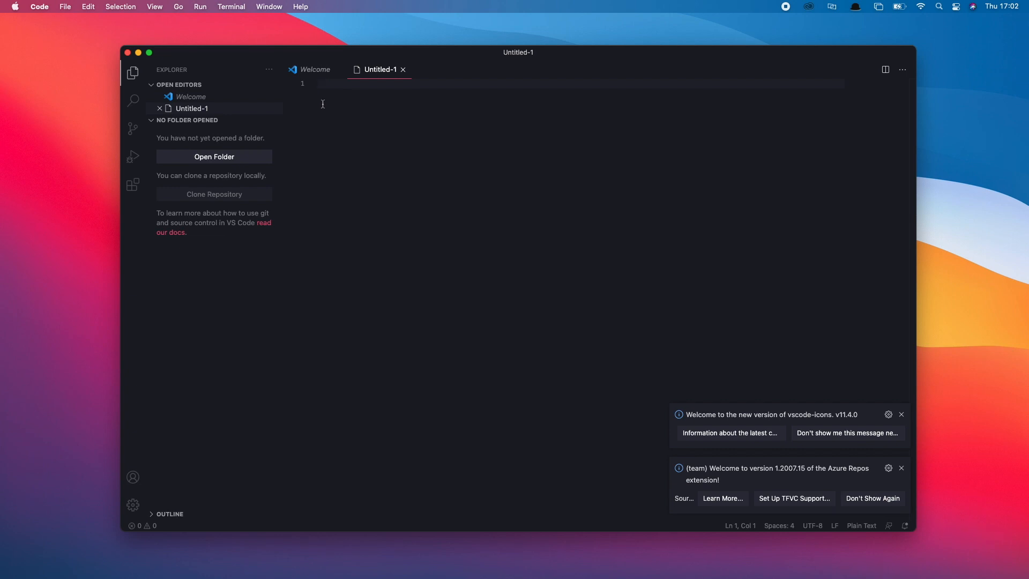
mouse_move(378, 201)
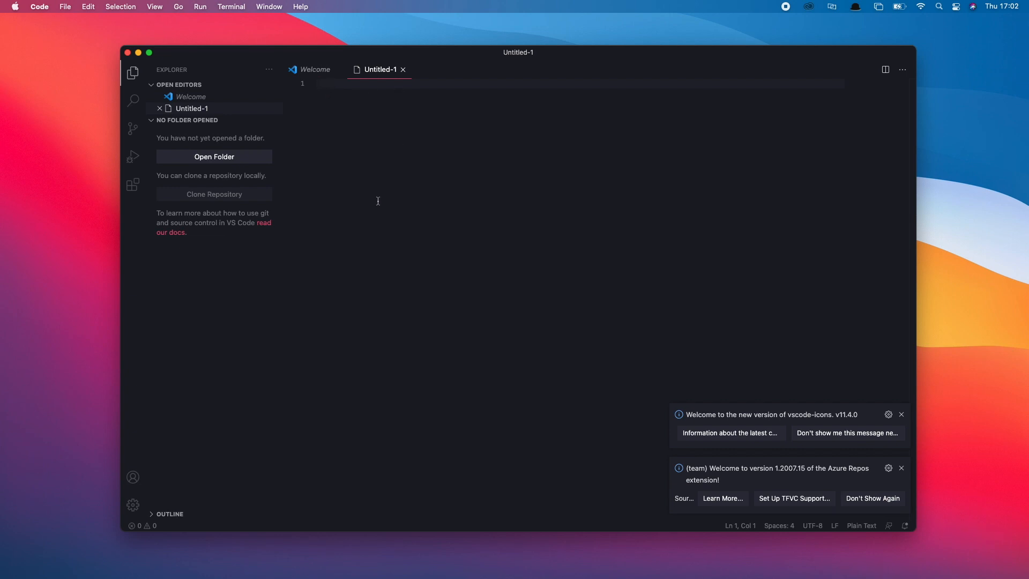
type("reort")
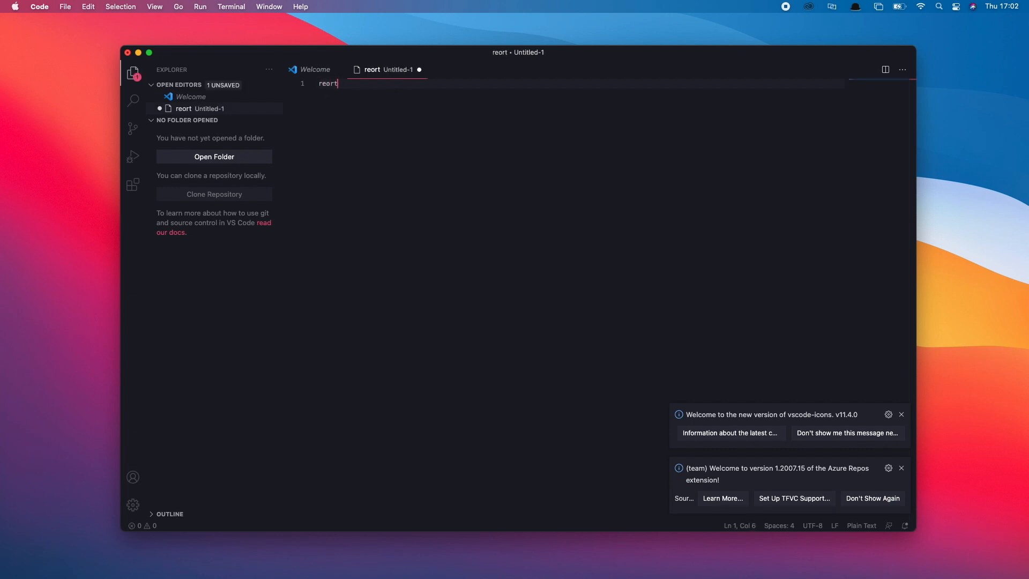
type("p")
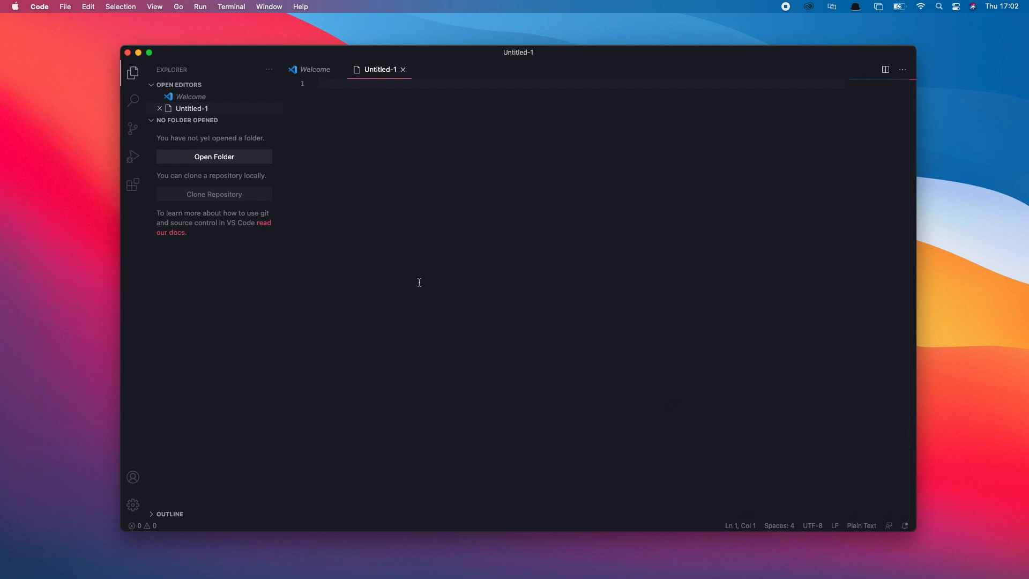
mouse_move(416, 130)
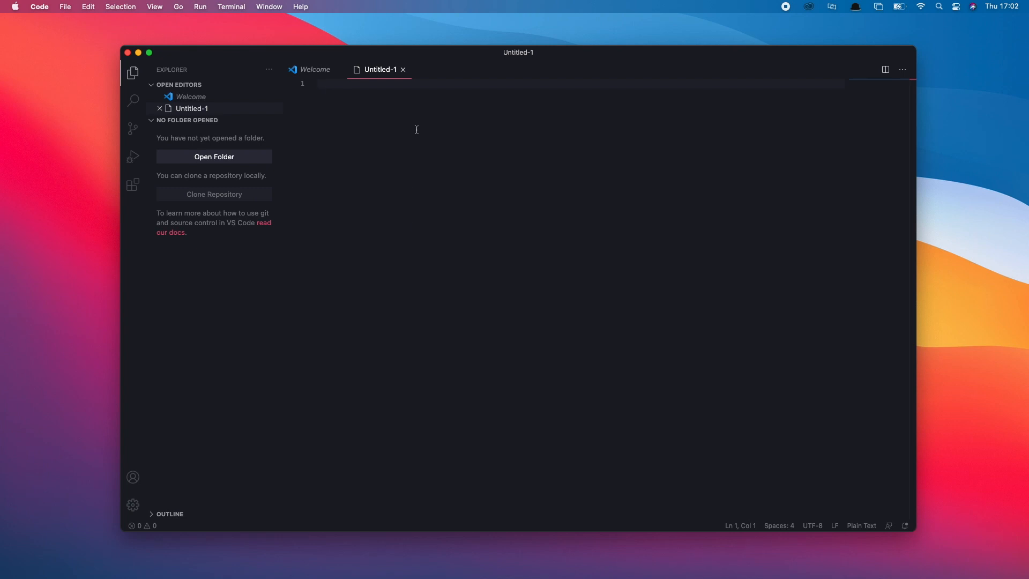
mouse_move(405, 74)
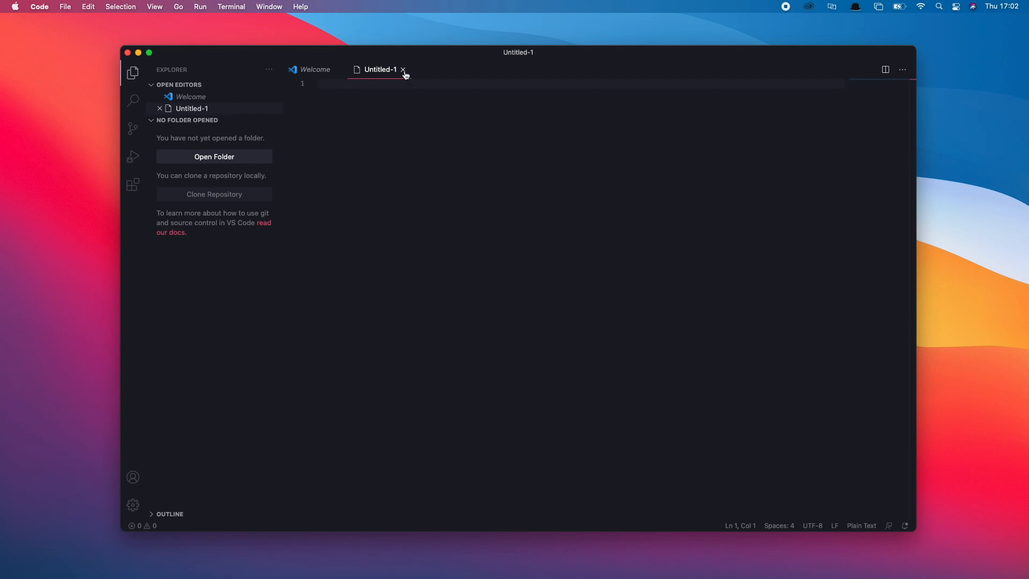
mouse_move(403, 69)
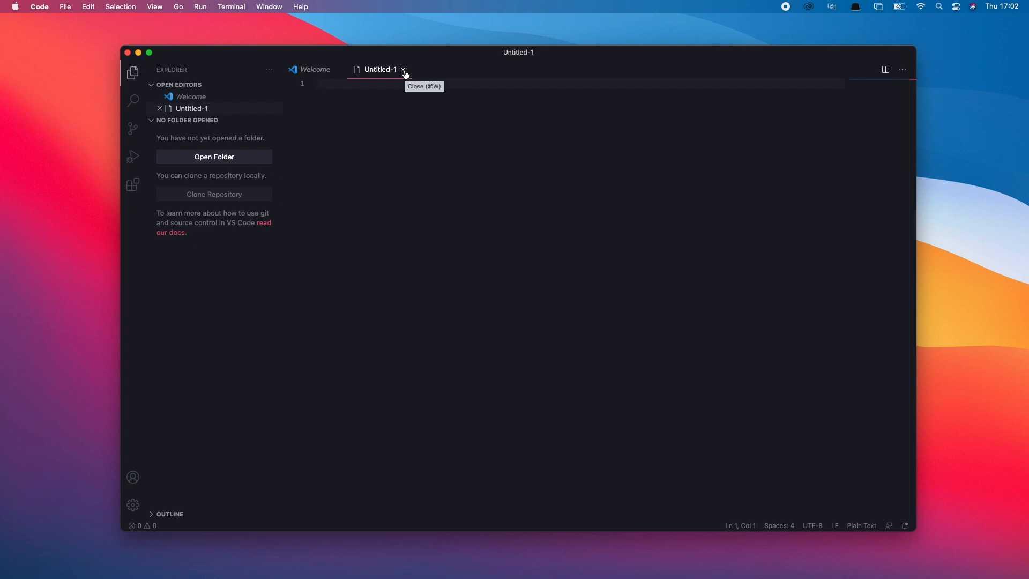
Close the empty file and read the Report extensibility release-plan article, highlighting its title
left_click(404, 69)
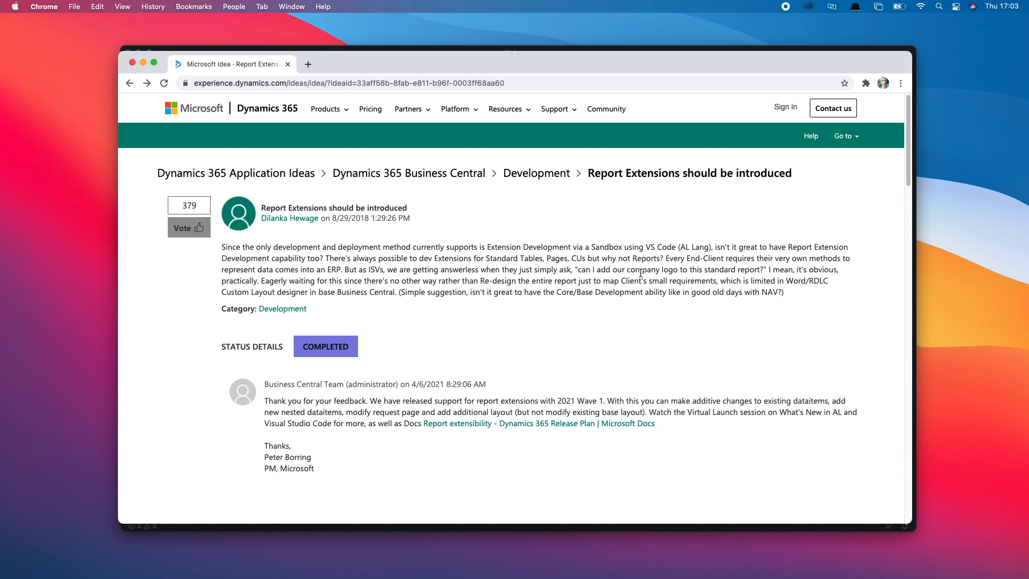
mouse_move(443, 386)
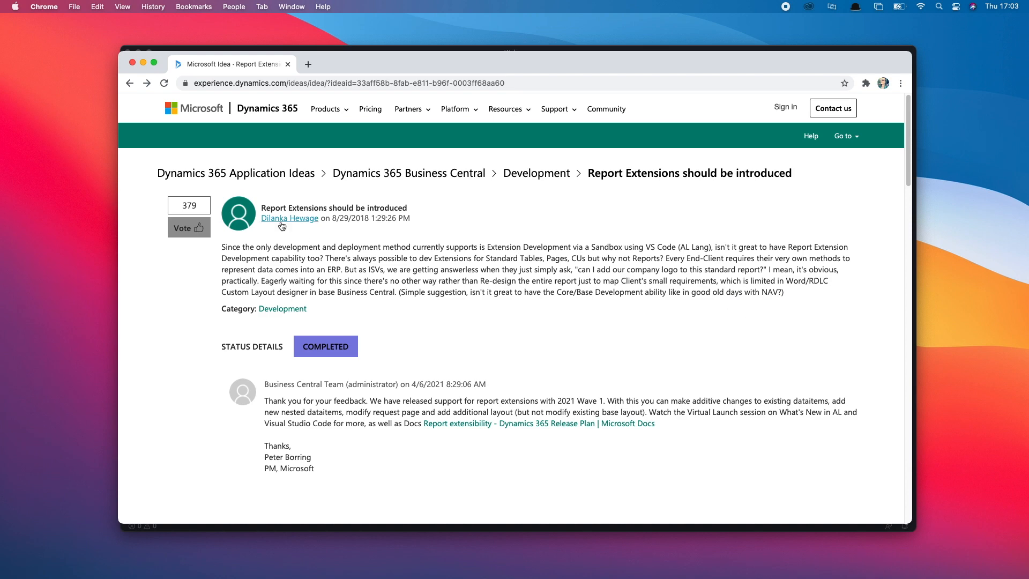
mouse_move(471, 426)
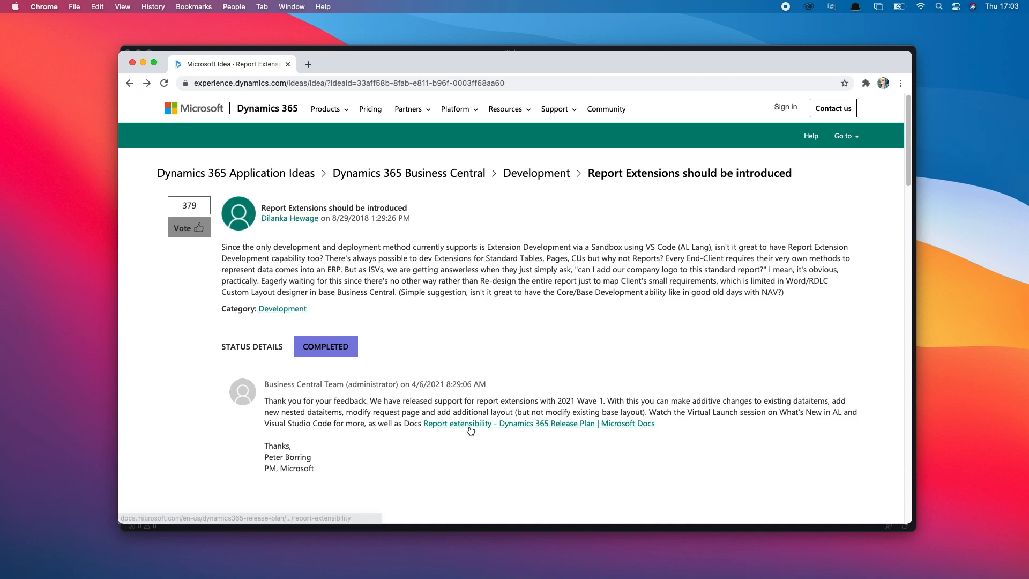
left_click(538, 423)
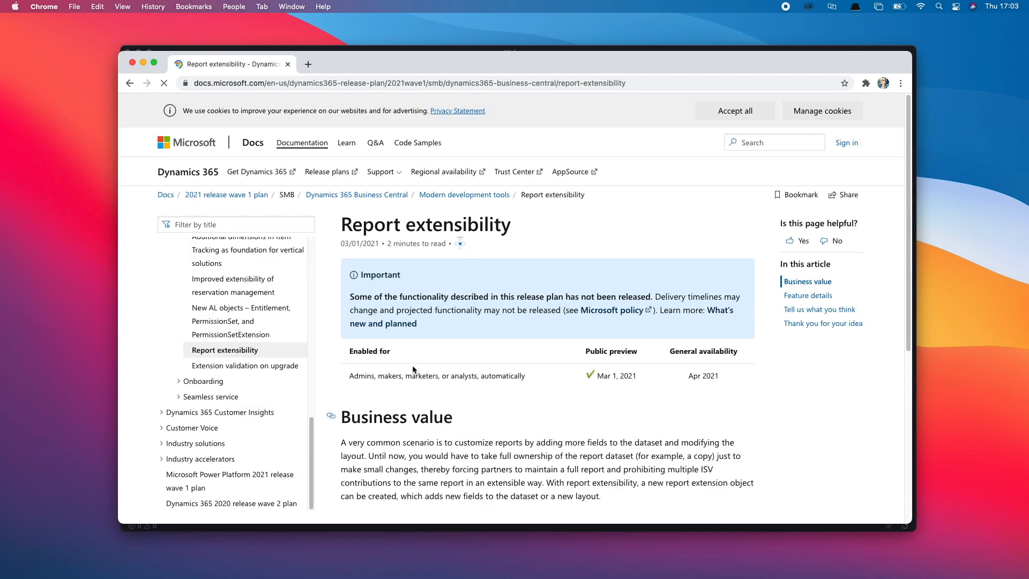
scroll("down", 3)
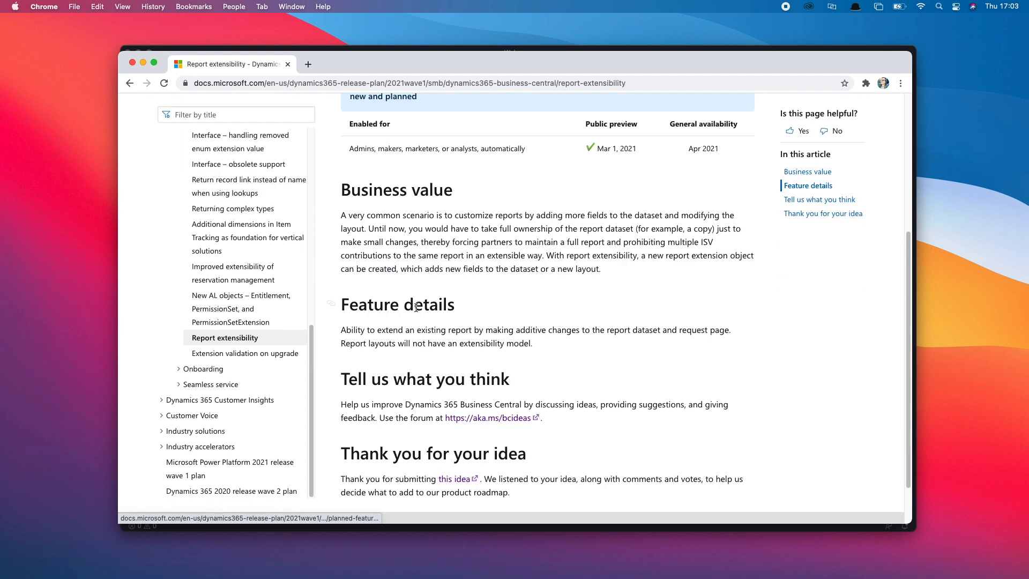
scroll("up", 3)
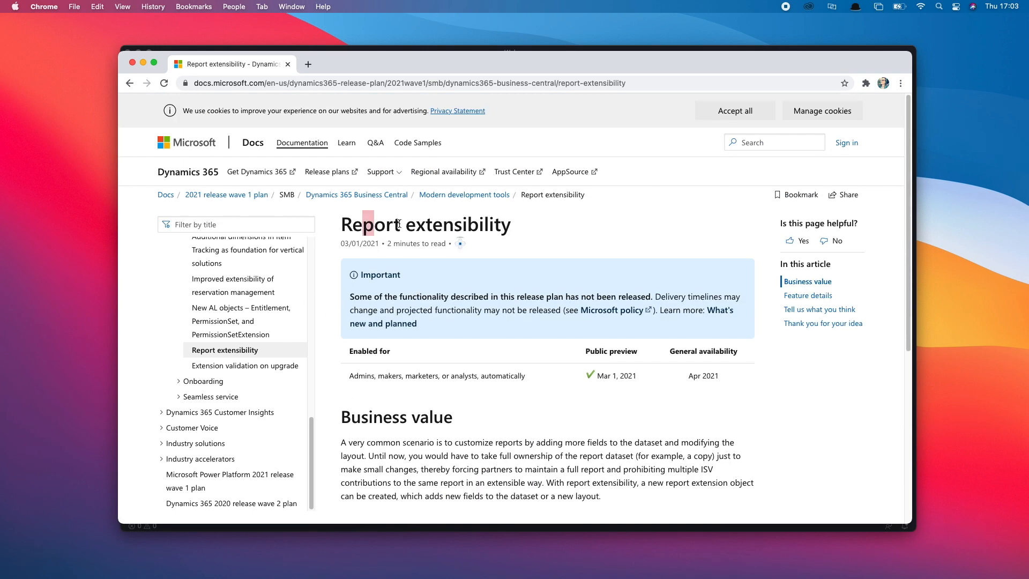
triple_click(424, 224)
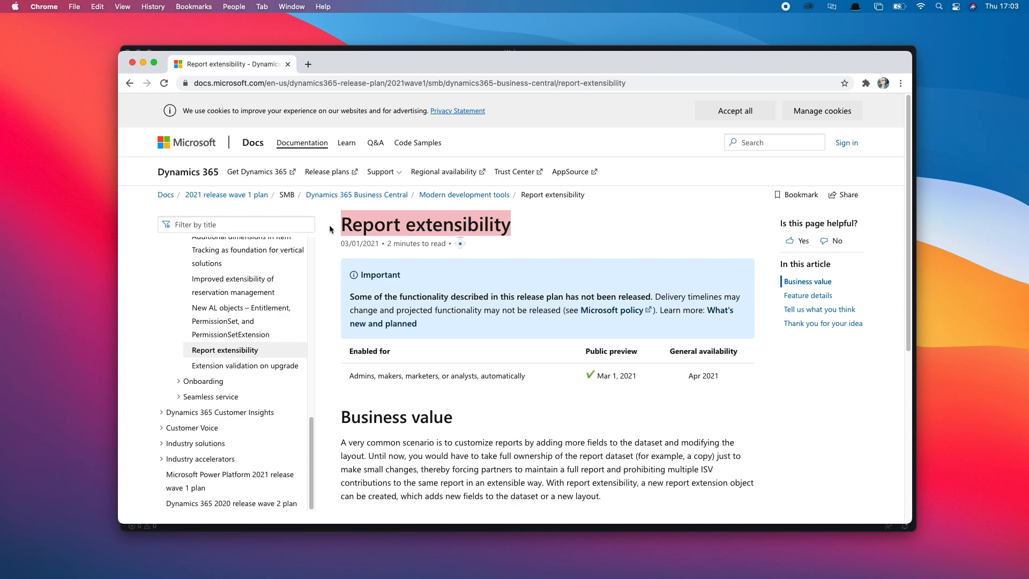
scroll("down", 3)
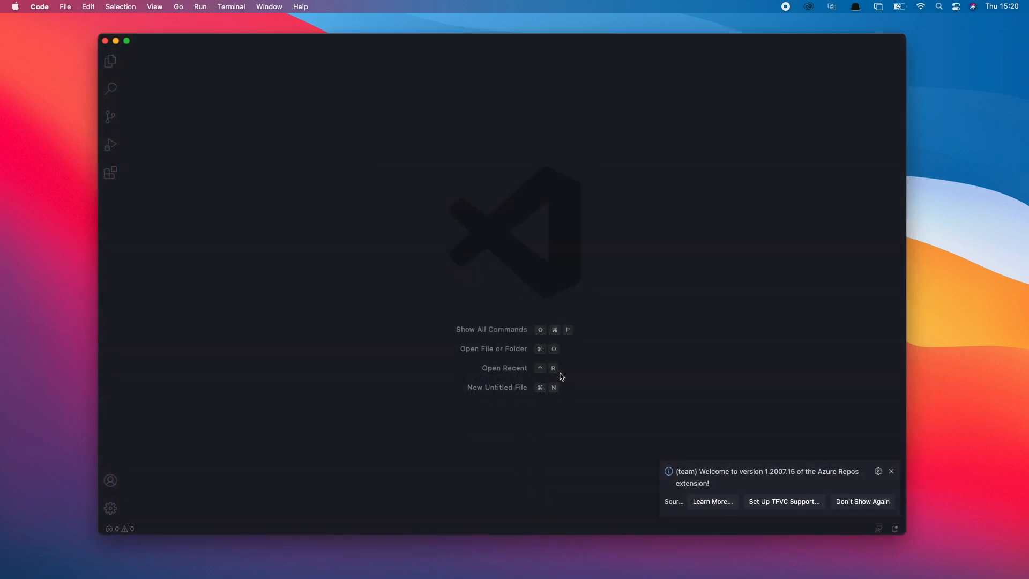
mouse_move(69, 42)
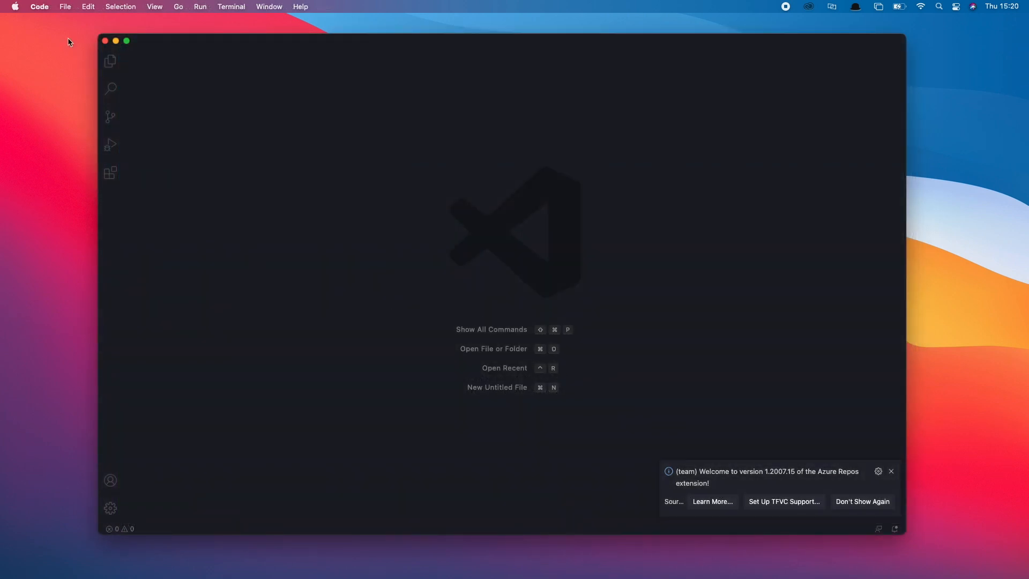
Confirm VS Code version 1.55.0, then view the AL Language extension's details
left_click(39, 7)
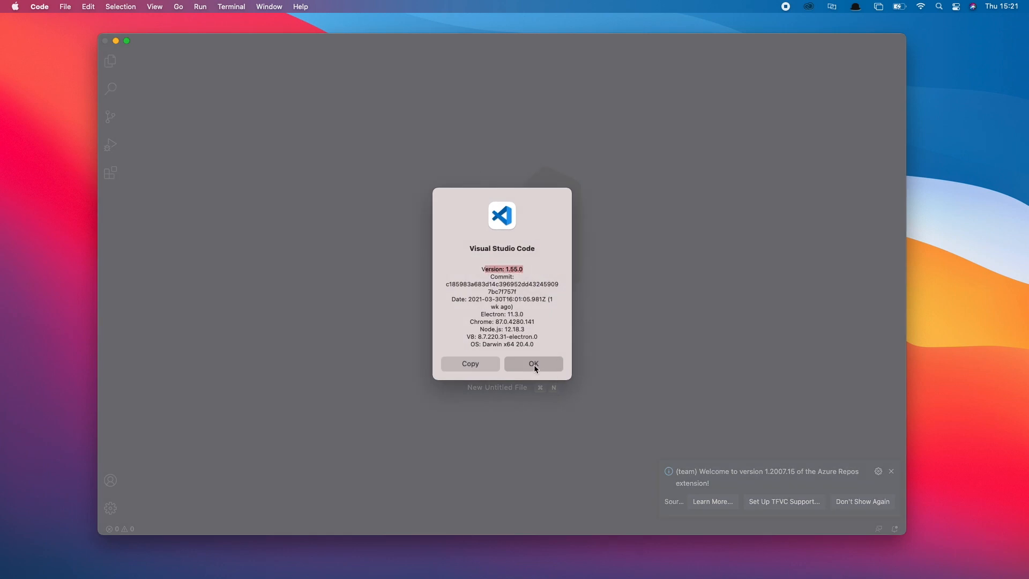
left_click(533, 363)
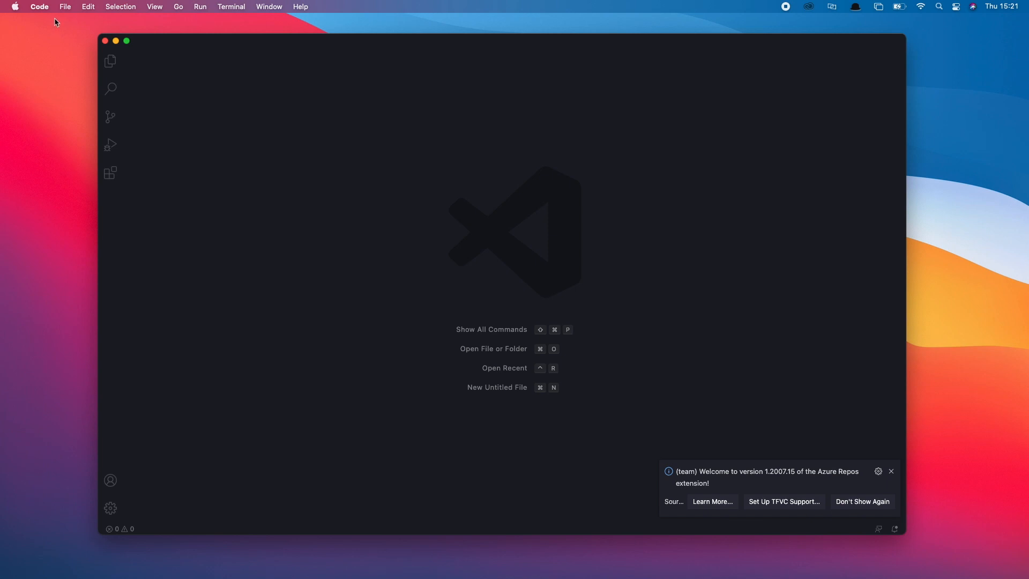
left_click(109, 172)
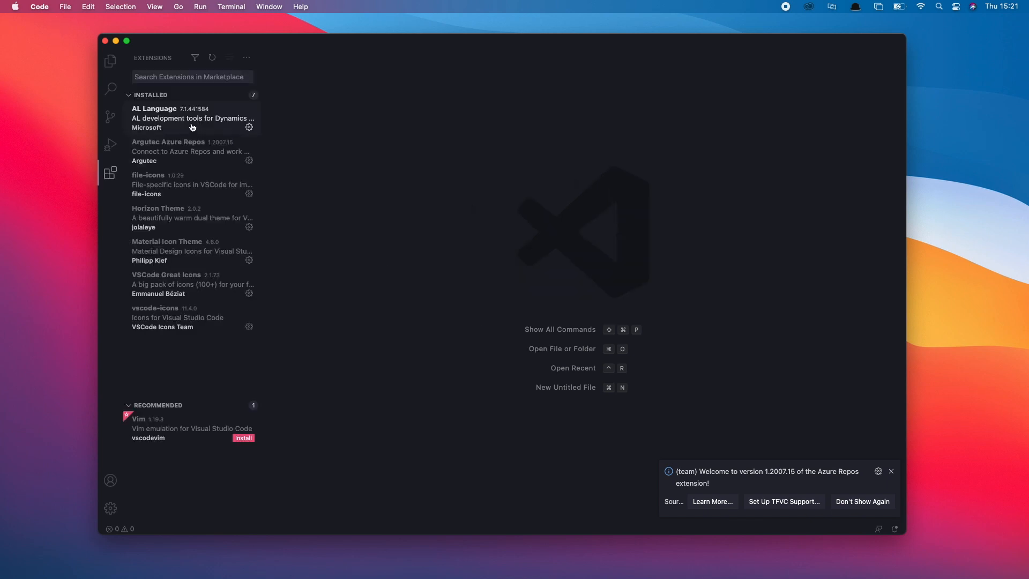
left_click(192, 118)
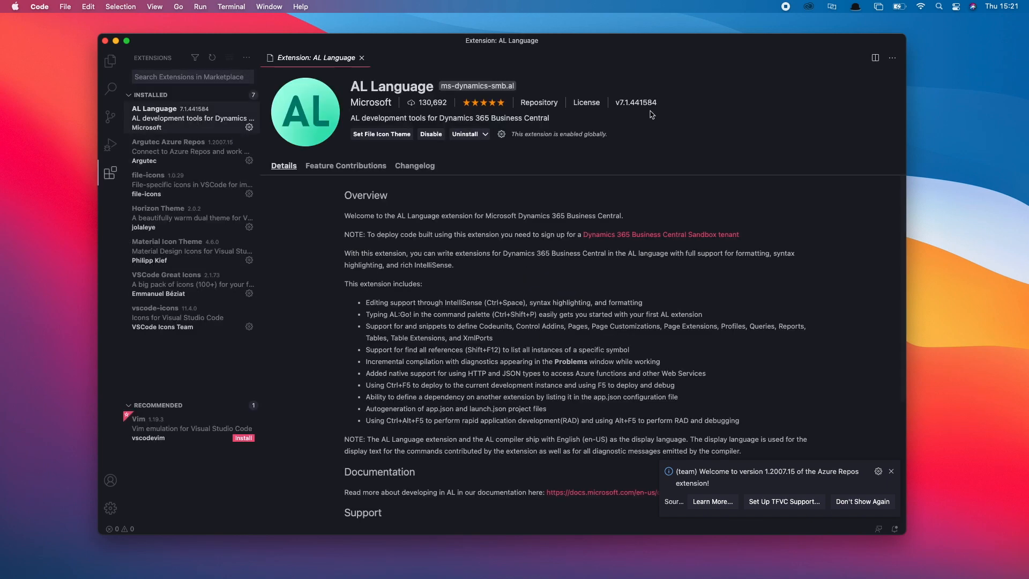
mouse_move(635, 111)
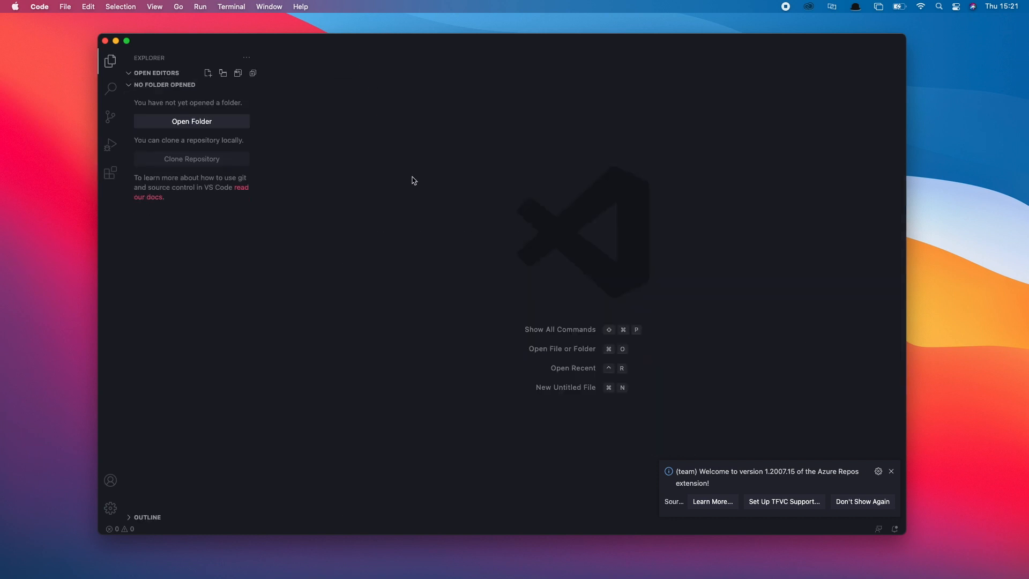
Start AL: Go! and name the new project folder Brexit_invoice
key("cmd+shift+p")
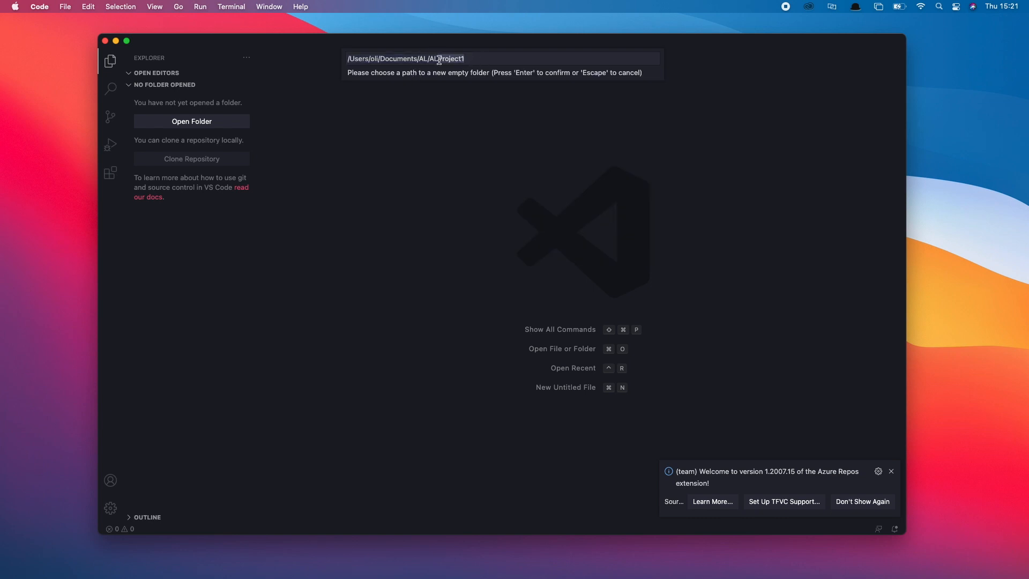
mouse_move(680, 93)
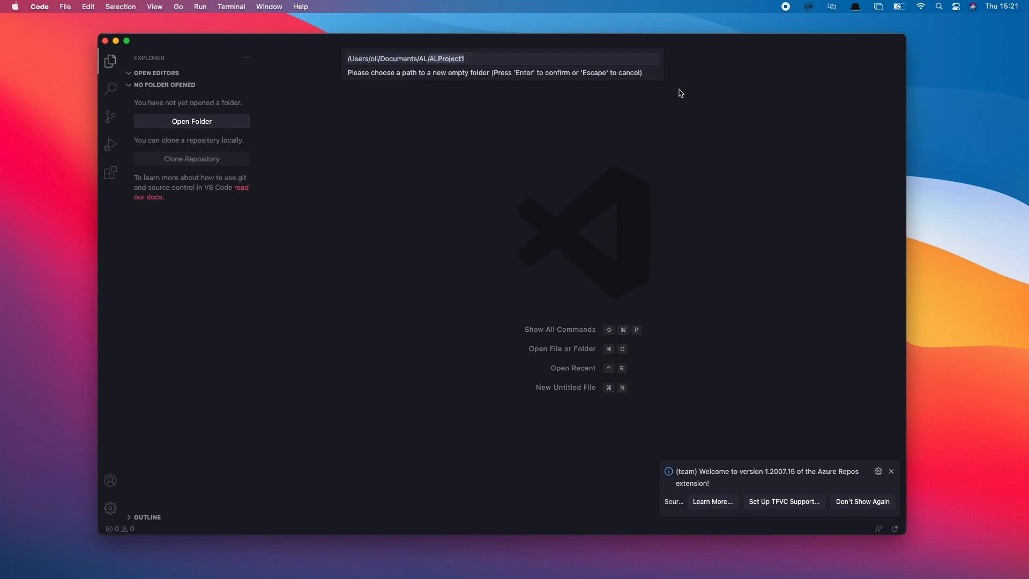
type("Brexit_")
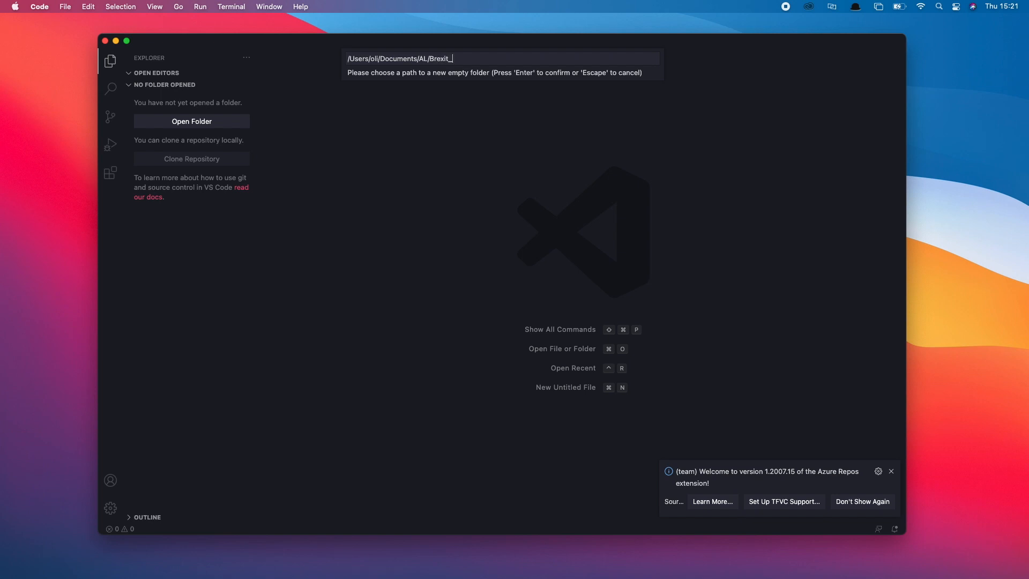
type("invoice")
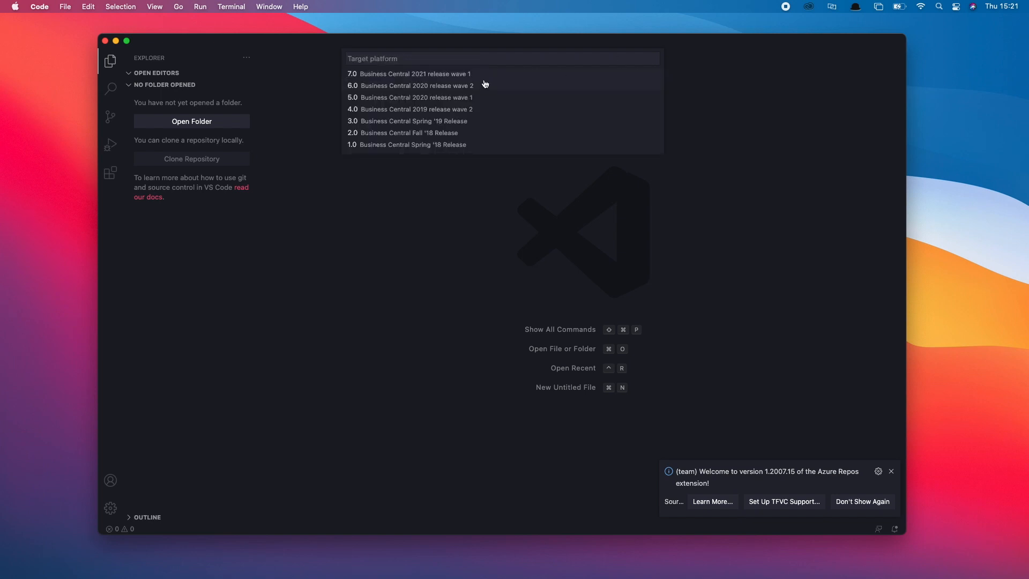
mouse_move(413, 73)
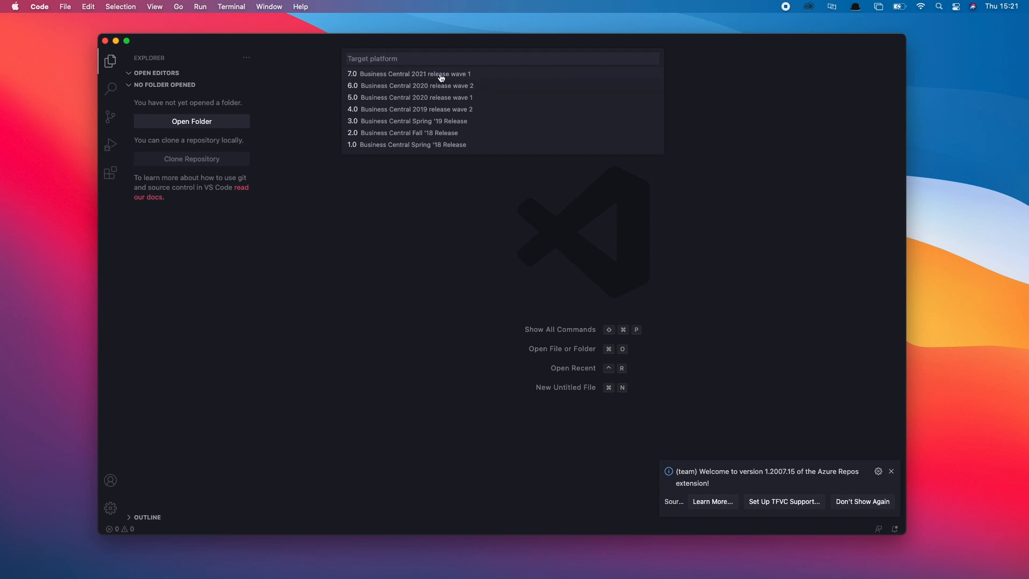
mouse_move(469, 76)
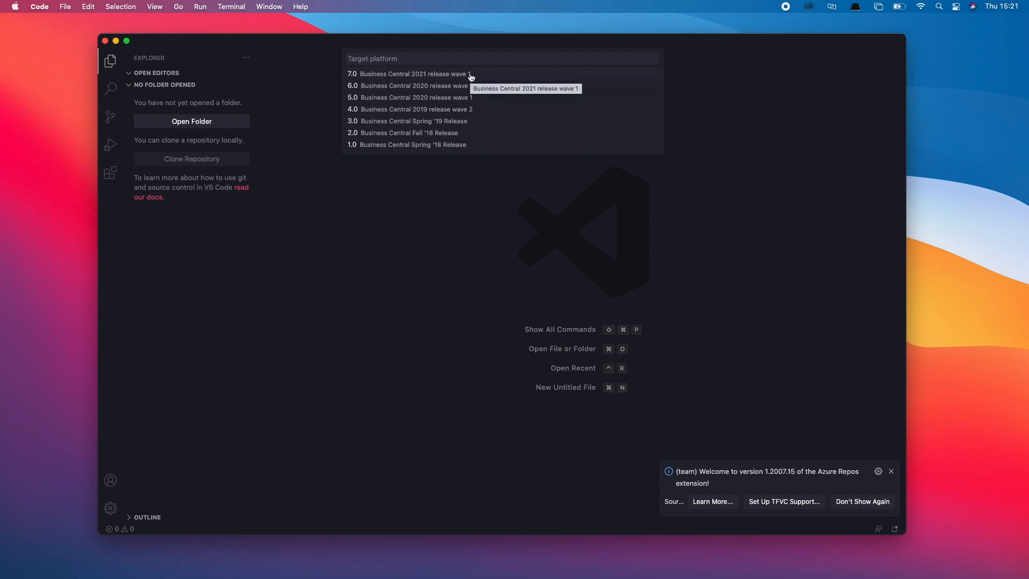
mouse_move(473, 74)
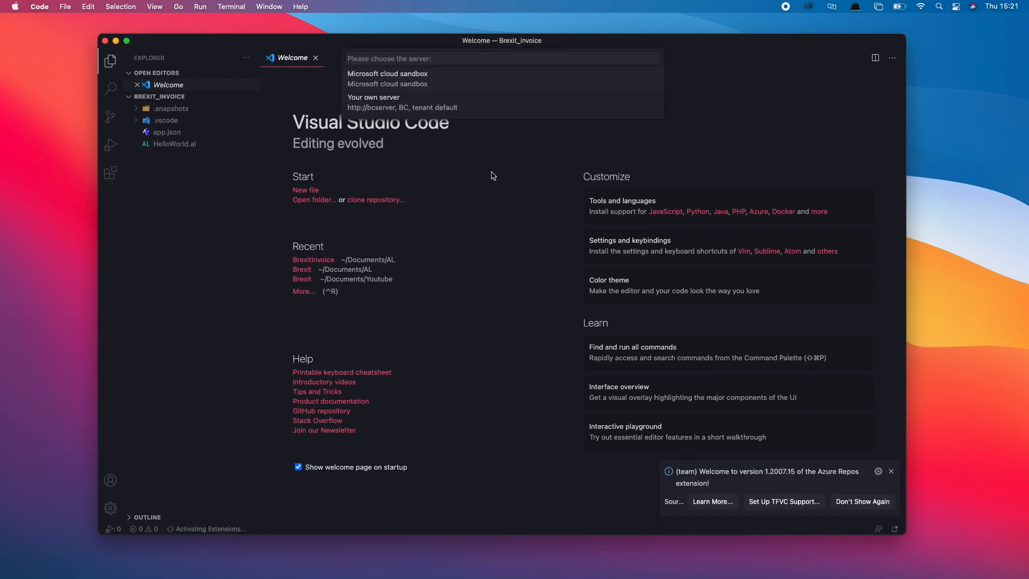
mouse_move(427, 97)
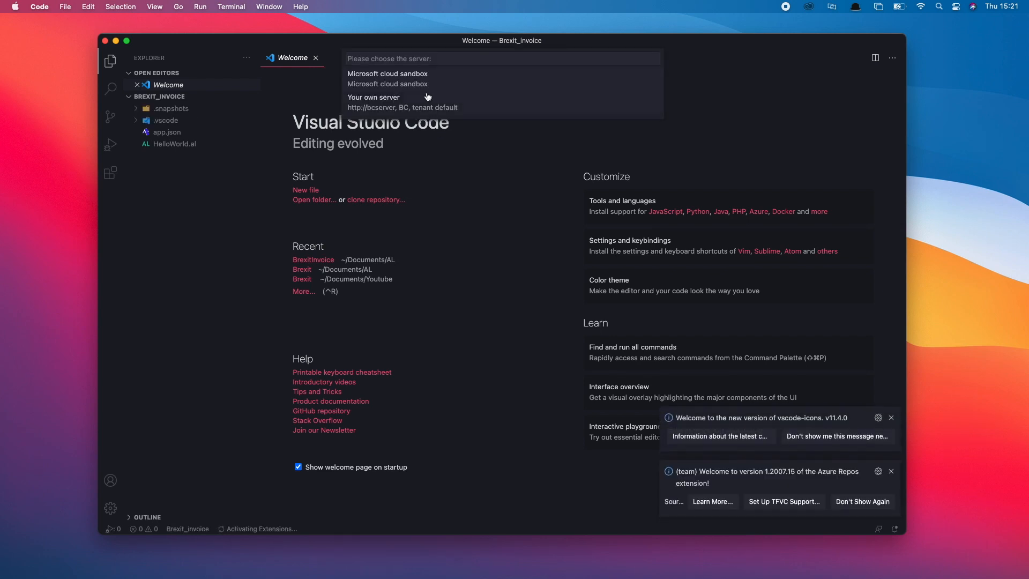
mouse_move(433, 81)
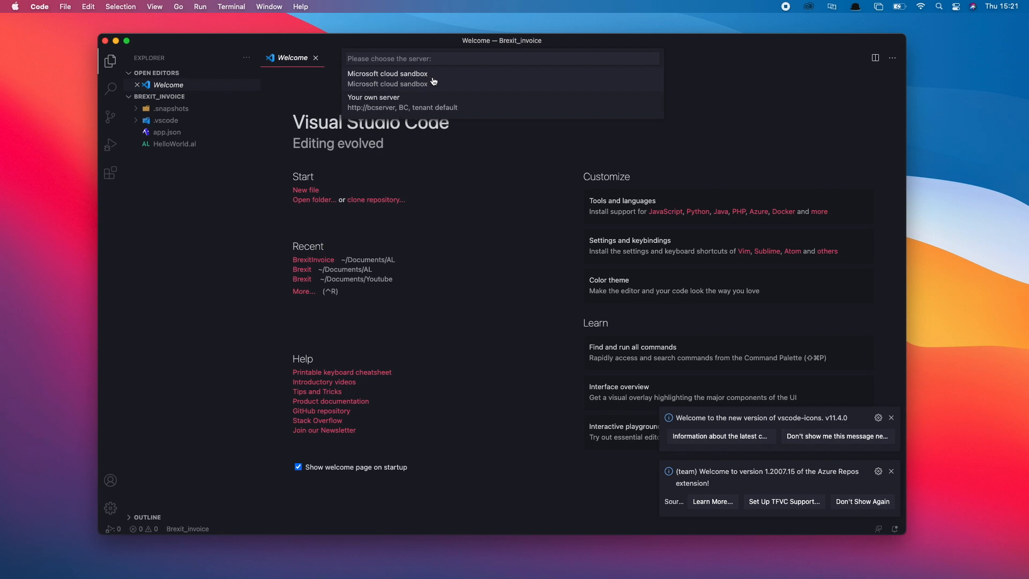
Choose Microsoft cloud sandbox as the server and browse launch.json property suggestions
left_click(388, 73)
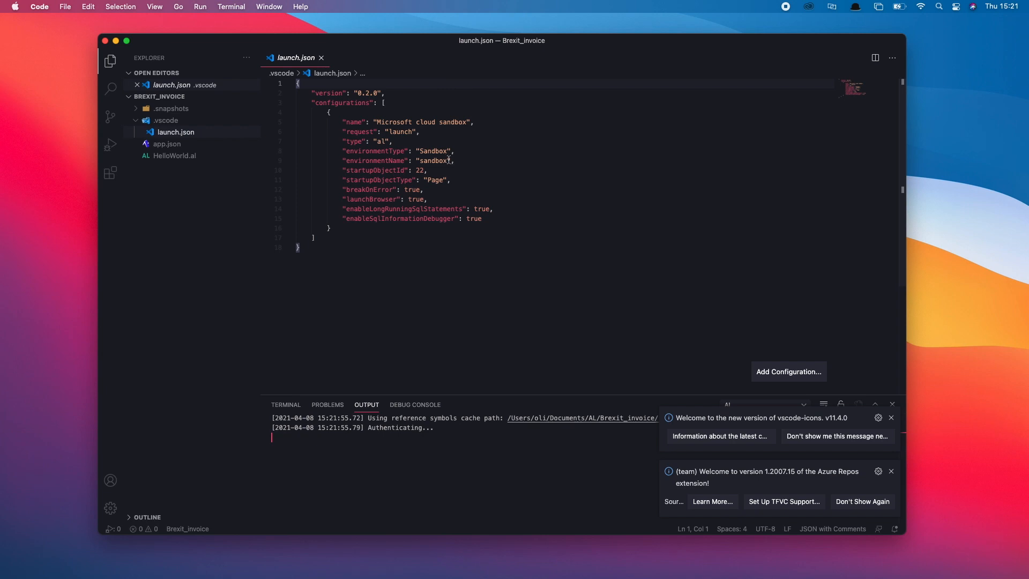
left_click(327, 404)
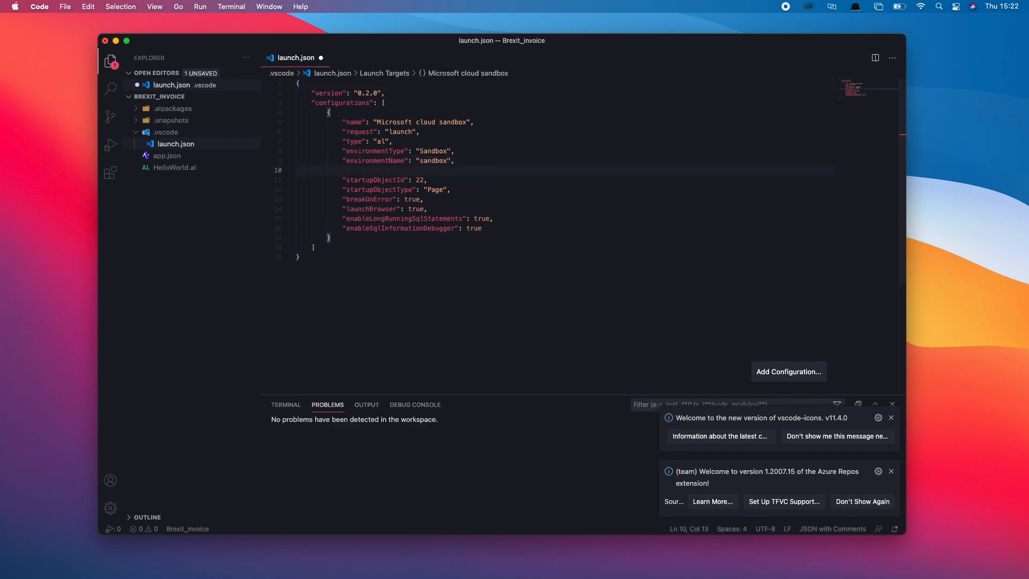
left_click(892, 471)
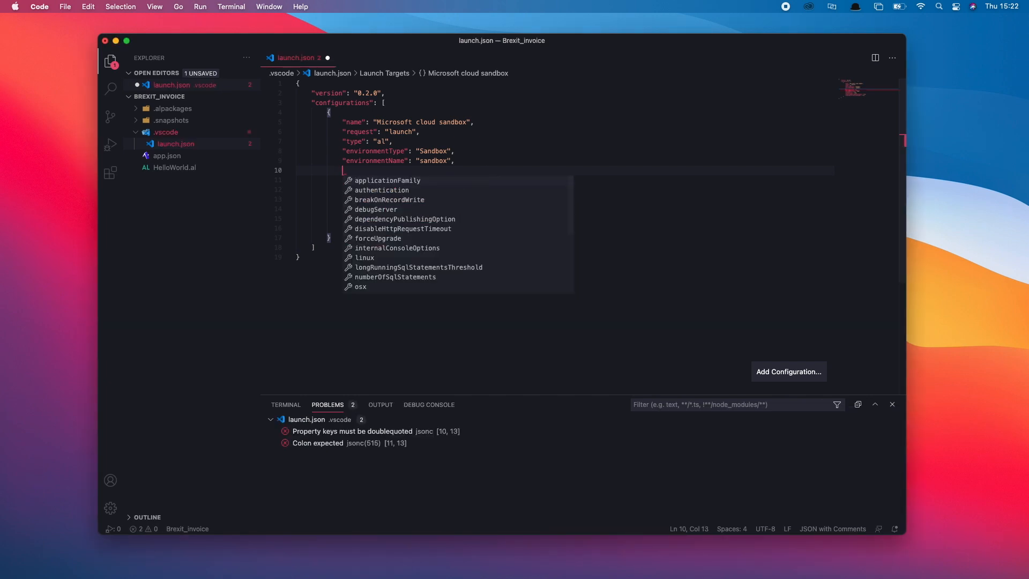
left_click(167, 167)
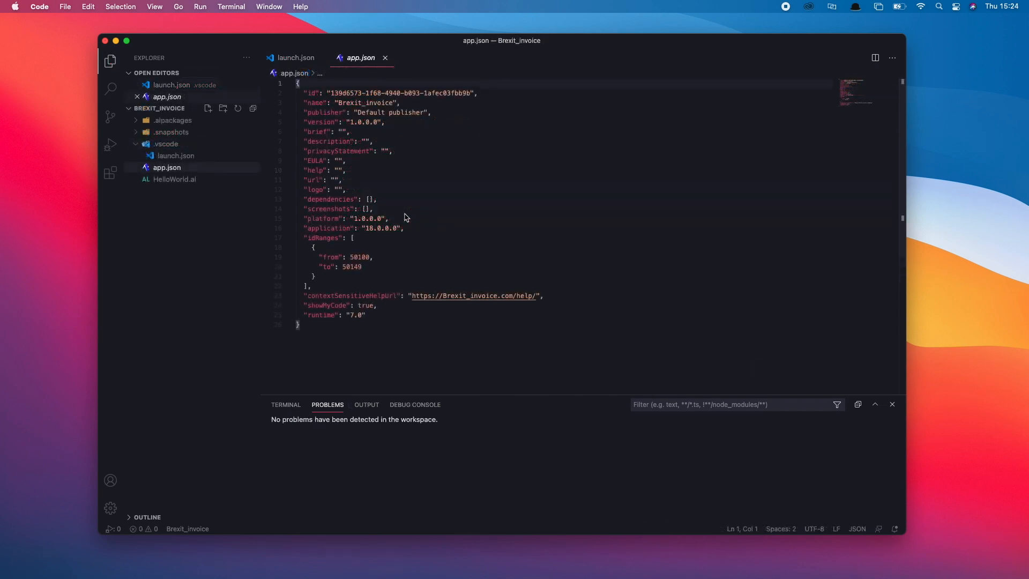
mouse_move(284, 195)
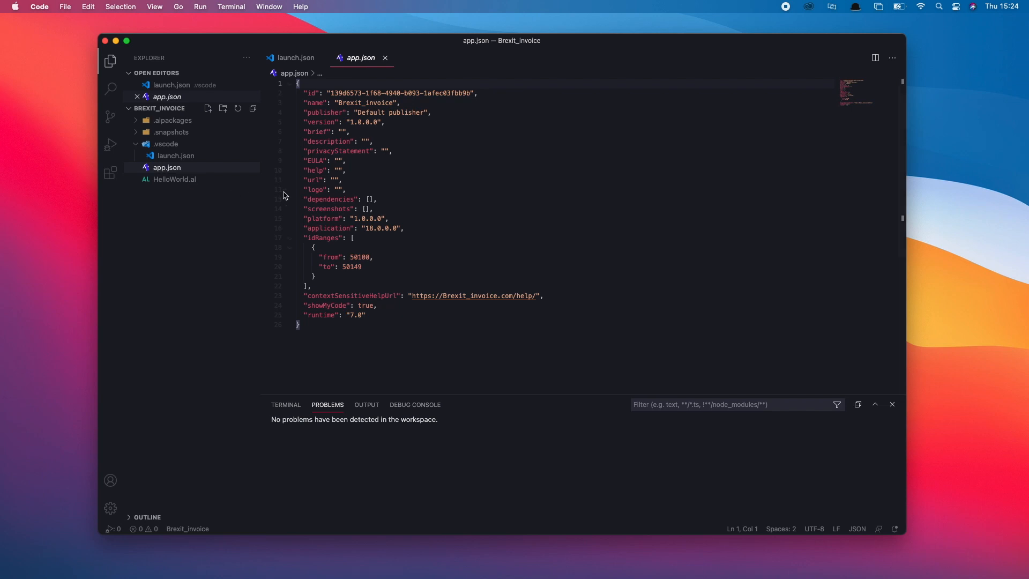
mouse_move(330, 228)
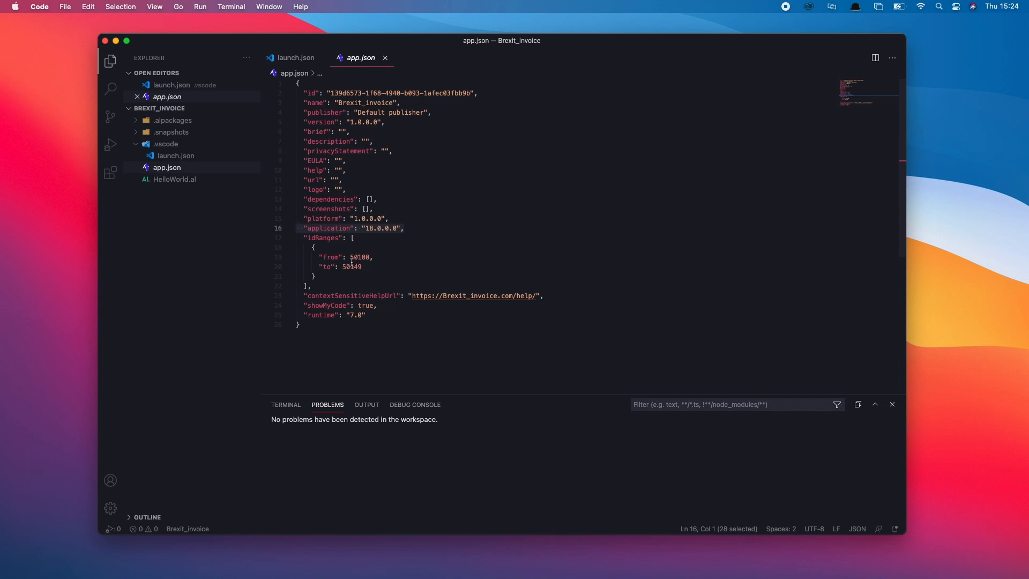
Replace the app.json publisher 'Default publisher' with 'Oli'
left_click(419, 112)
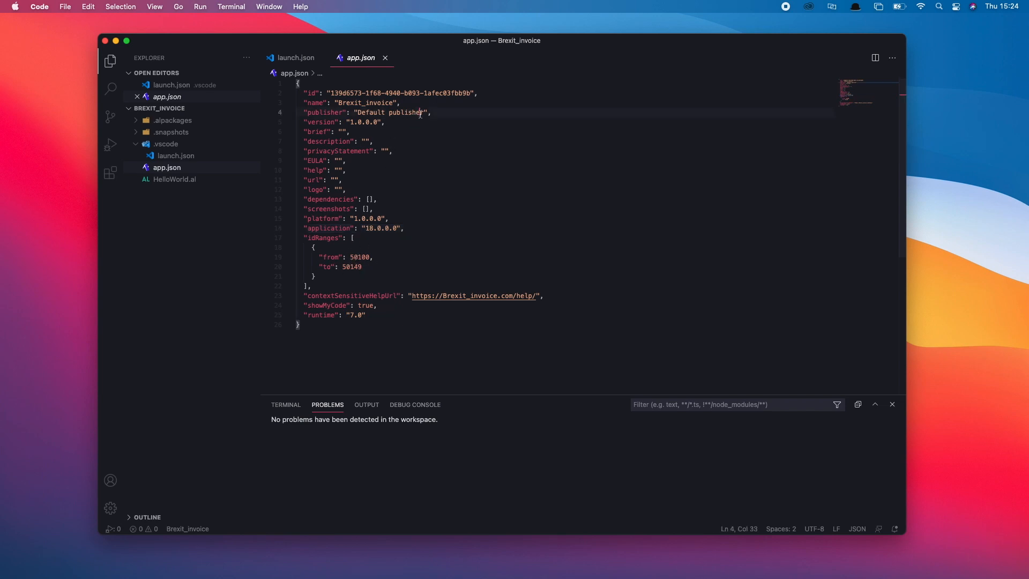
double_click(368, 112)
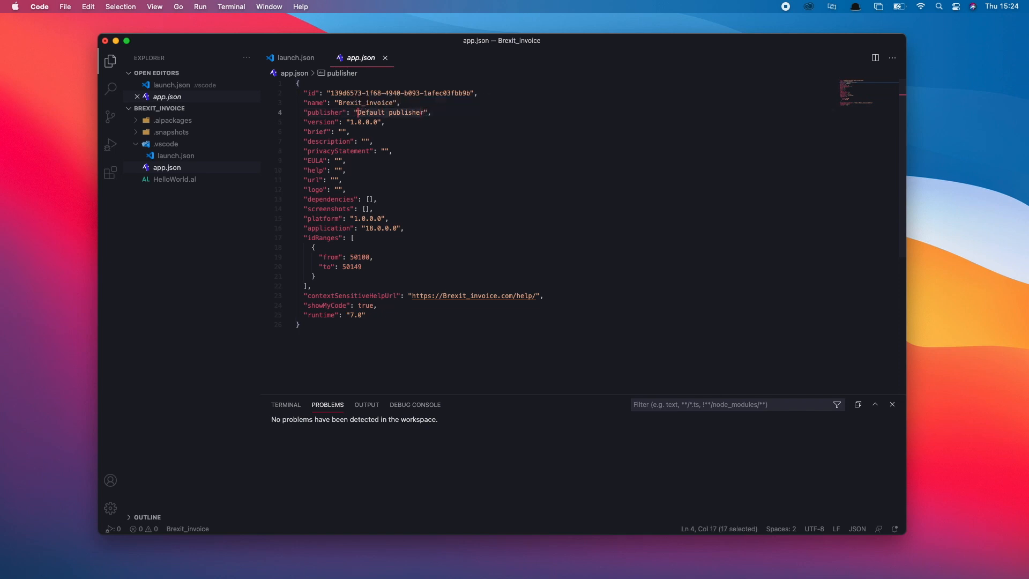
type("Oli")
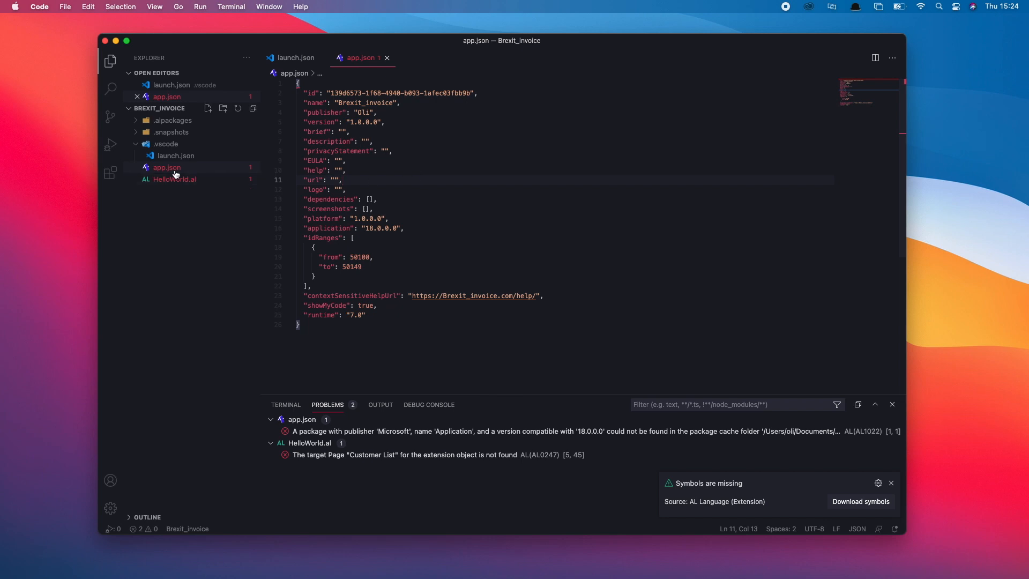
mouse_move(545, 188)
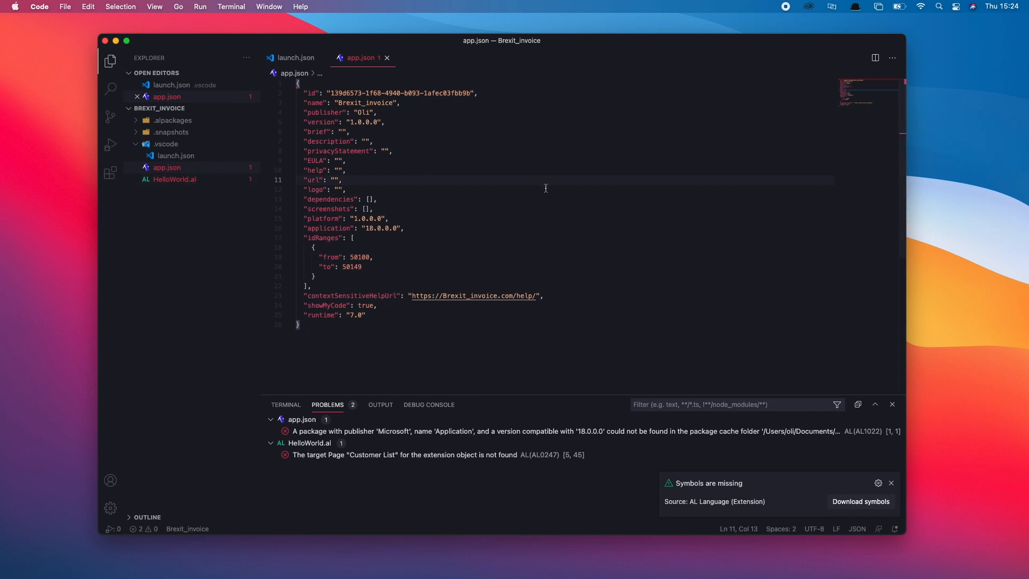
Download the missing Business Central Application symbols
key("cmd+shift+p")
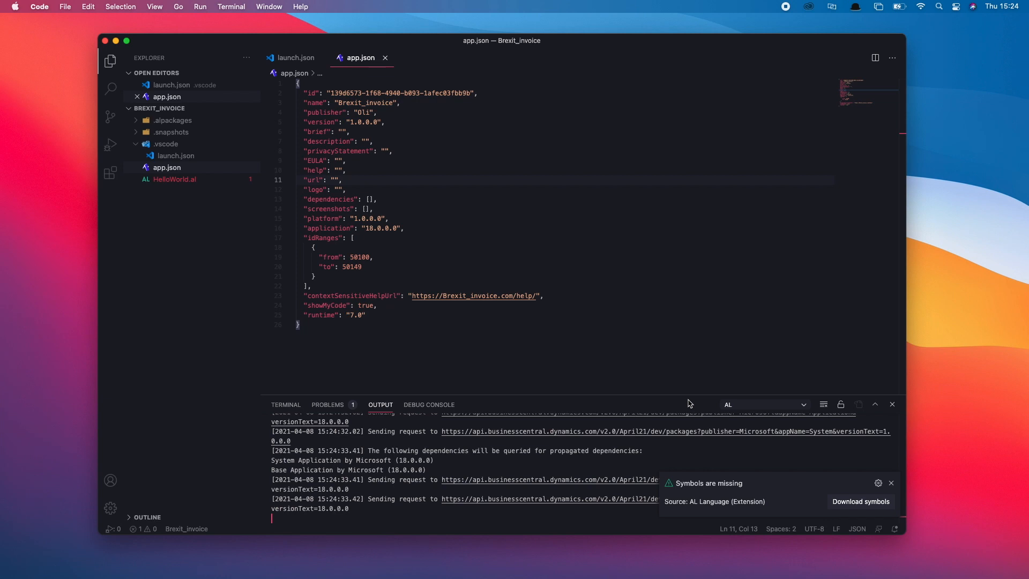
mouse_move(861, 501)
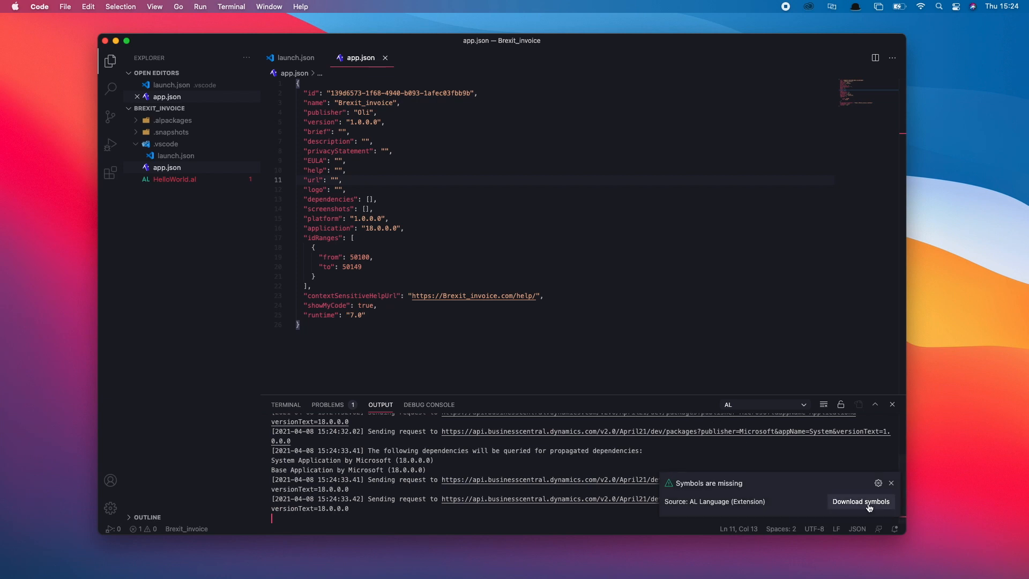
left_click(860, 502)
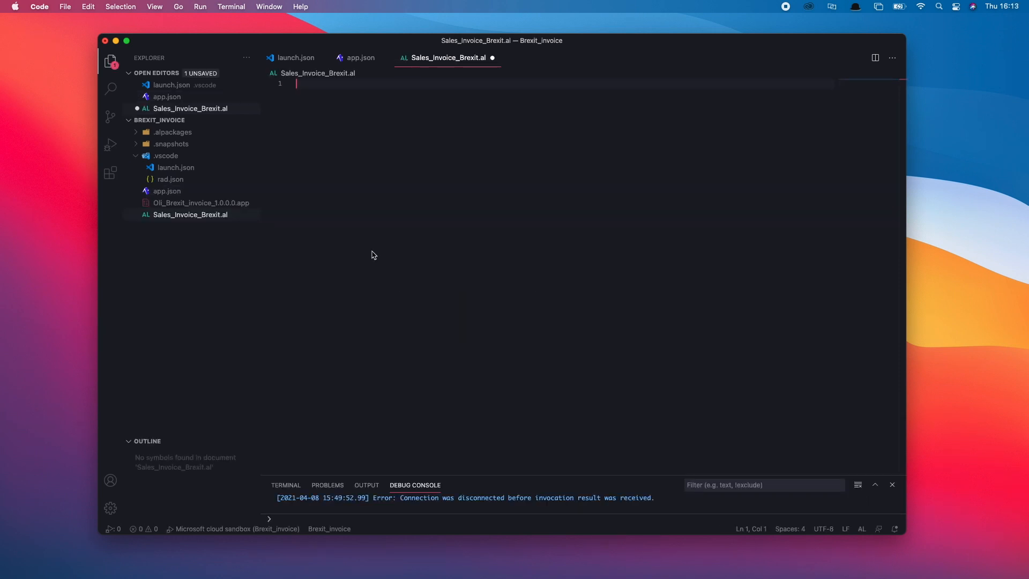
mouse_move(190, 214)
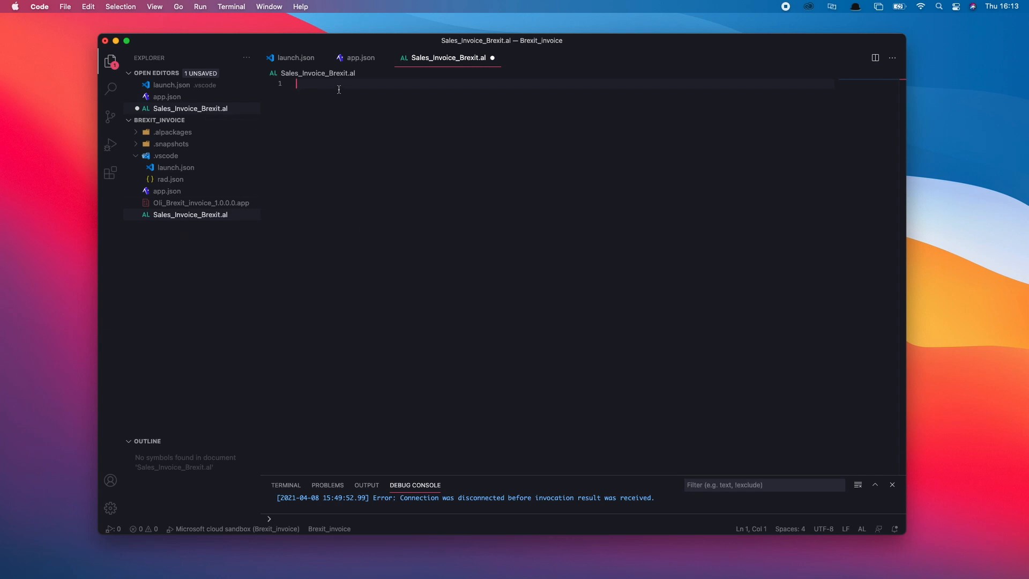
Insert the Report Extension snippet template into Sales_Invoice_Brexit.al
type("t")
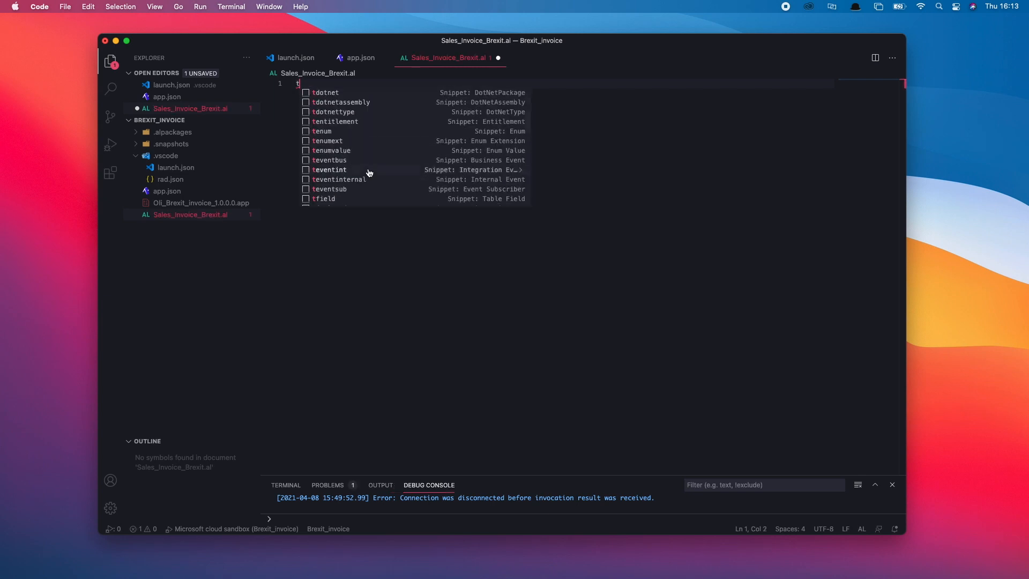
type("rep")
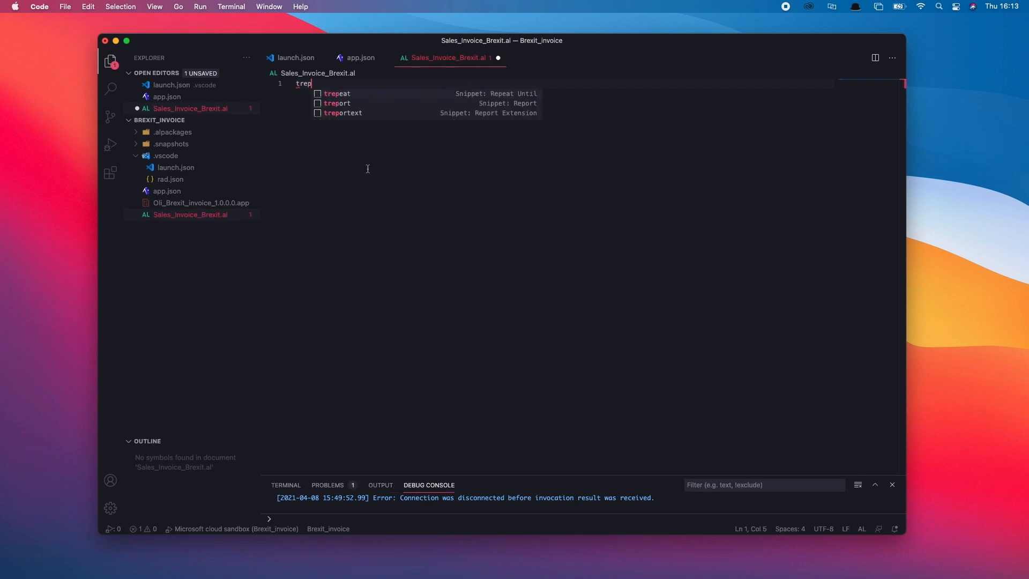
type("ort")
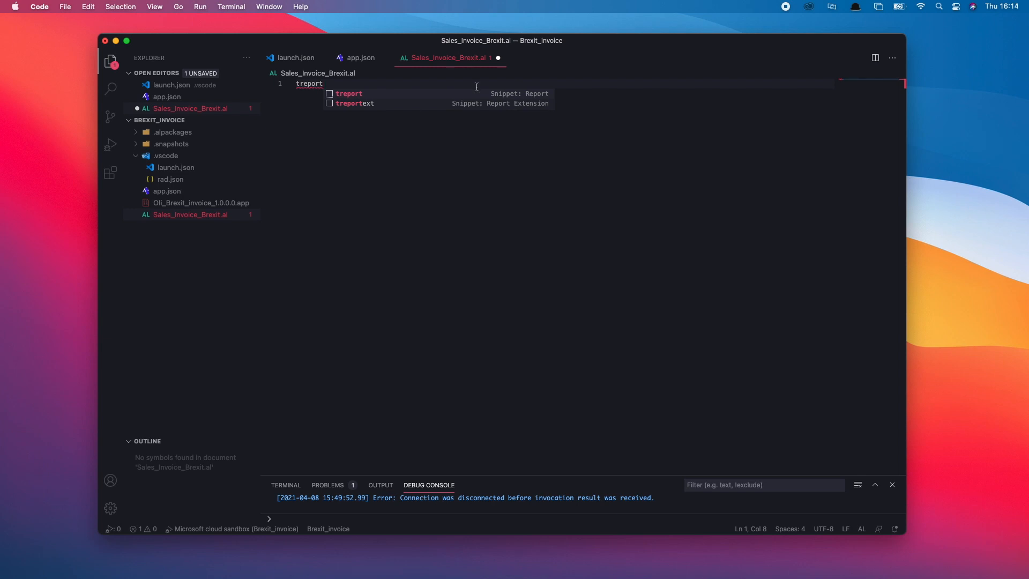
key("Backspace")
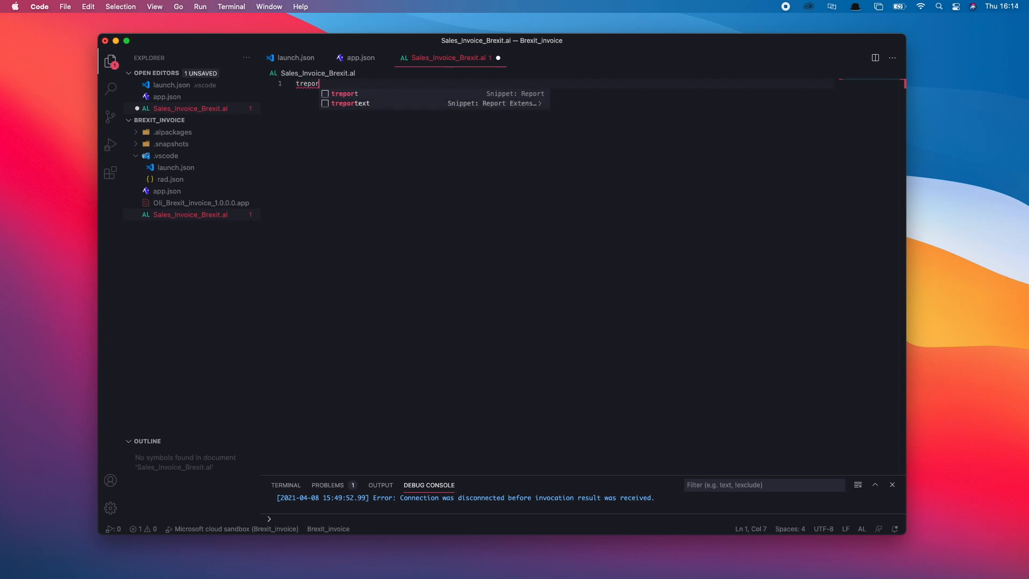
key("Backspace")
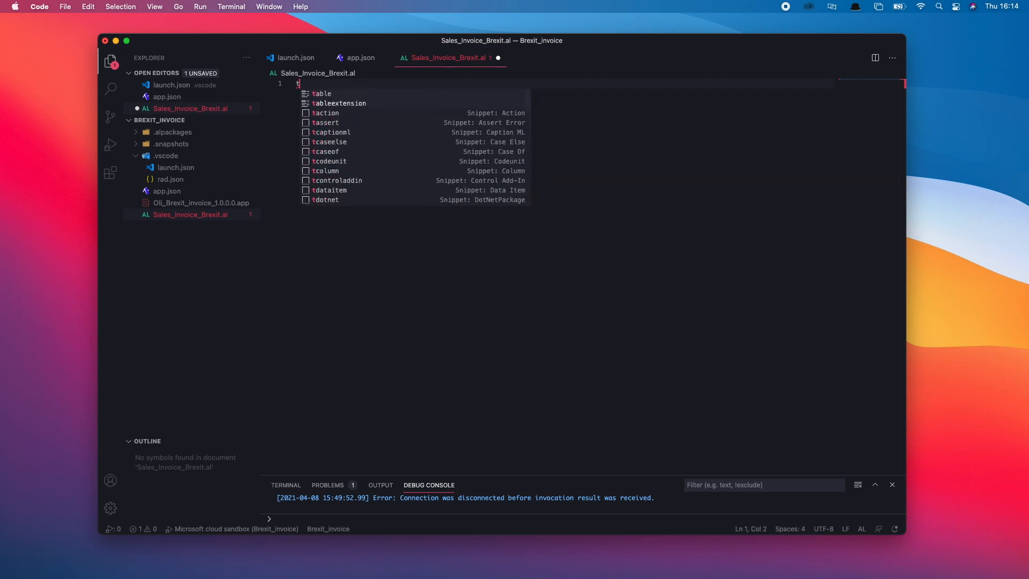
type("page")
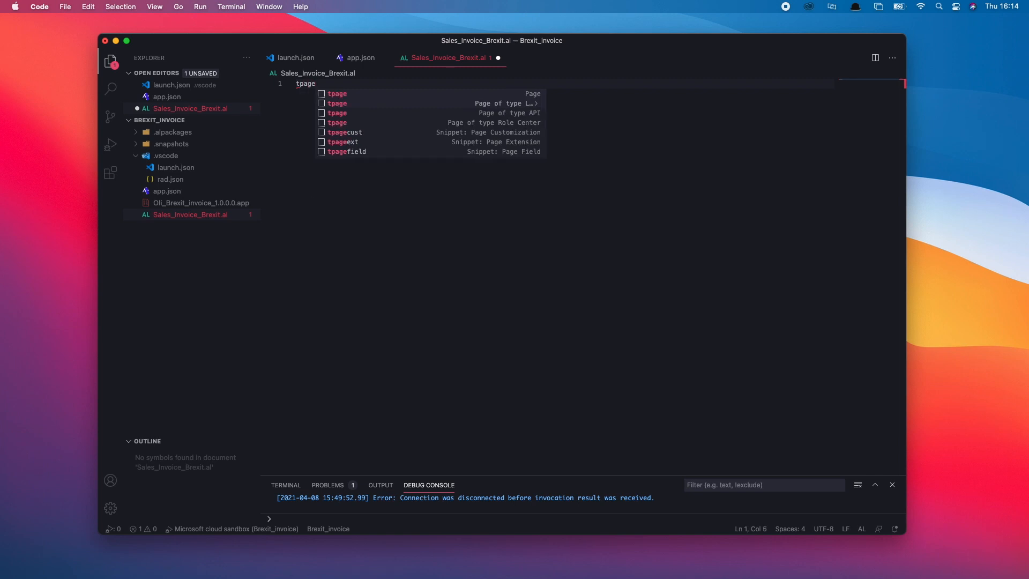
mouse_move(487, 149)
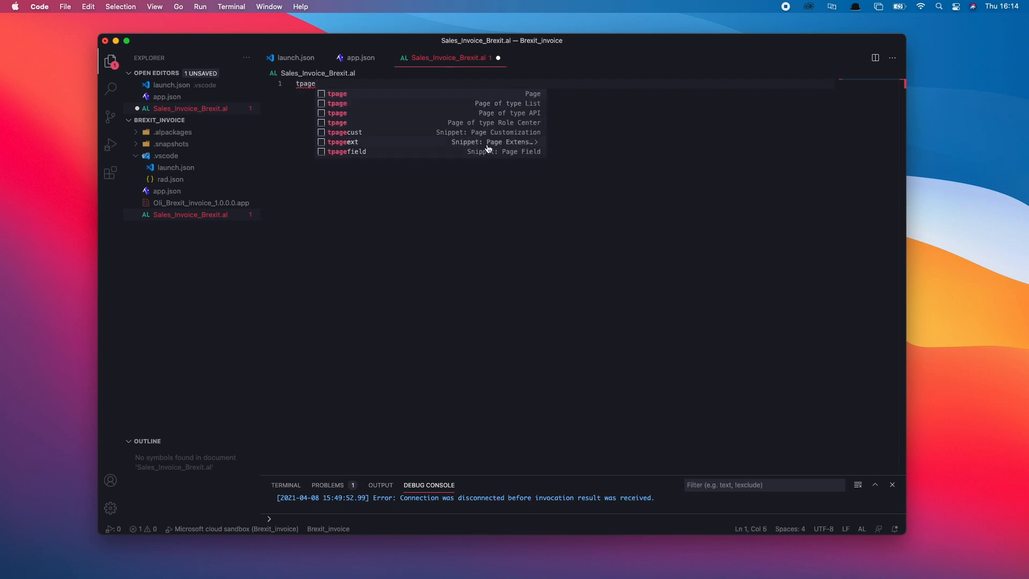
key("Backspace")
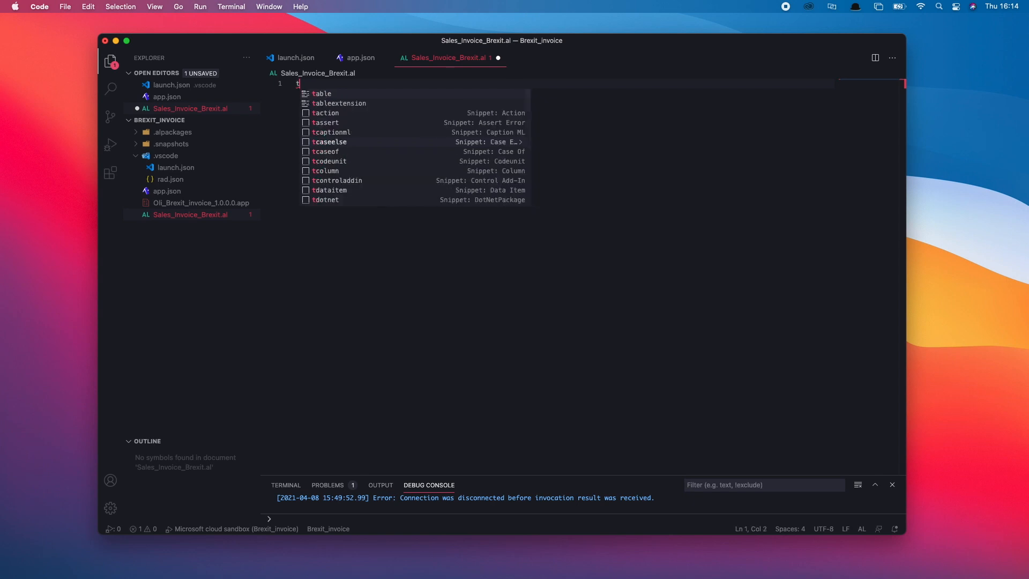
type("reportextension Id MyExtension extends MyTargetReport")
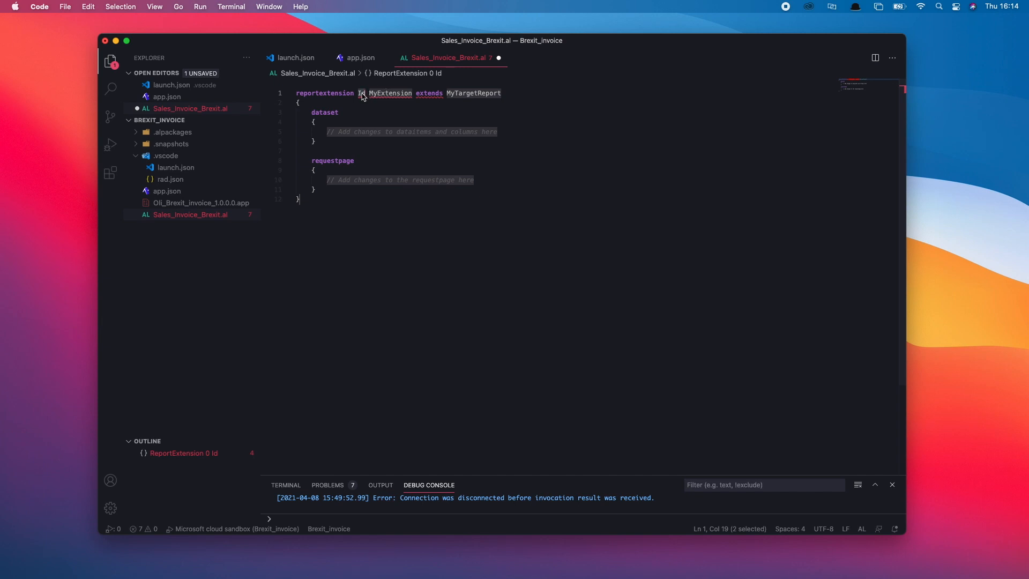
Set the report extension Id to 50100
double_click(391, 93)
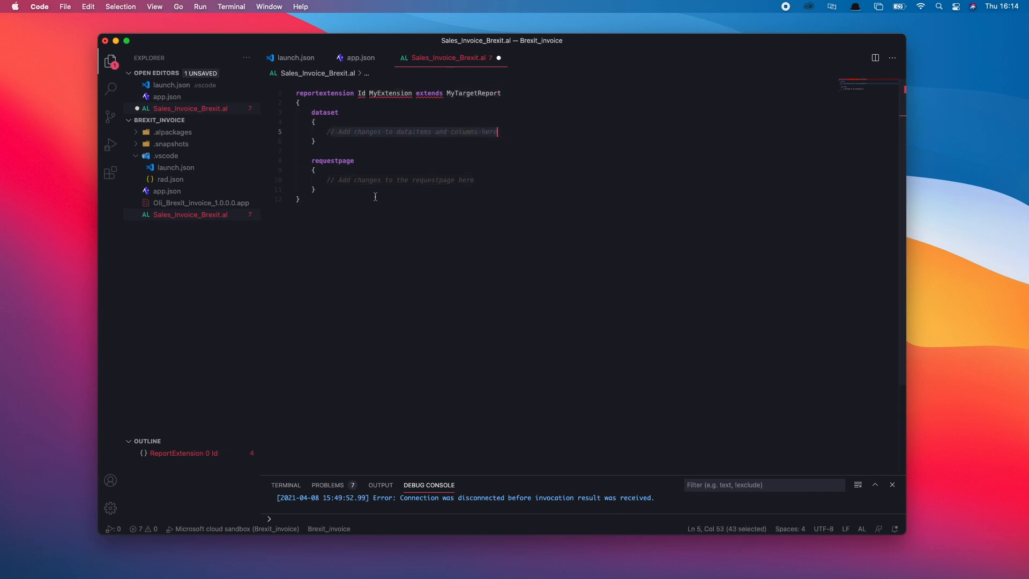
left_click(315, 190)
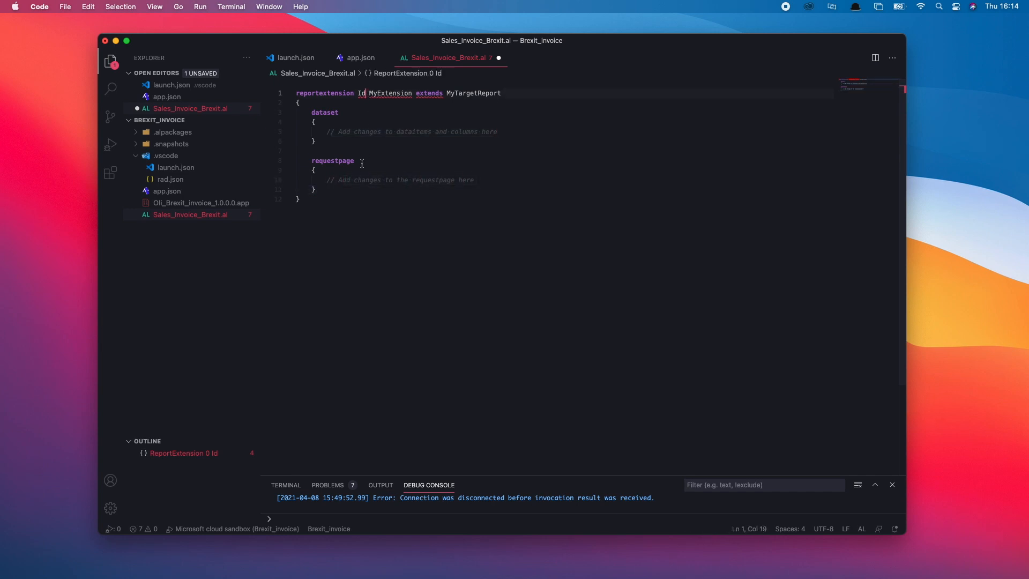
type("5010")
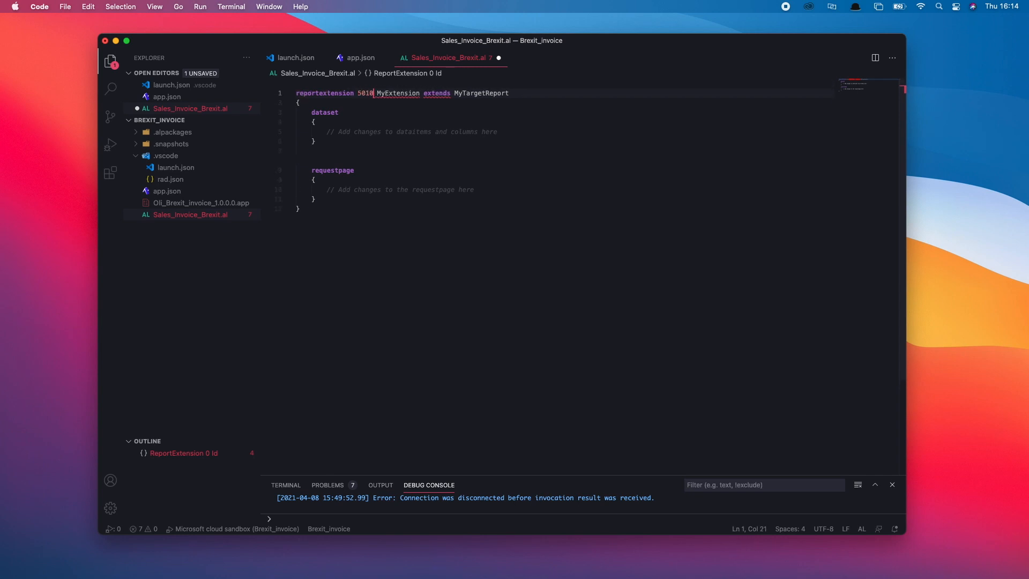
type("0")
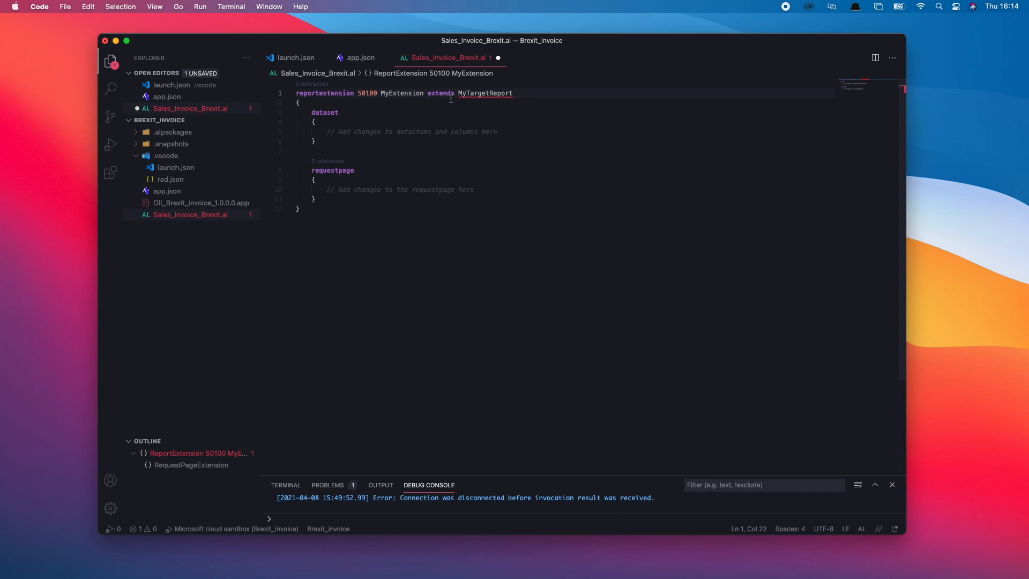
Rename the extension to BrexitInvoice and make it extend report 1306
left_click(418, 93)
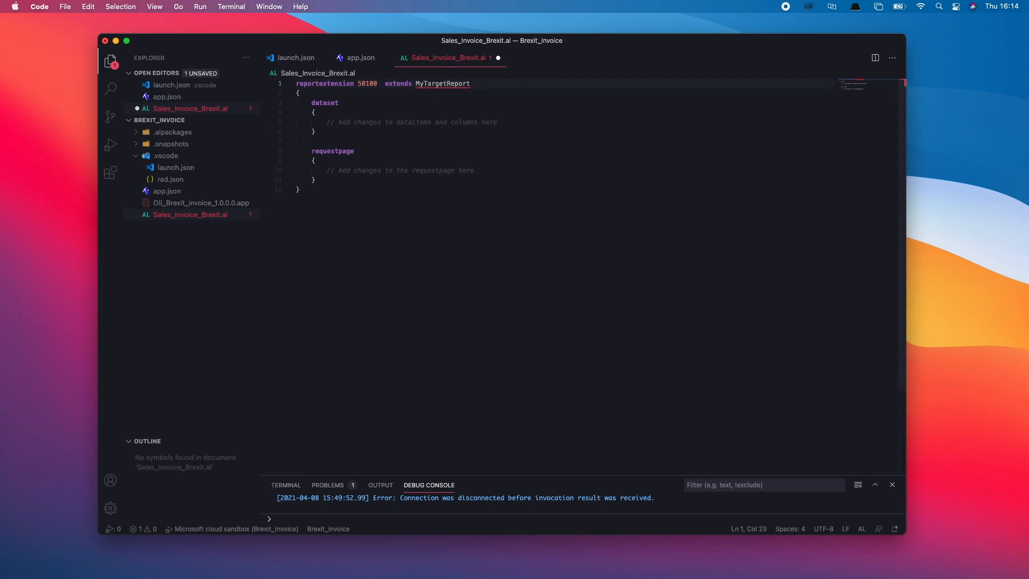
type("BrexitInv")
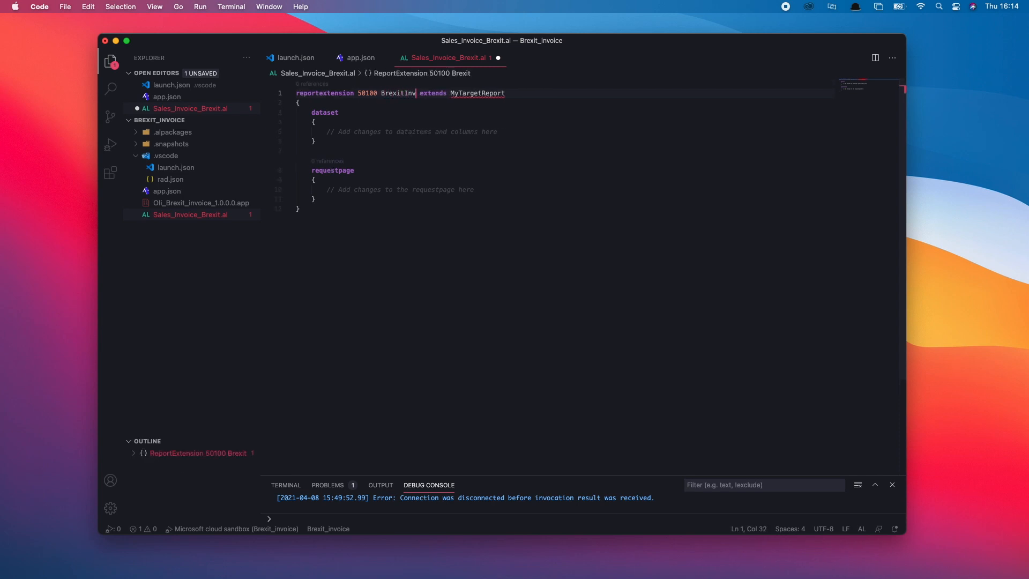
type("oice")
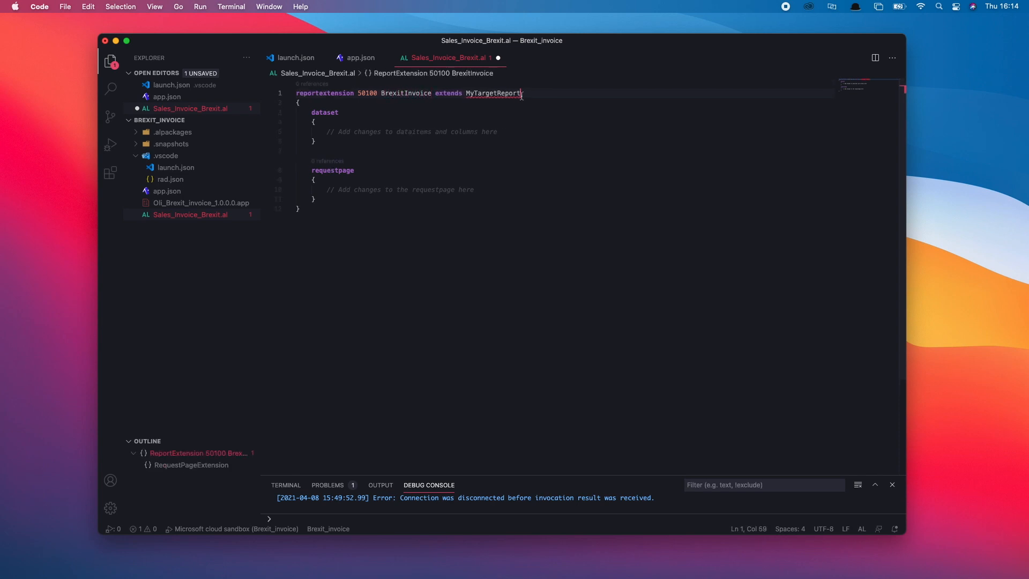
double_click(492, 94)
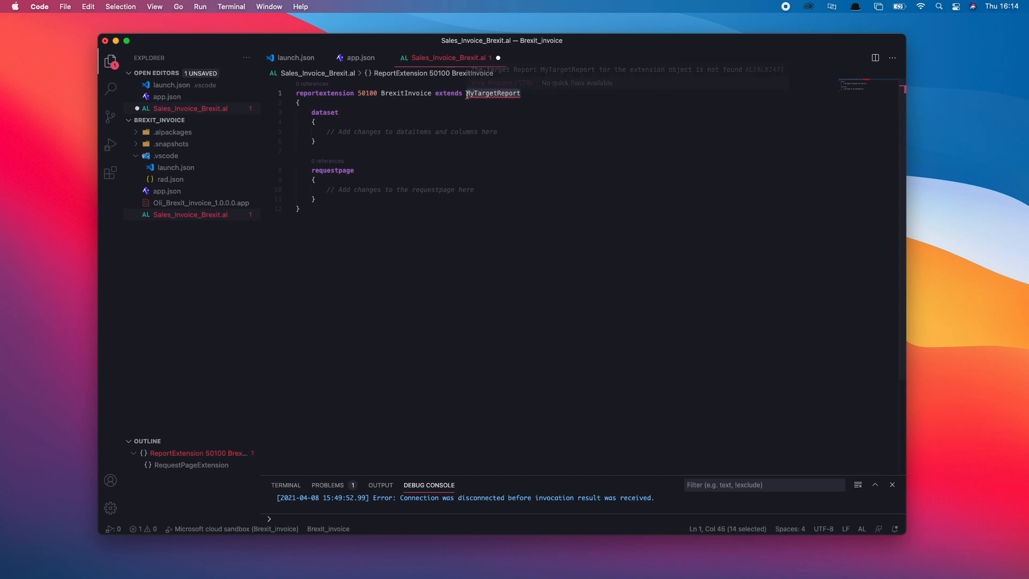
type("1306")
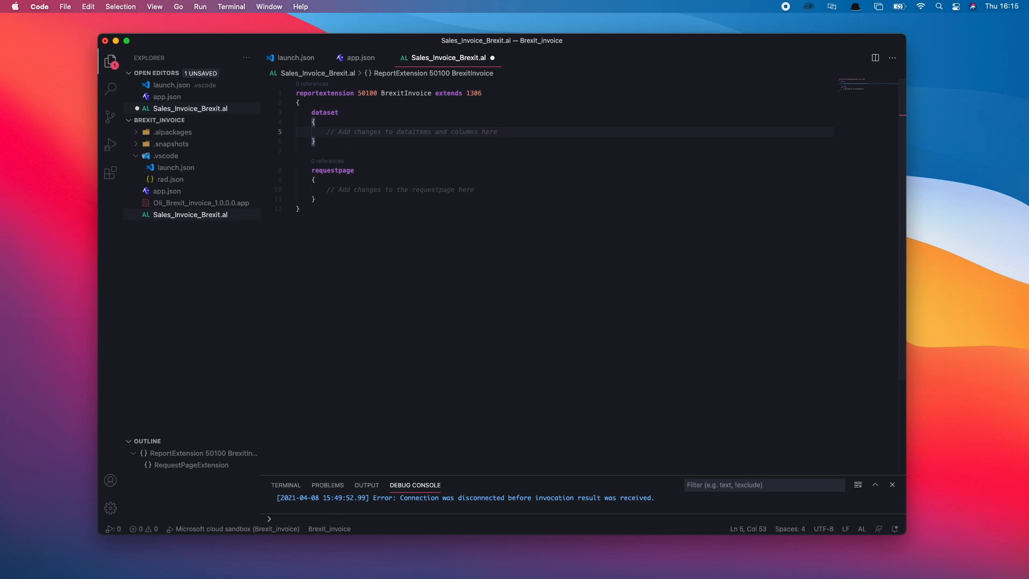
Start an add( statement in the dataset to list data item anchors
type("add")
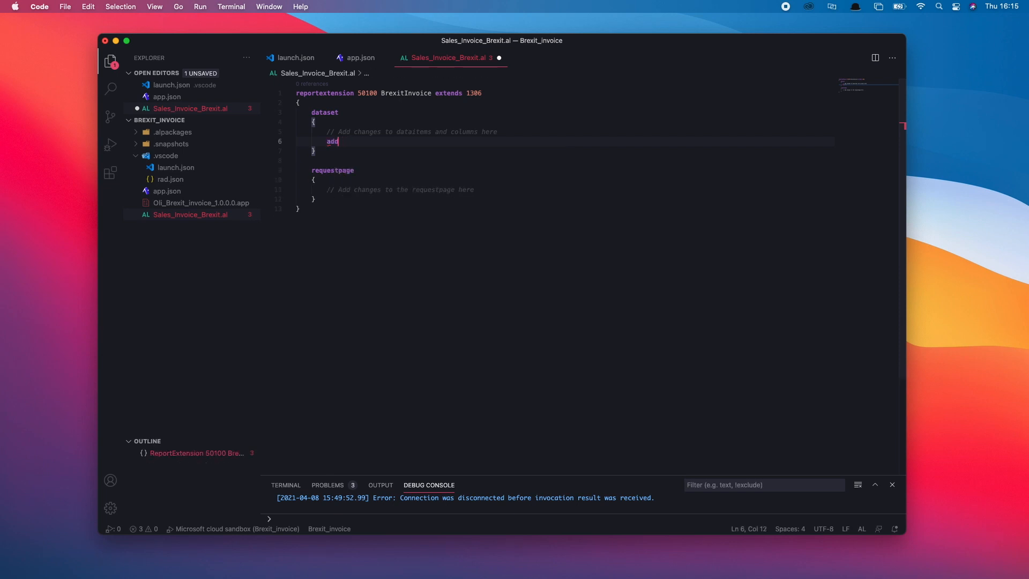
type("(")
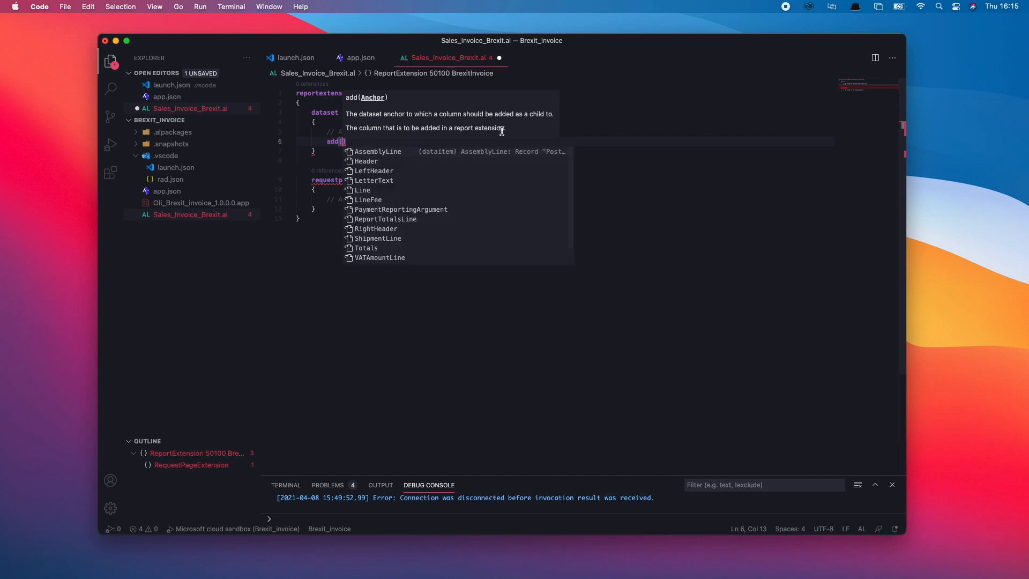
mouse_move(383, 165)
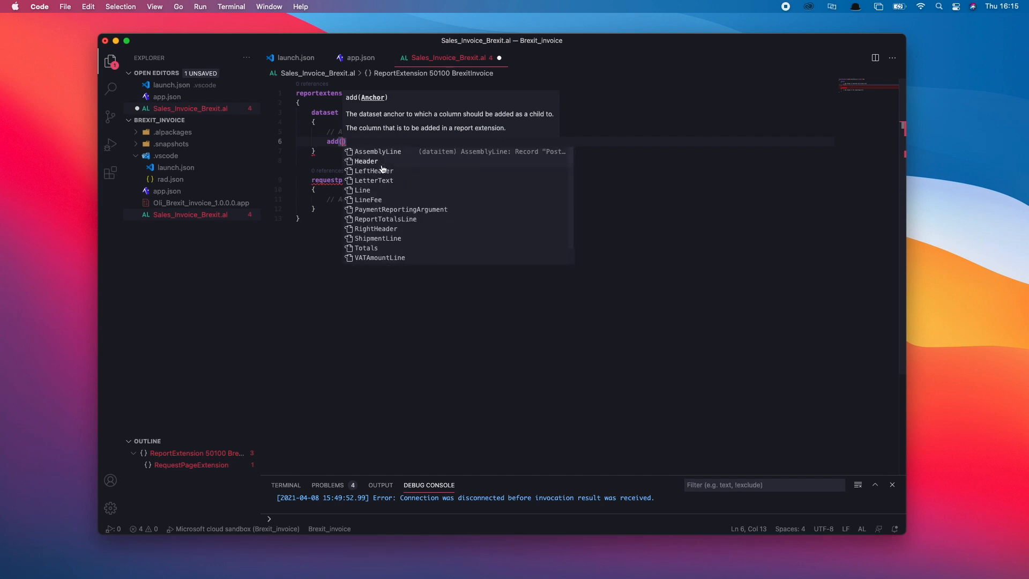
mouse_move(380, 194)
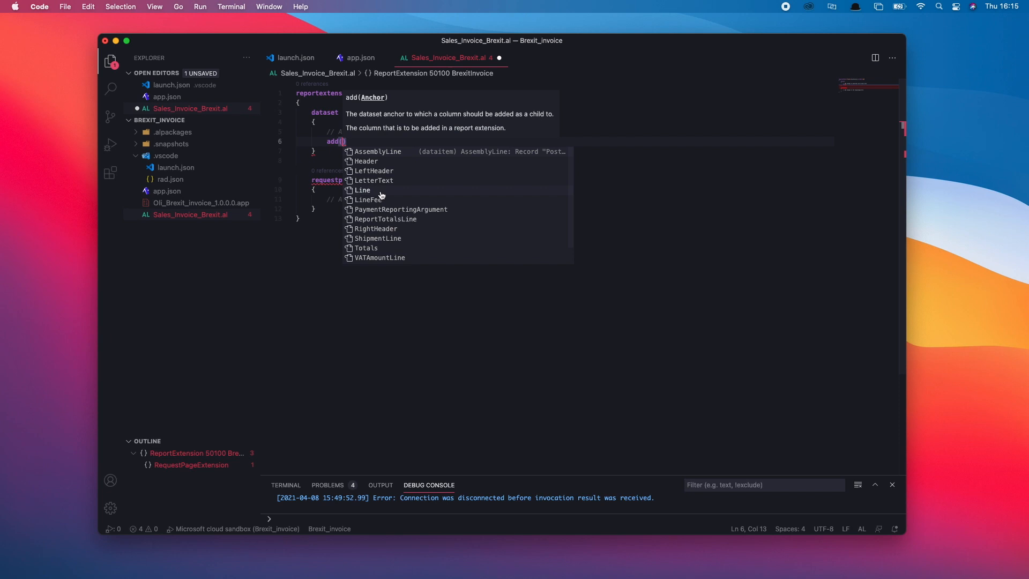
mouse_move(363, 194)
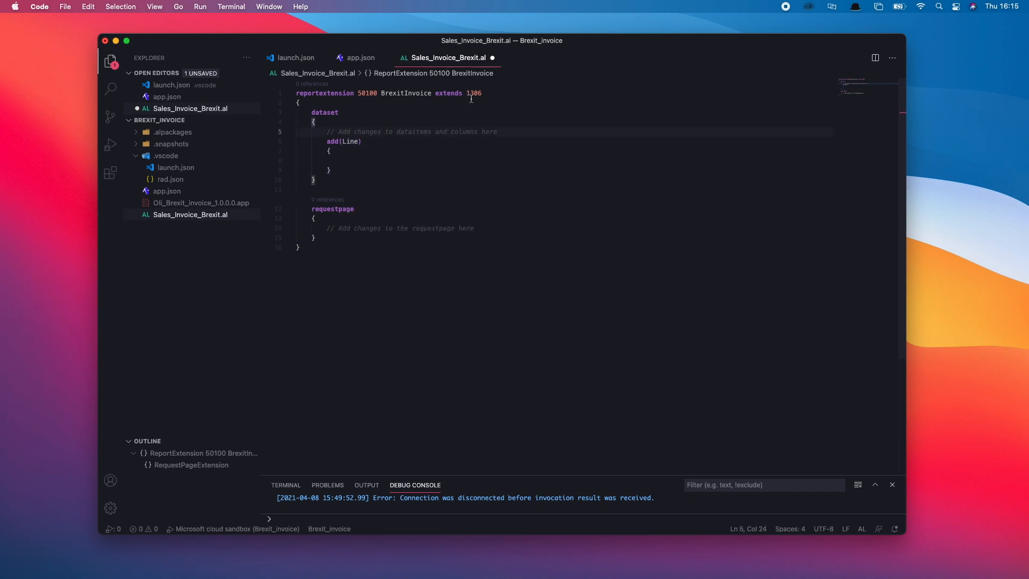
Inspect report 1306's Line data item in Standard Sales - Invoice.dal, then return to the extension
right_click(472, 93)
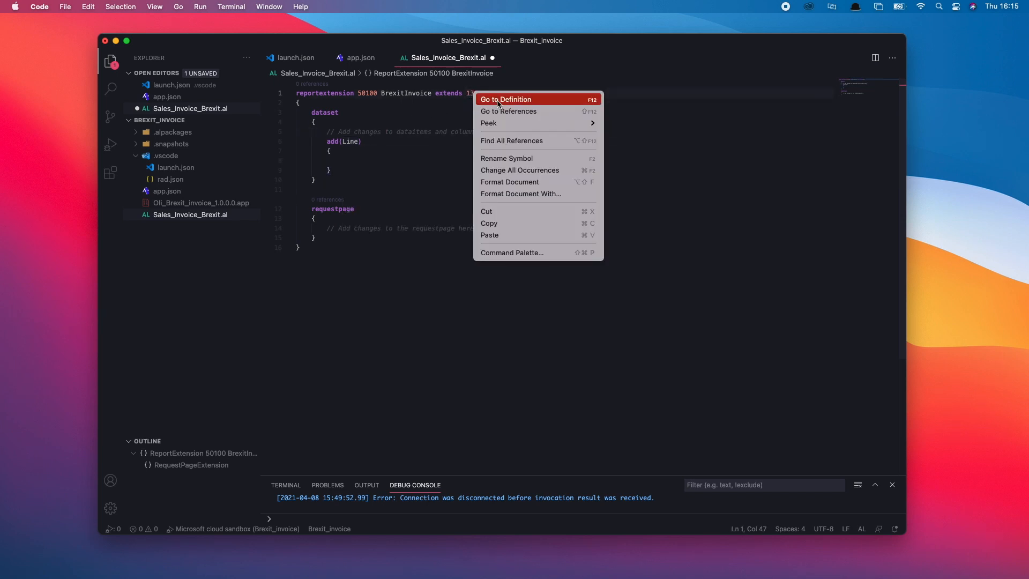
left_click(506, 100)
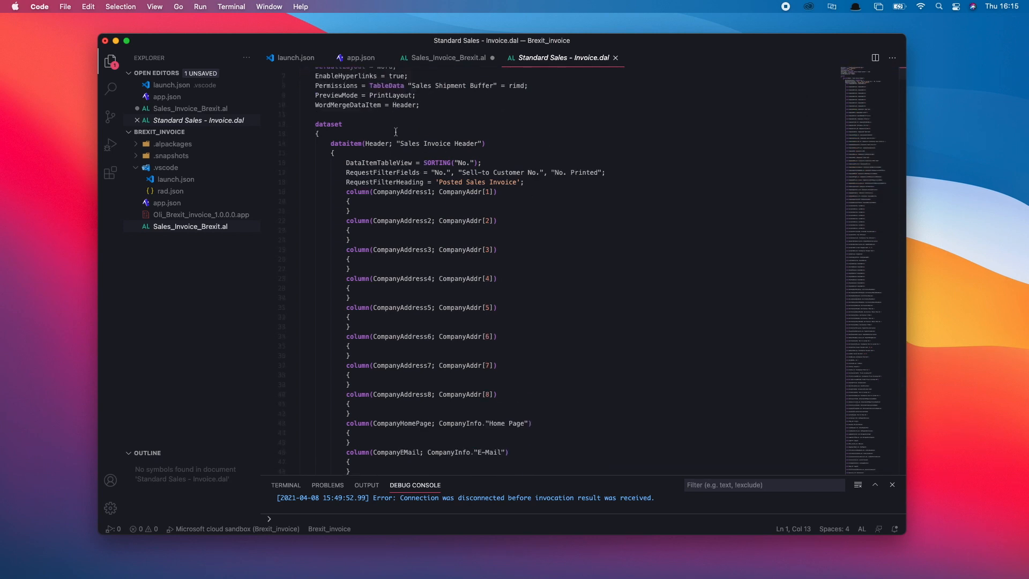
scroll("up", 3)
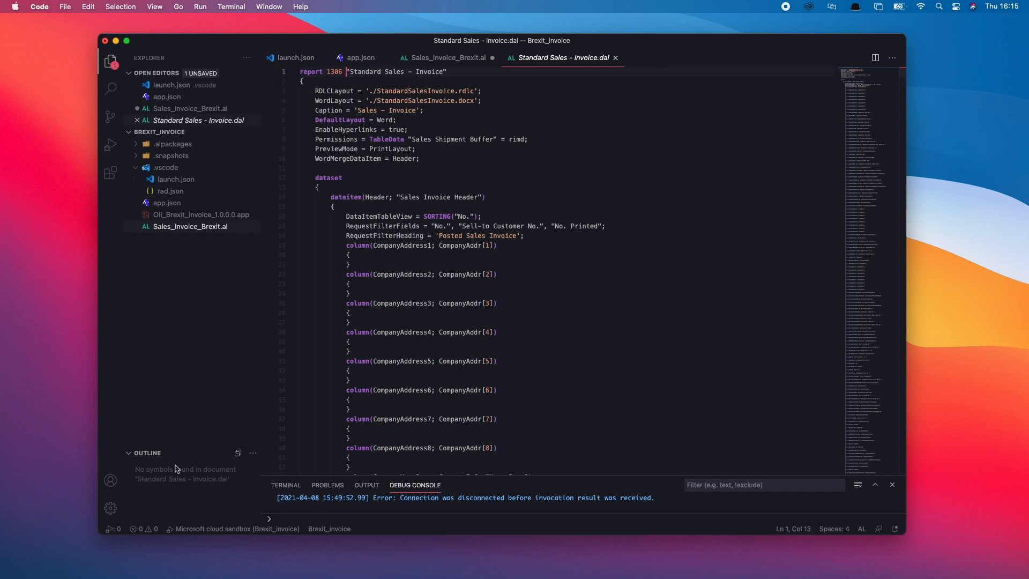
mouse_move(167, 493)
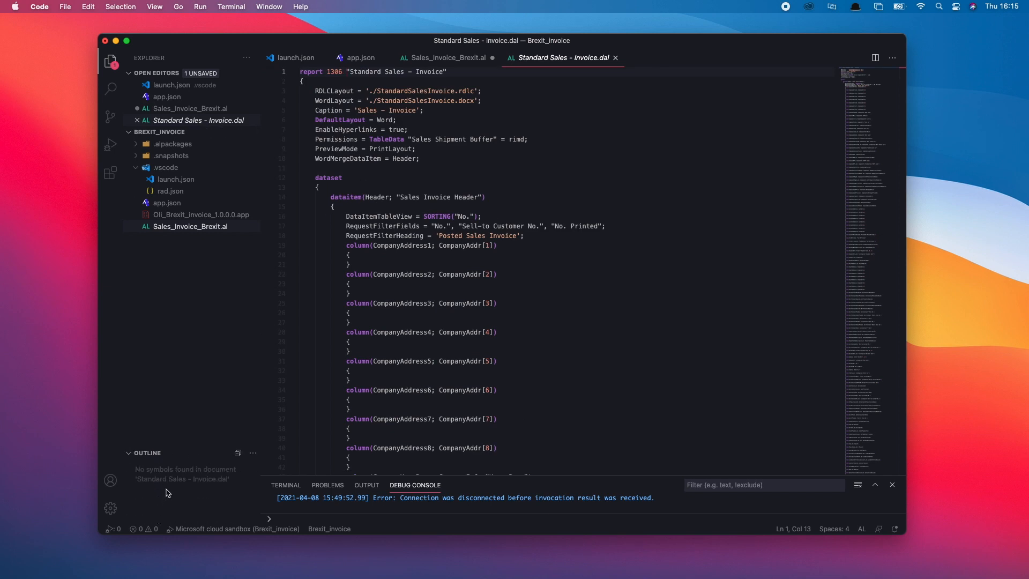
scroll("down", 3)
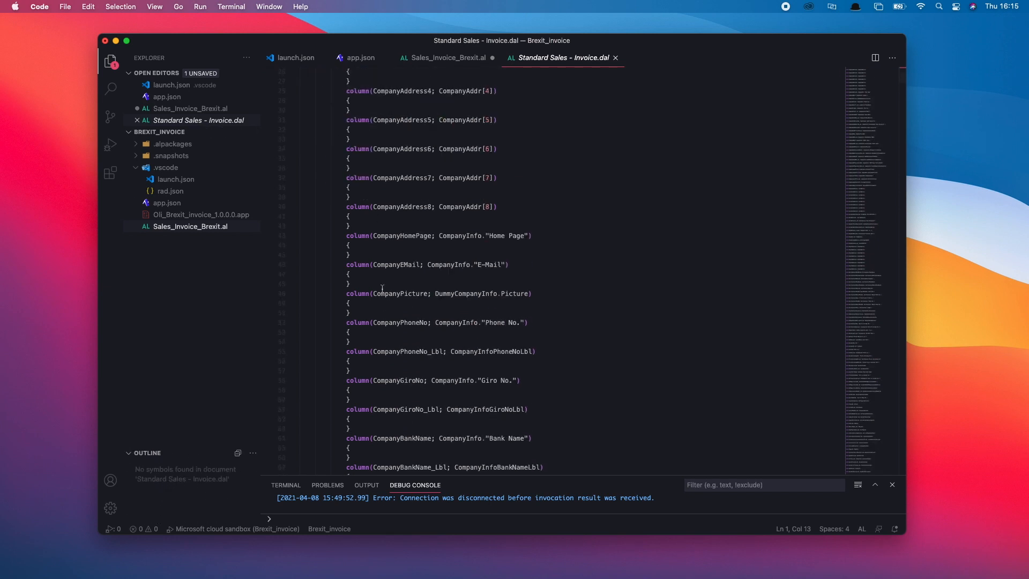
scroll("down", 3)
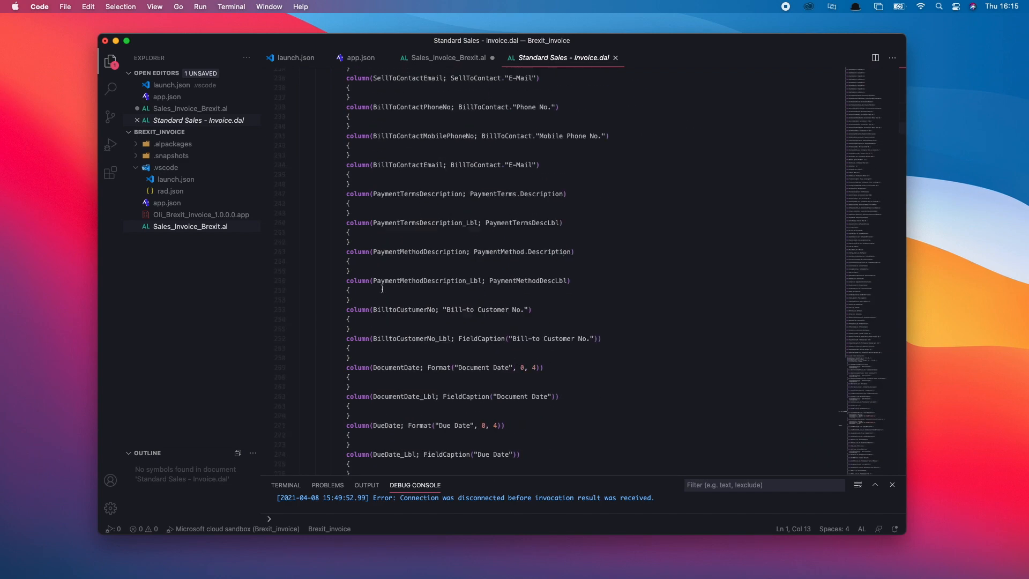
scroll("down", 3)
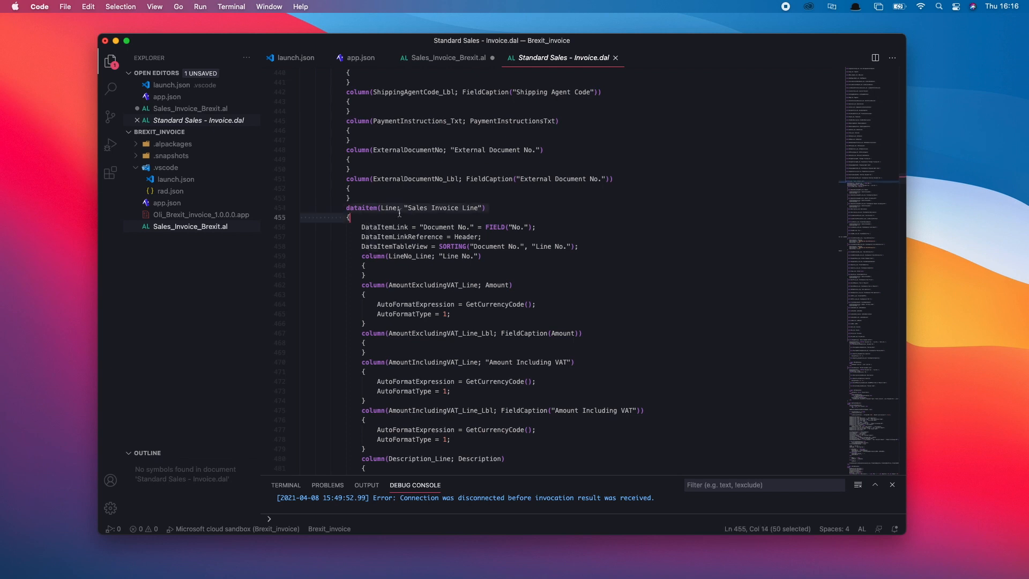
left_click(484, 208)
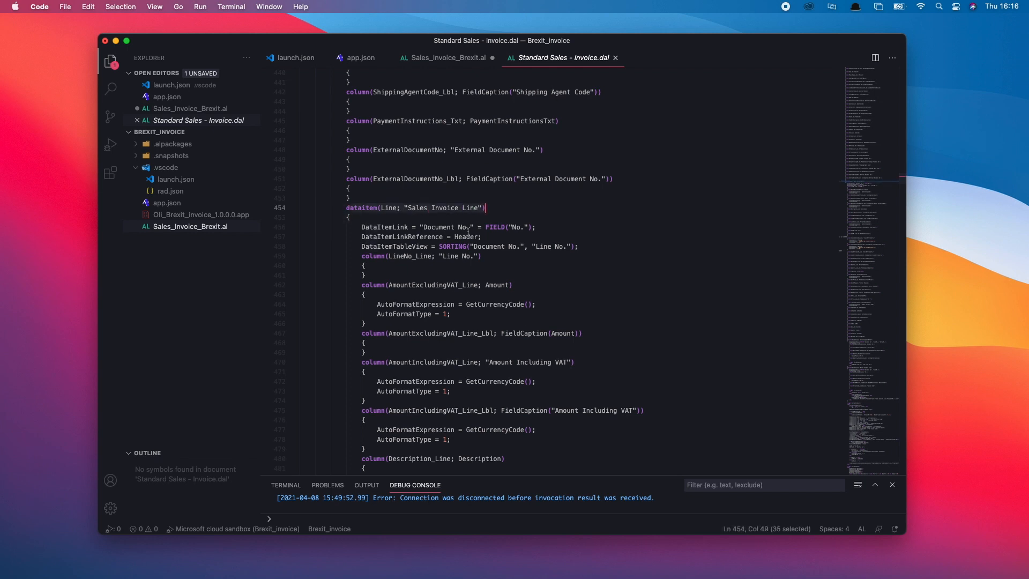
scroll("down", 3)
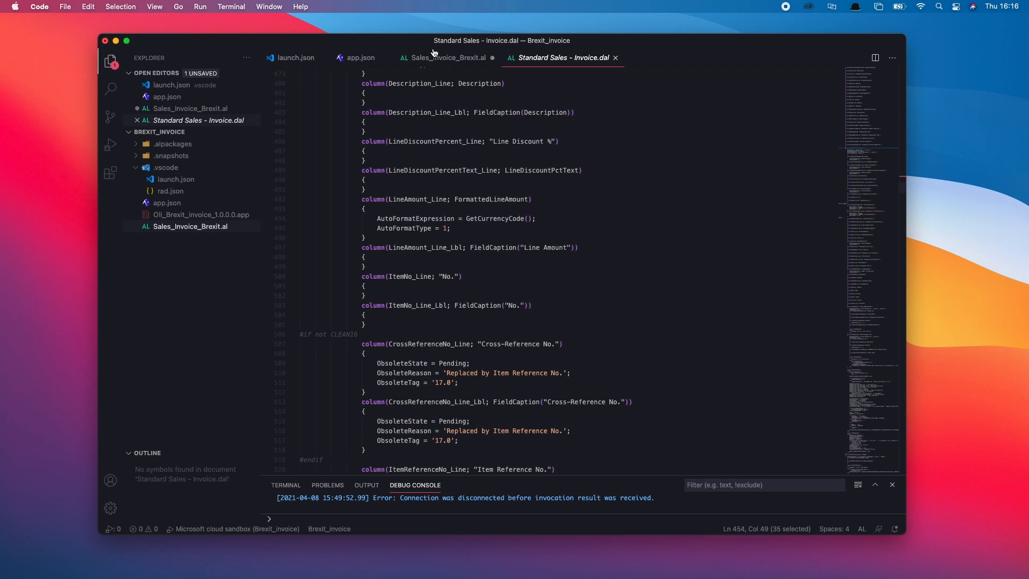
left_click(446, 58)
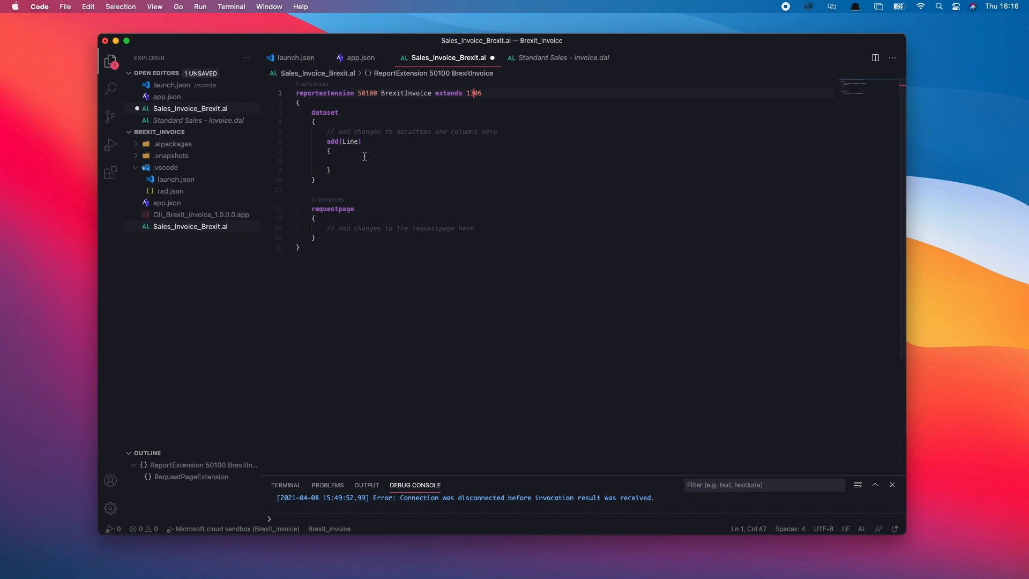
Add a Net_Weight column based on the "Net Weight" field inside add(Line)
type("column(")
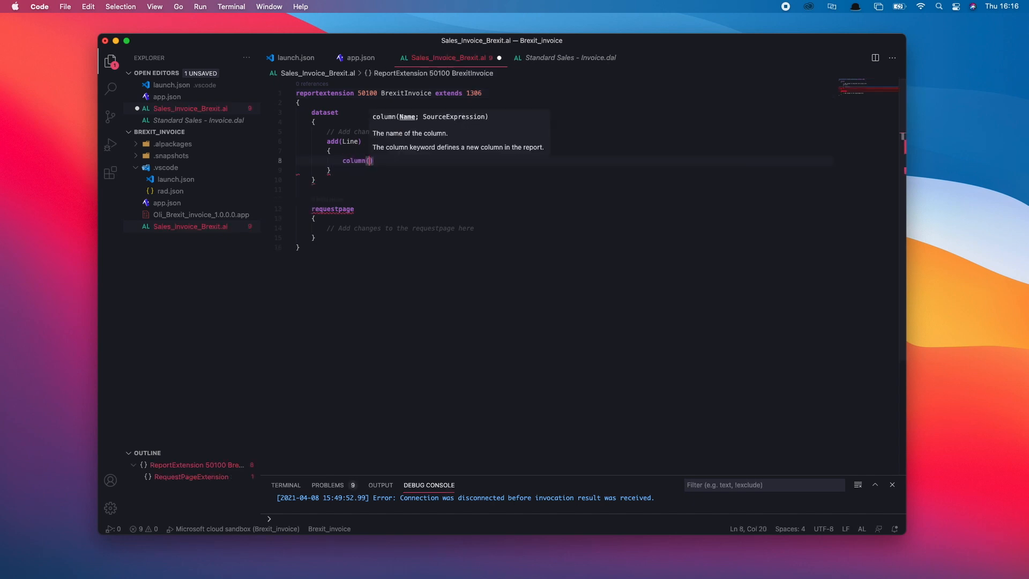
type("ne")
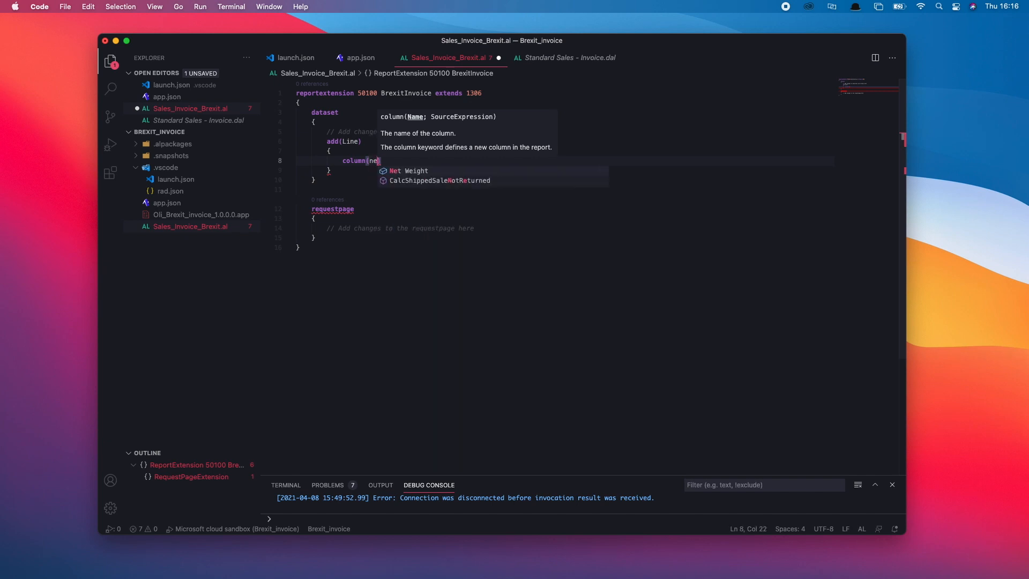
left_click(407, 171)
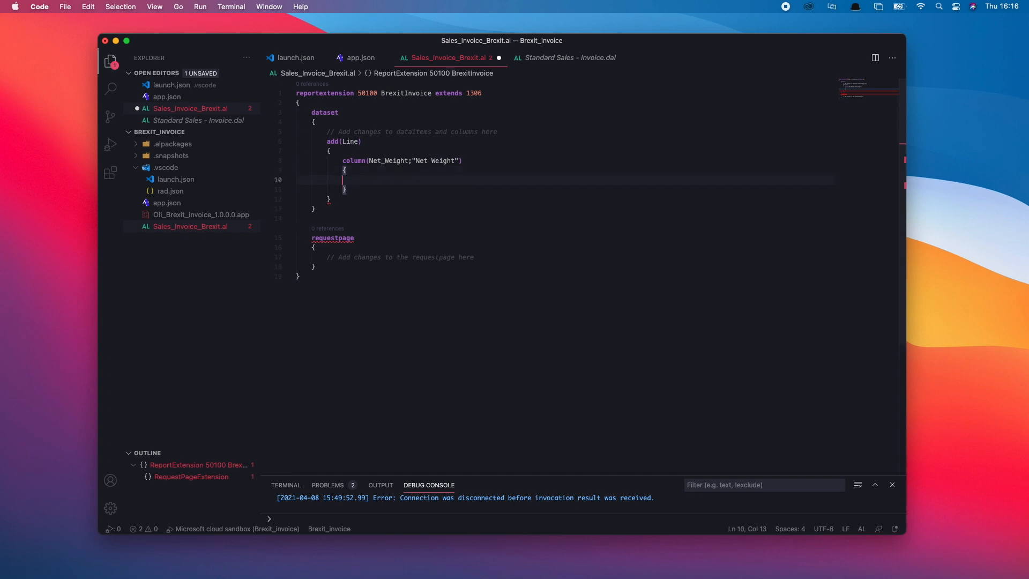
key("Backspace")
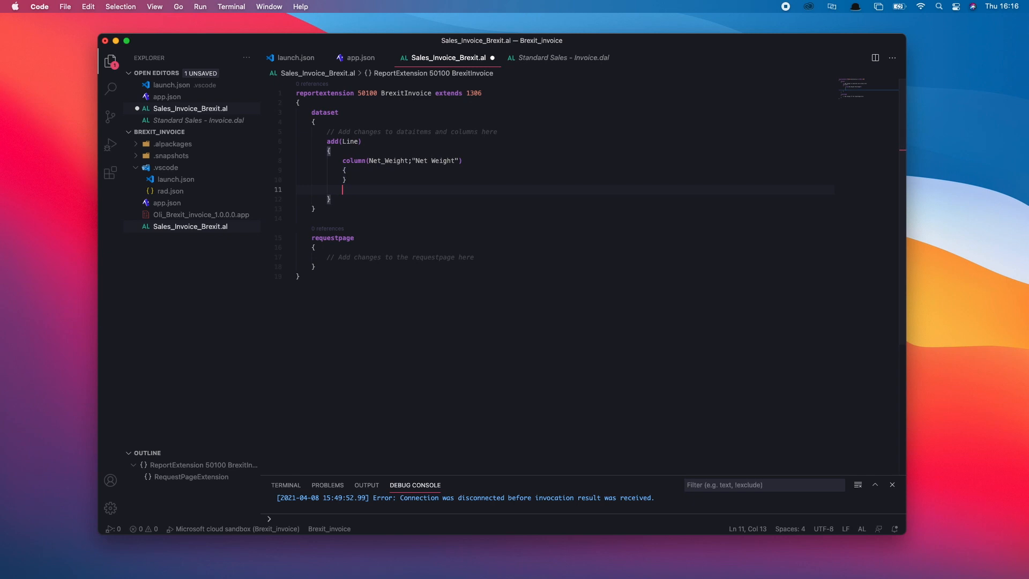
Add a Gross_Weight column based on "Gross Weight" and save the file
type("column")
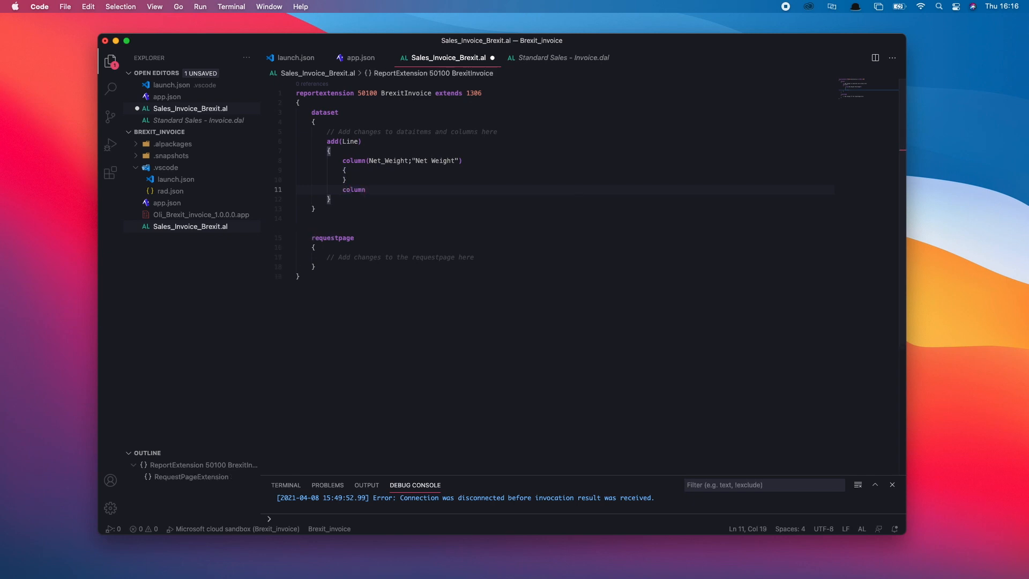
type("(")
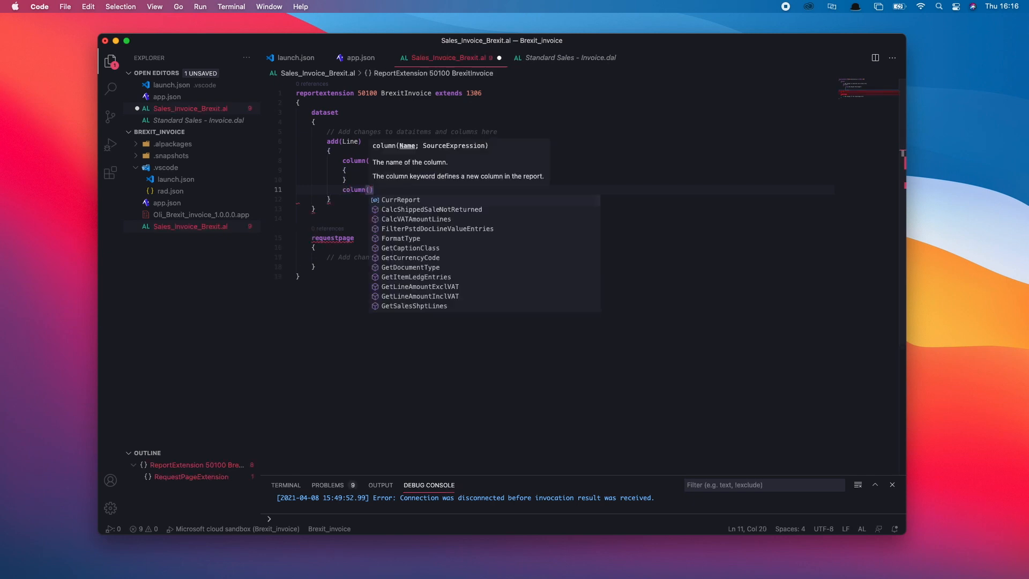
type("gr")
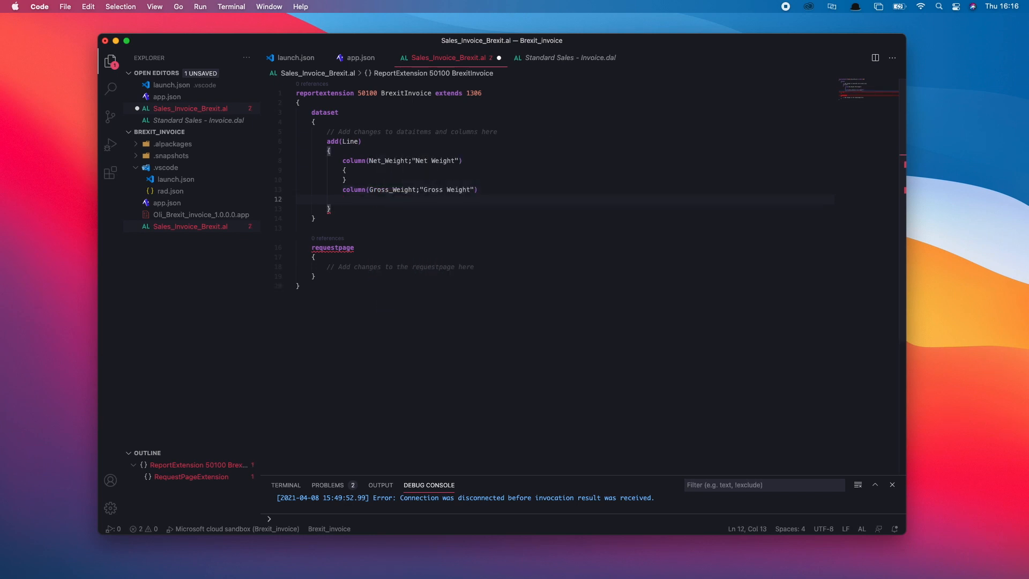
type("{")
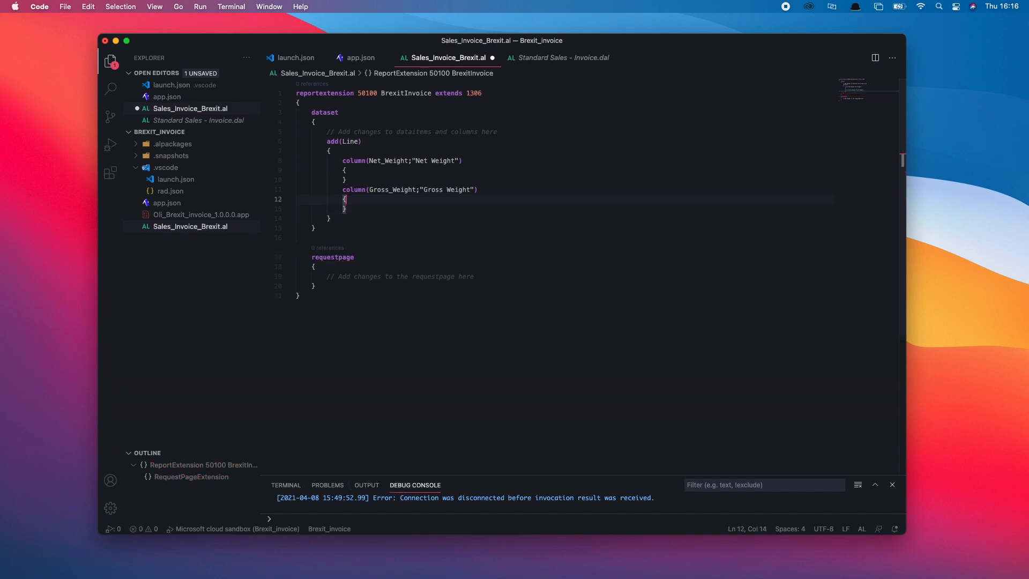
key("cmd+s")
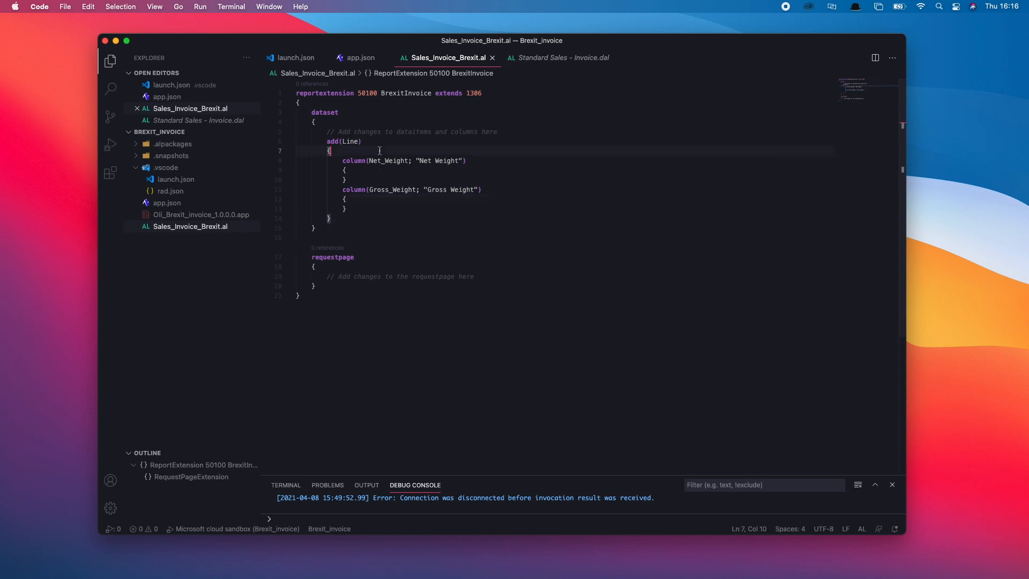
mouse_move(321, 290)
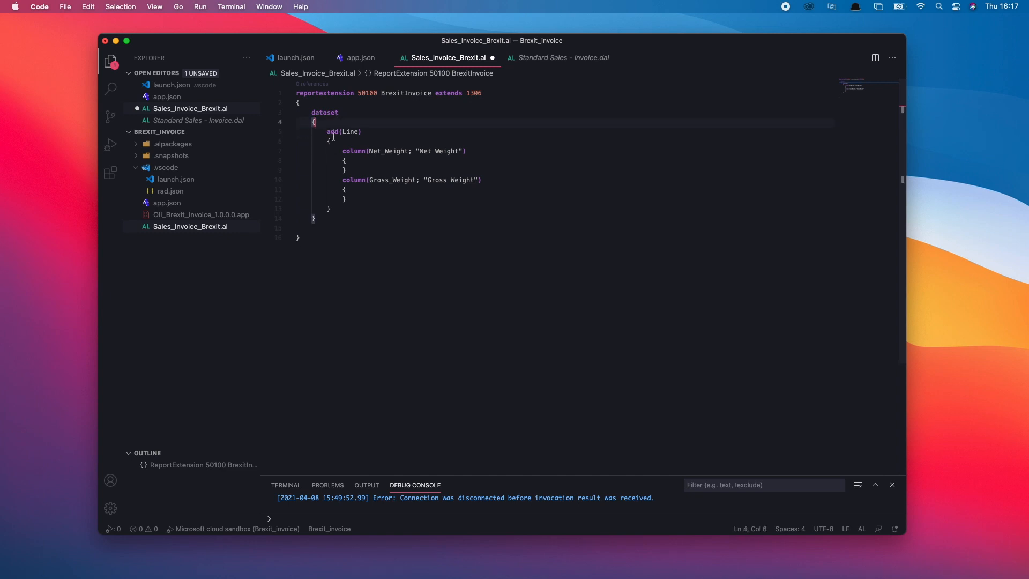
Drop the empty request page section, keeping only the dataset, and save Sales_Invoice_Brexit.al
left_click(466, 151)
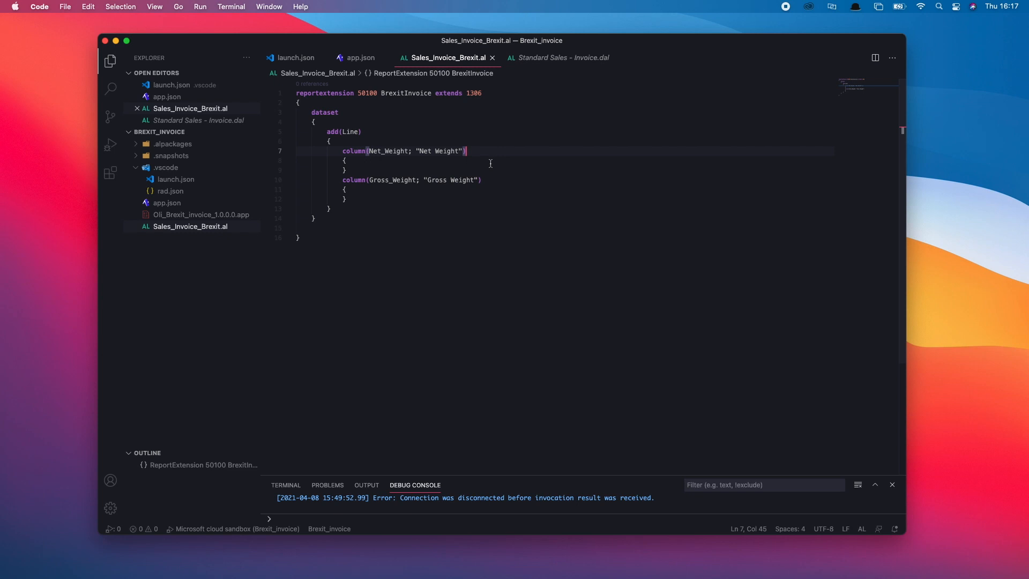
mouse_move(575, 44)
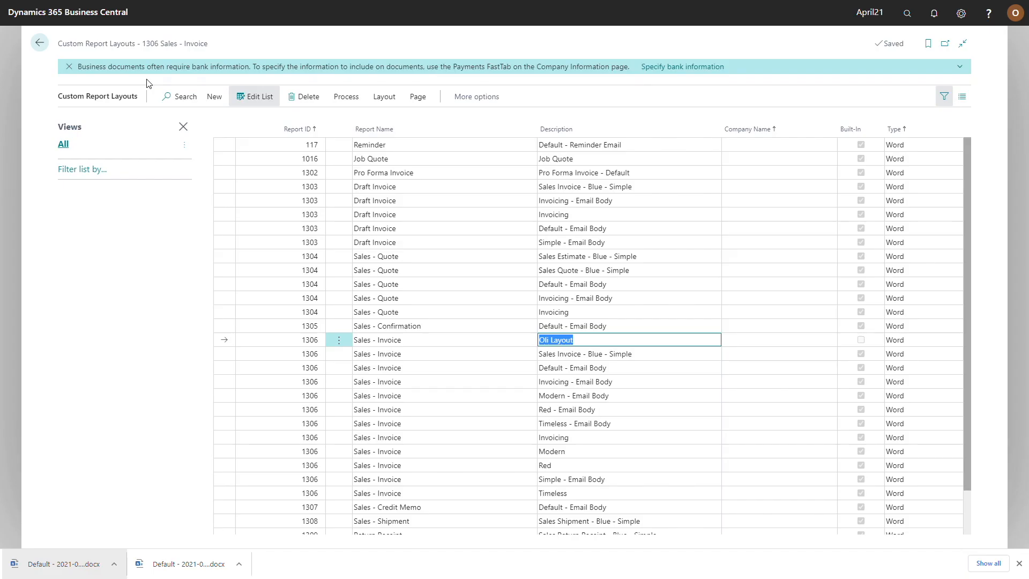
mouse_move(782, 216)
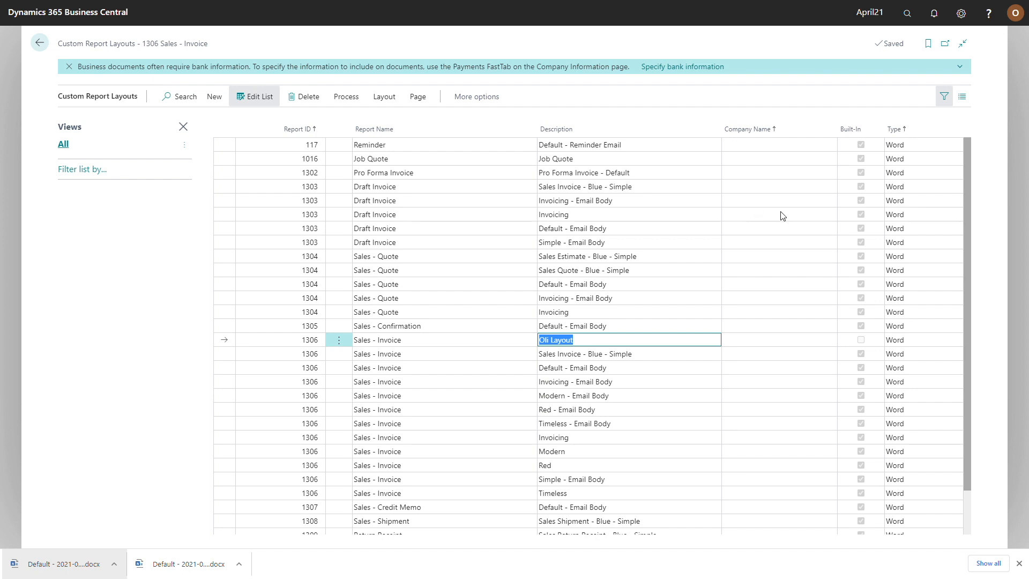
Search for and open Extension Management in Business Central
left_click(908, 13)
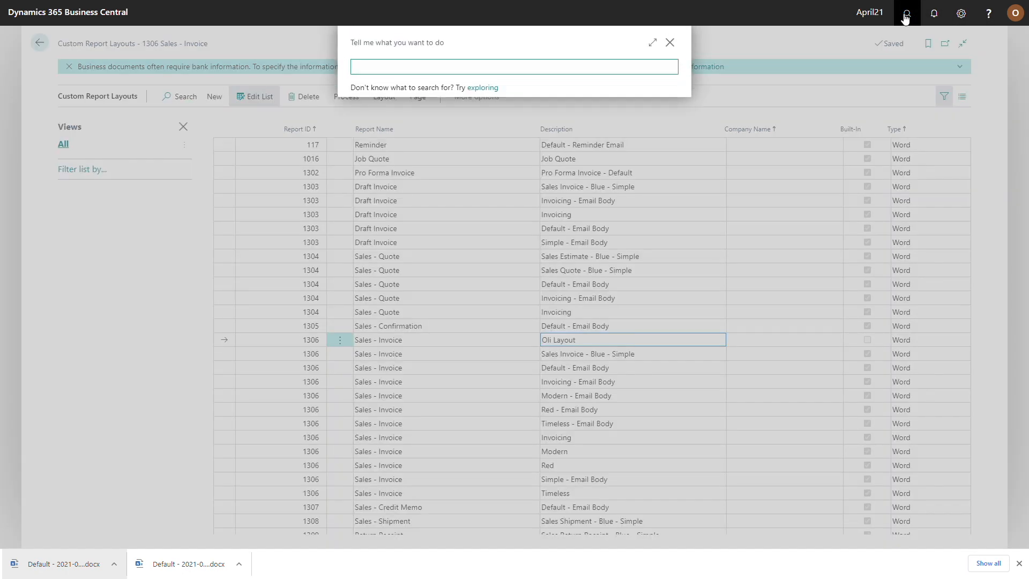
type("extension")
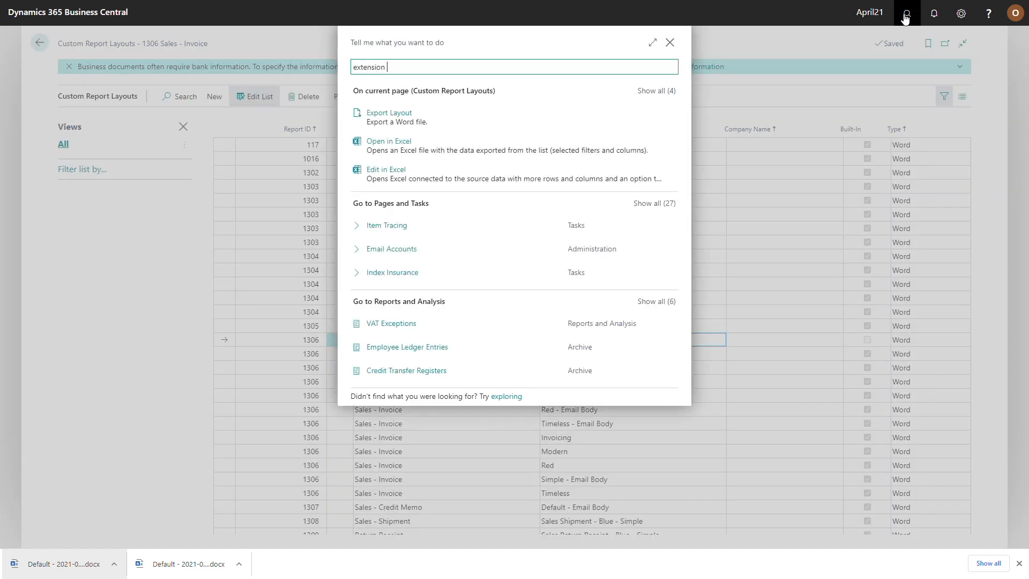
type("mana")
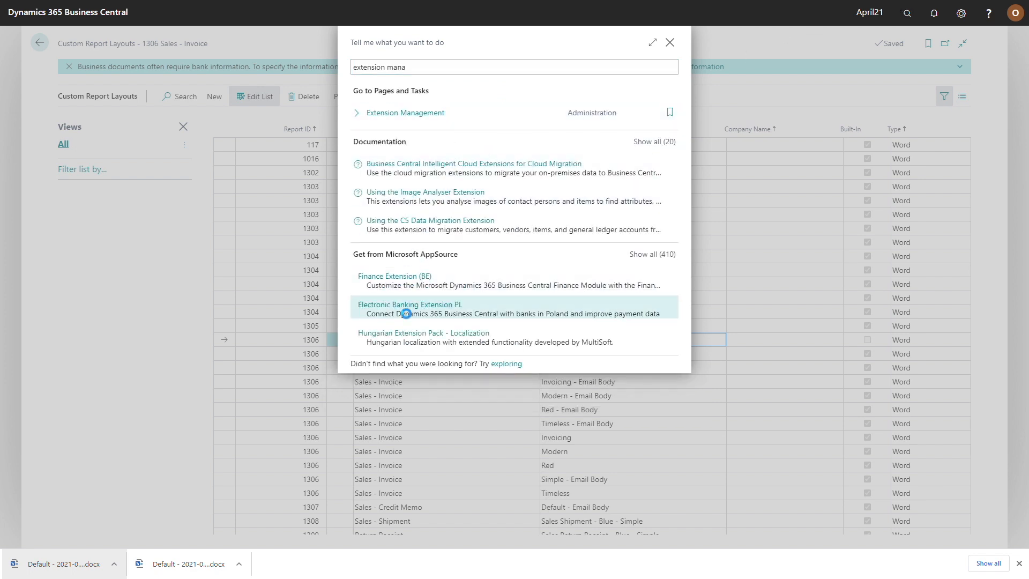
left_click(405, 112)
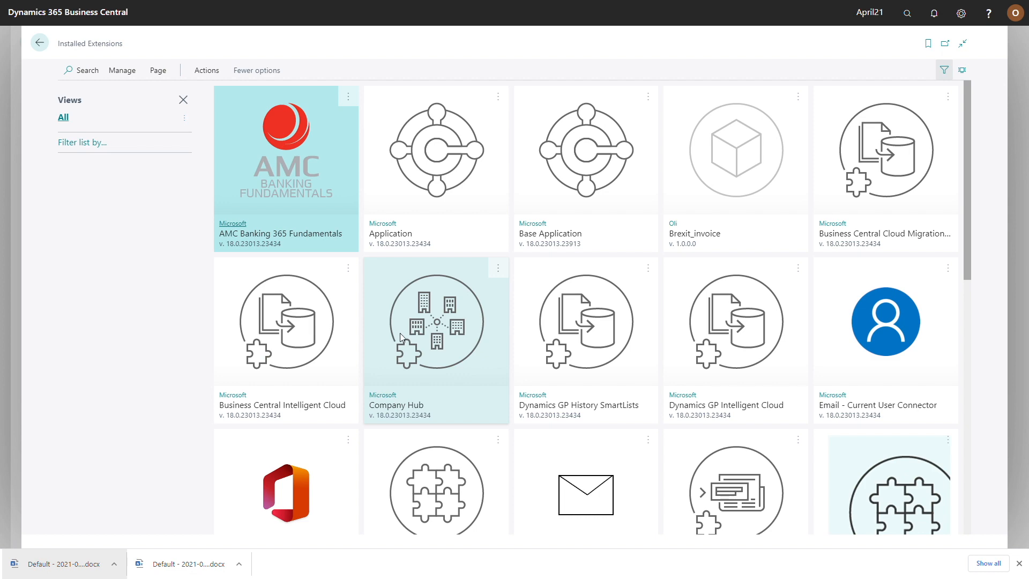
Confirm Brexit_invoice by Oli is installed, then export the Oli Layout to Word
scroll("down", 3)
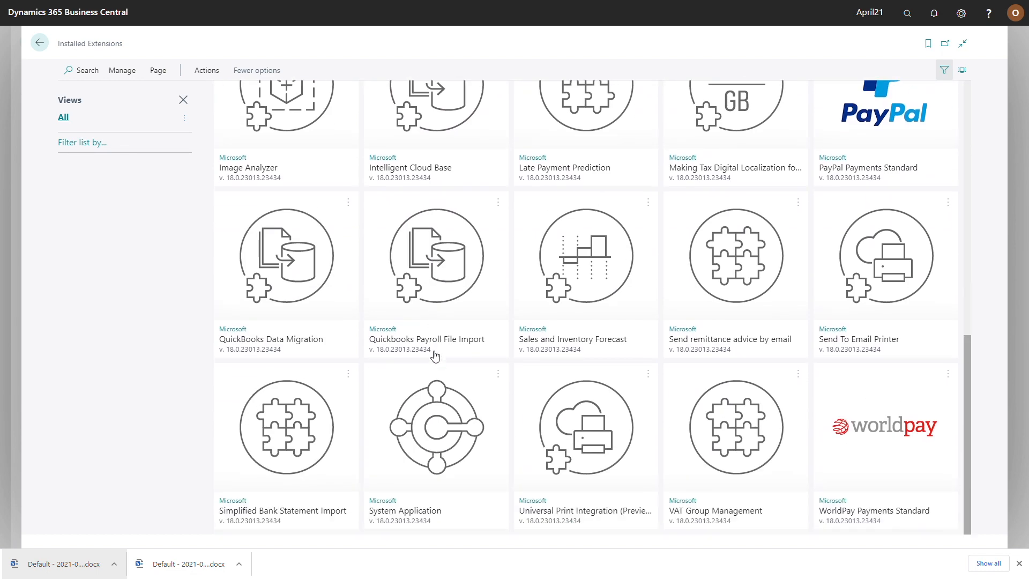
left_click(885, 425)
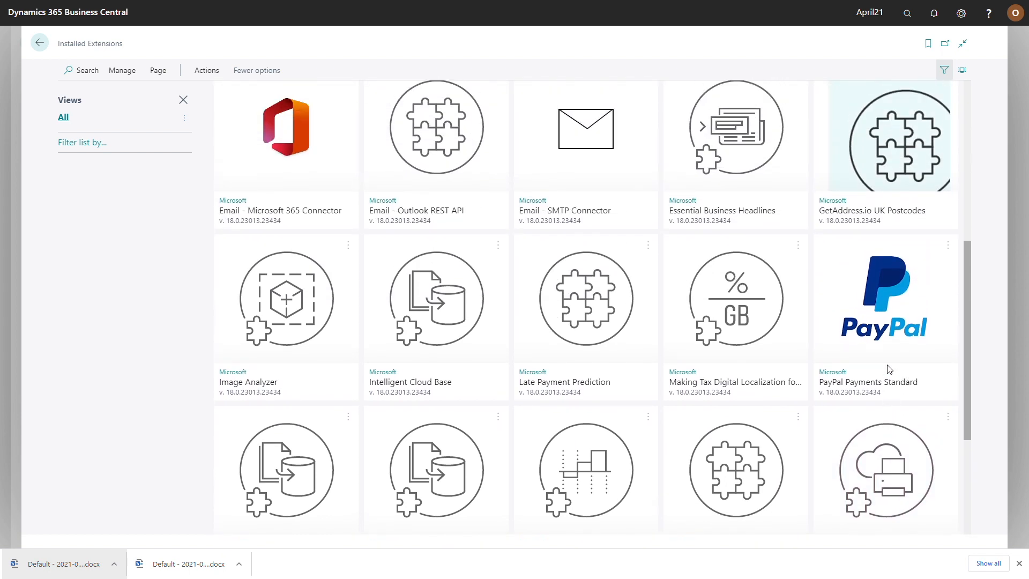
scroll("up", 3)
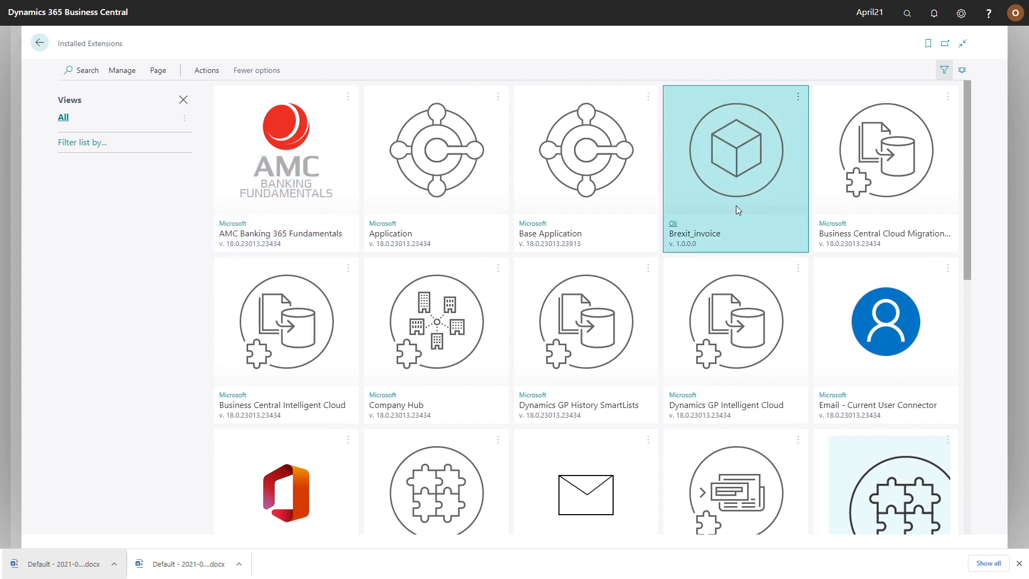
mouse_move(676, 229)
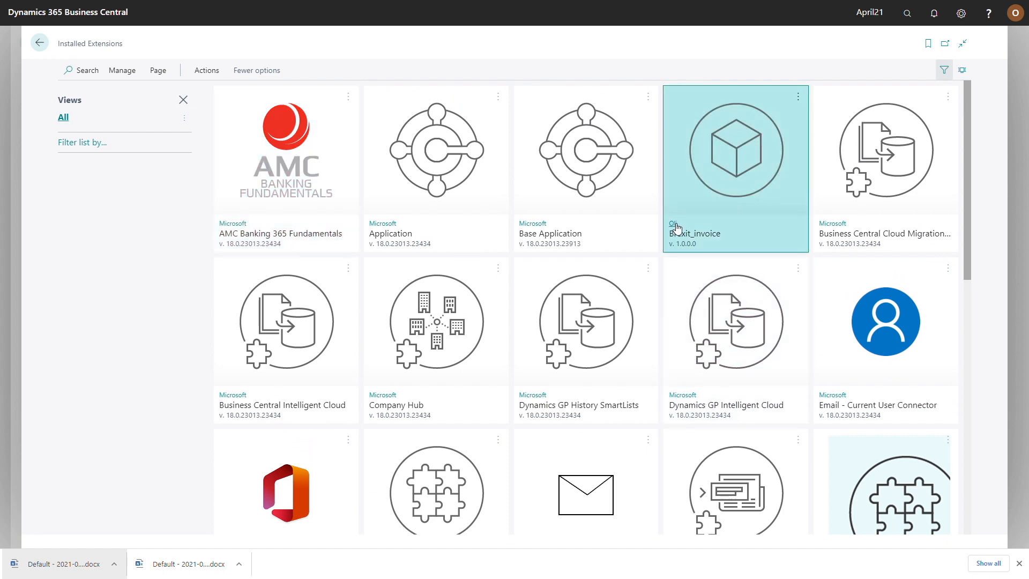
mouse_move(511, 107)
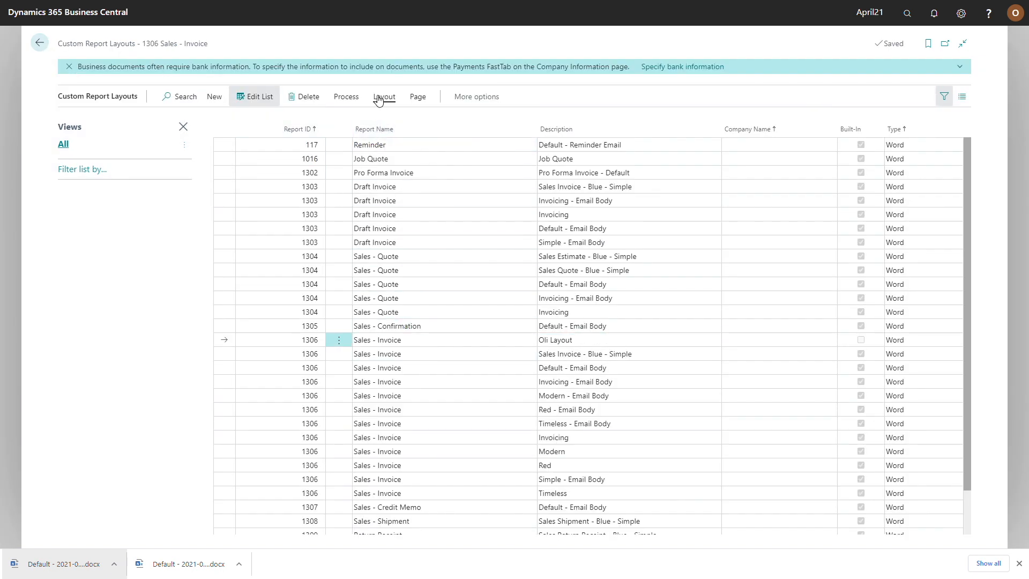
left_click(384, 97)
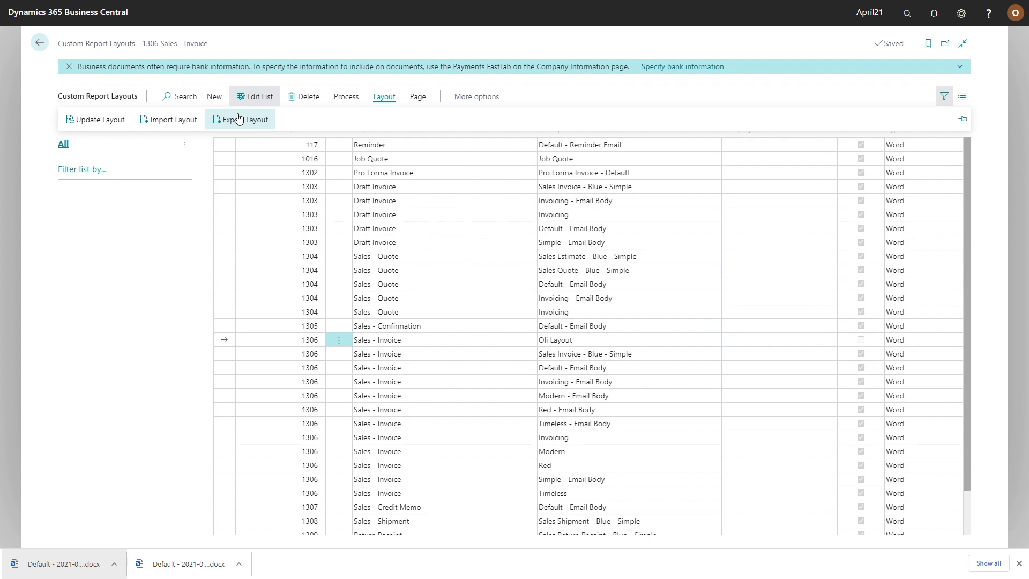
left_click(246, 120)
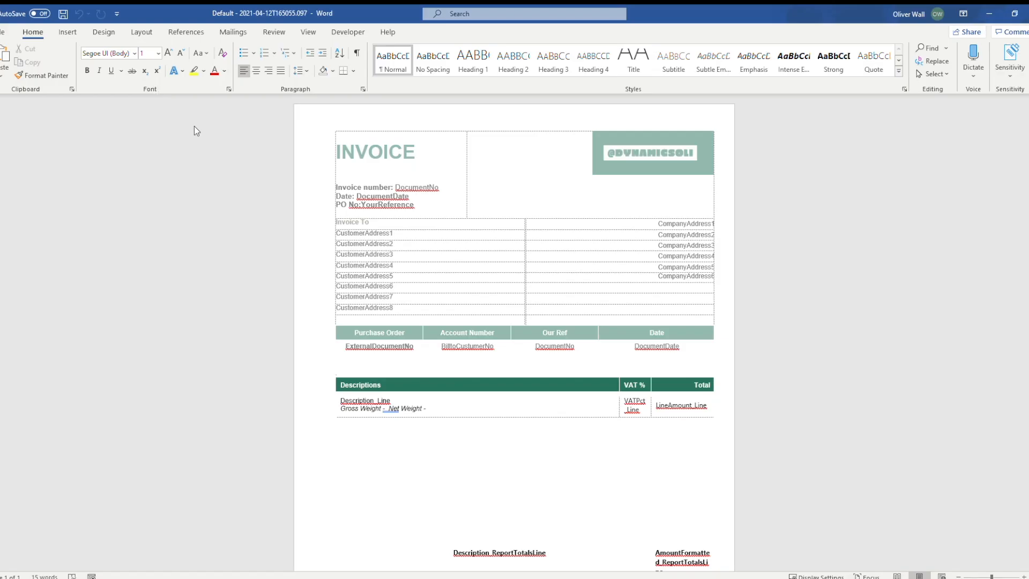
mouse_move(623, 105)
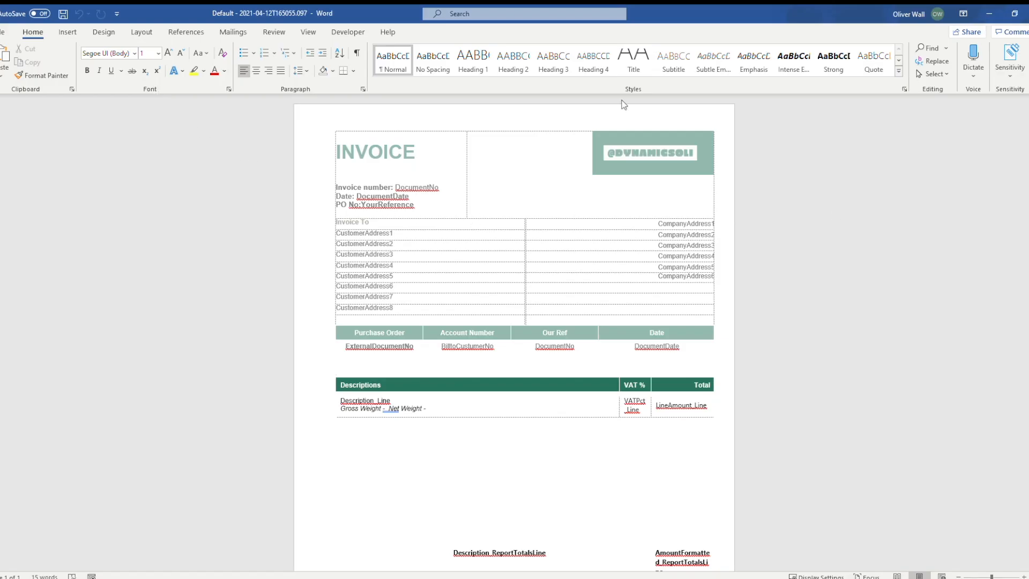
Map Line's Gross_Weight and Net_Weight fields as content controls into the Word invoice line row
left_click(348, 32)
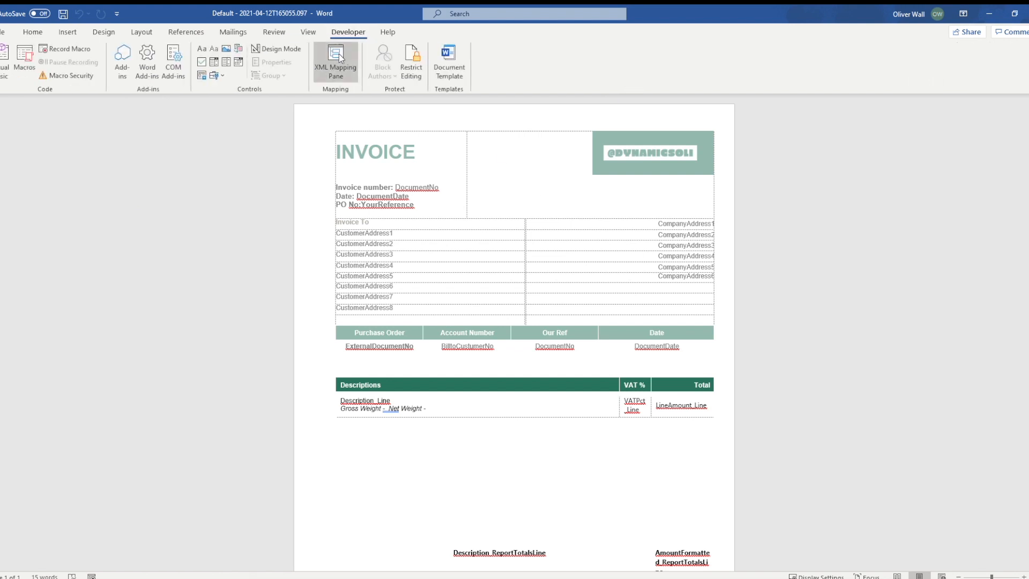
left_click(335, 58)
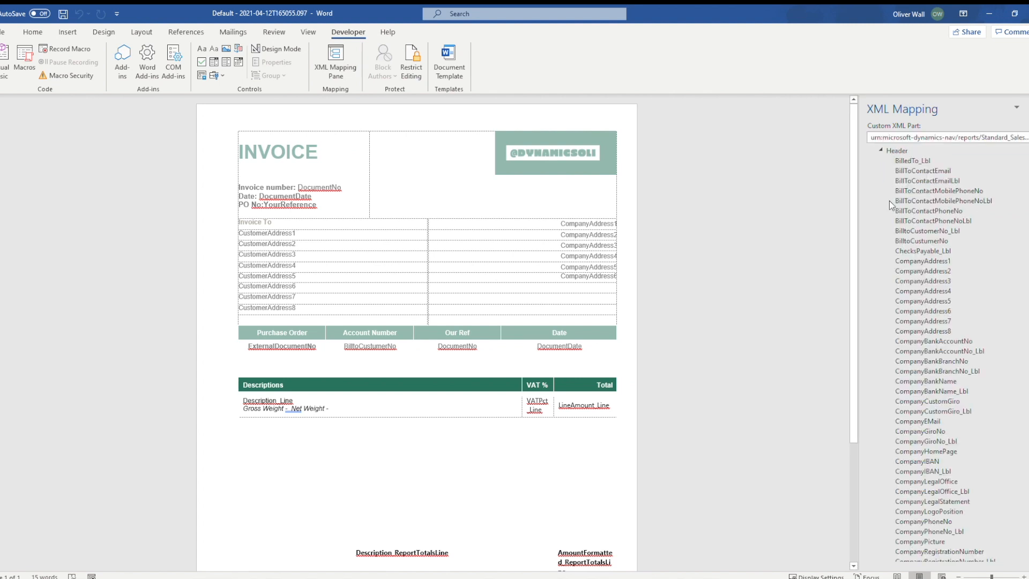
scroll("down", 3)
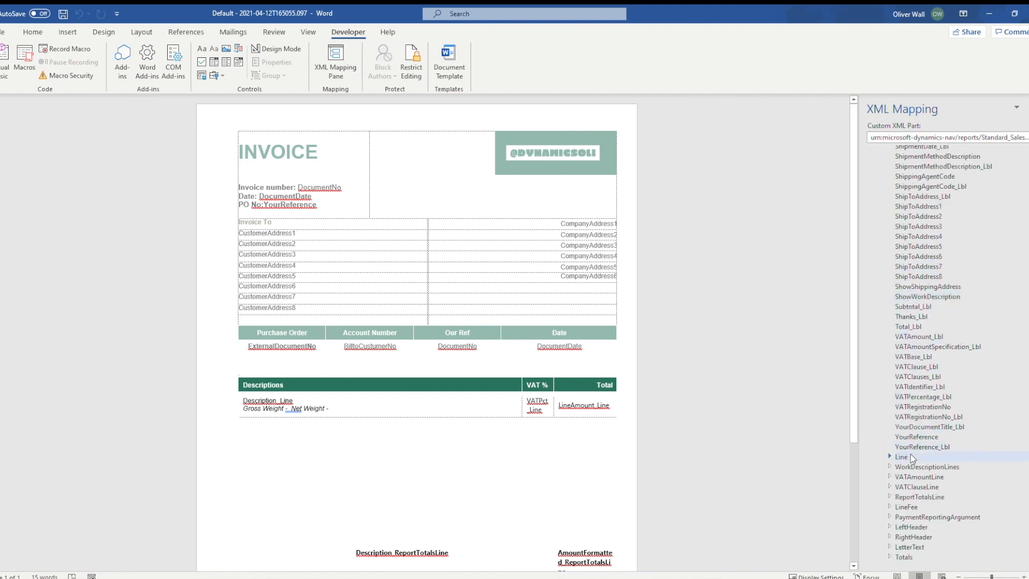
left_click(892, 456)
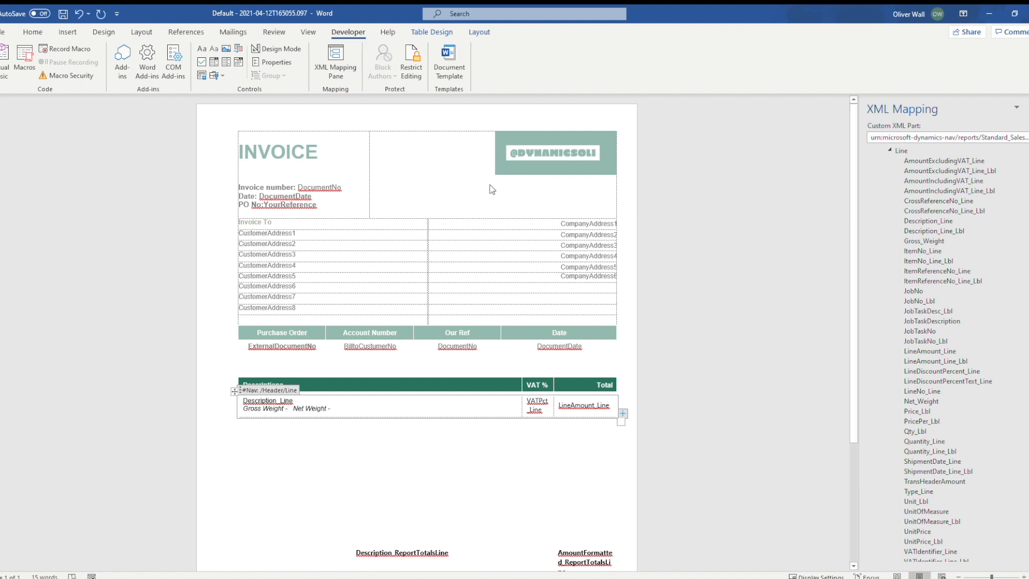
mouse_move(913, 248)
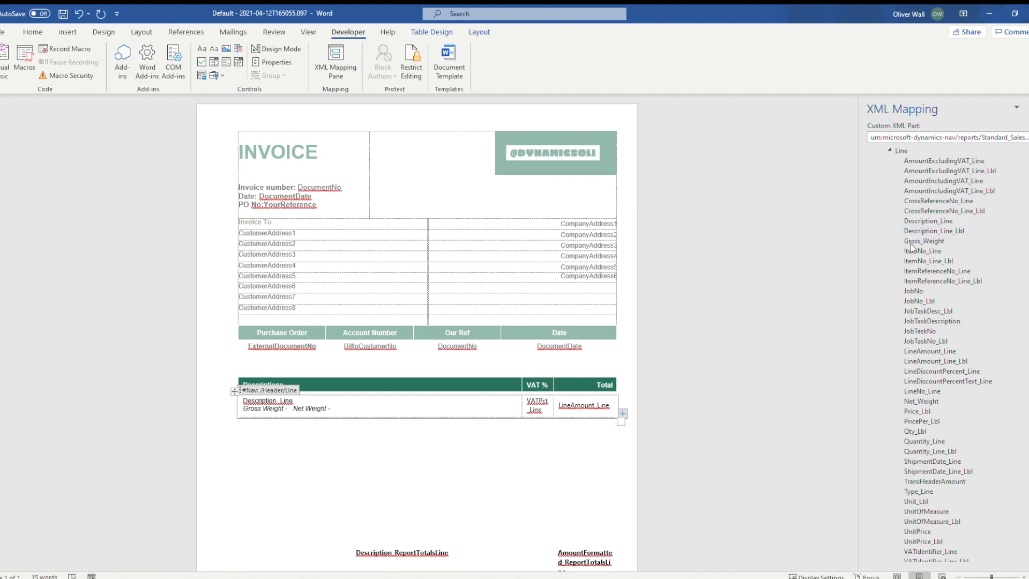
double_click(924, 241)
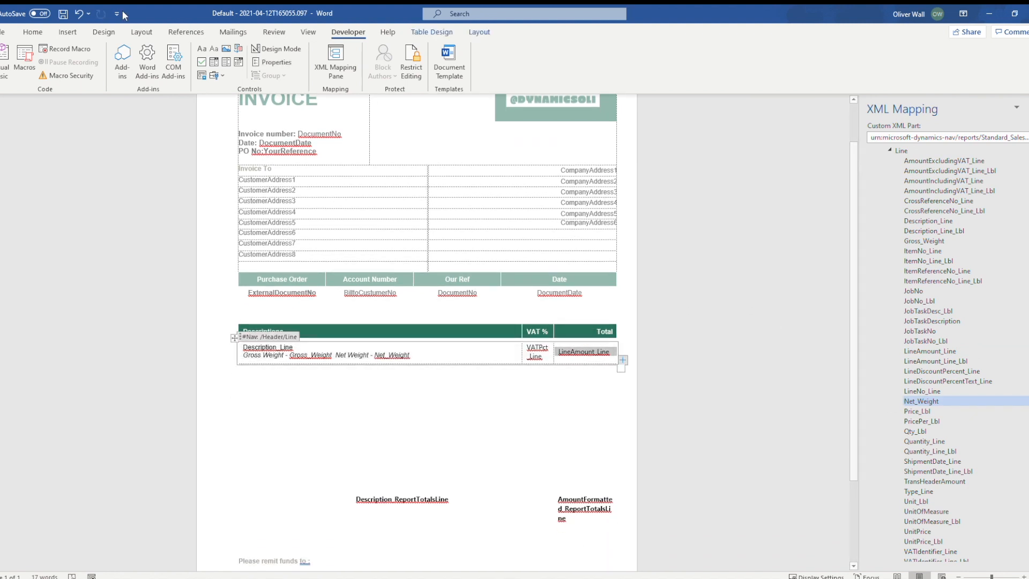
left_click(32, 32)
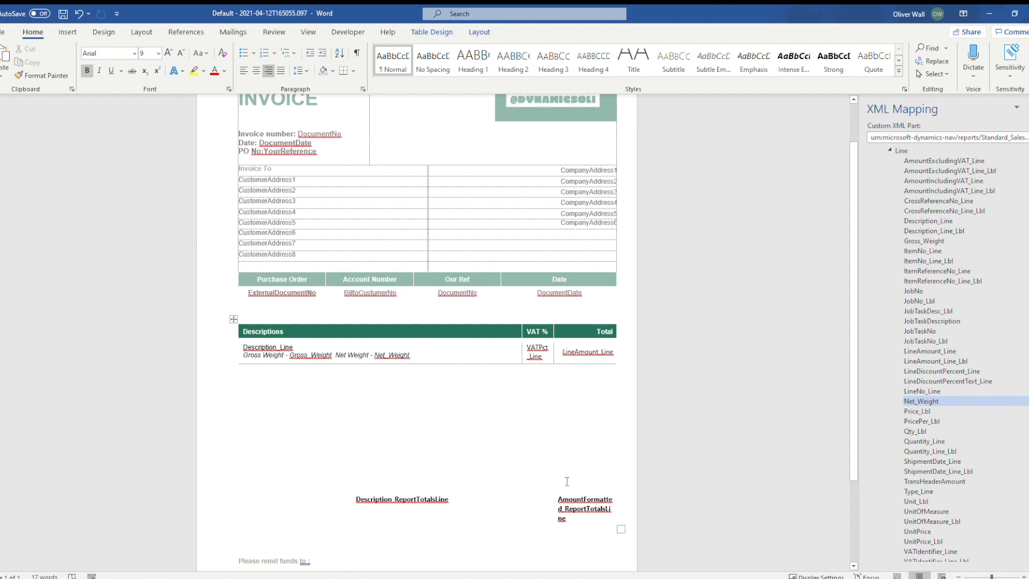
left_click(401, 499)
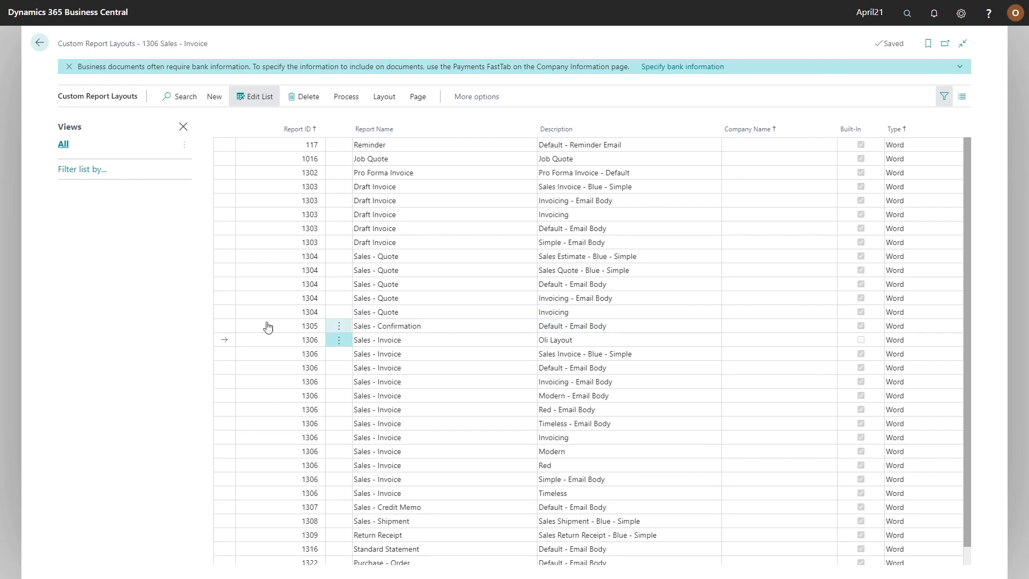
Import the edited Word layout and preview posted invoice 103198 showing line weights
left_click(384, 96)
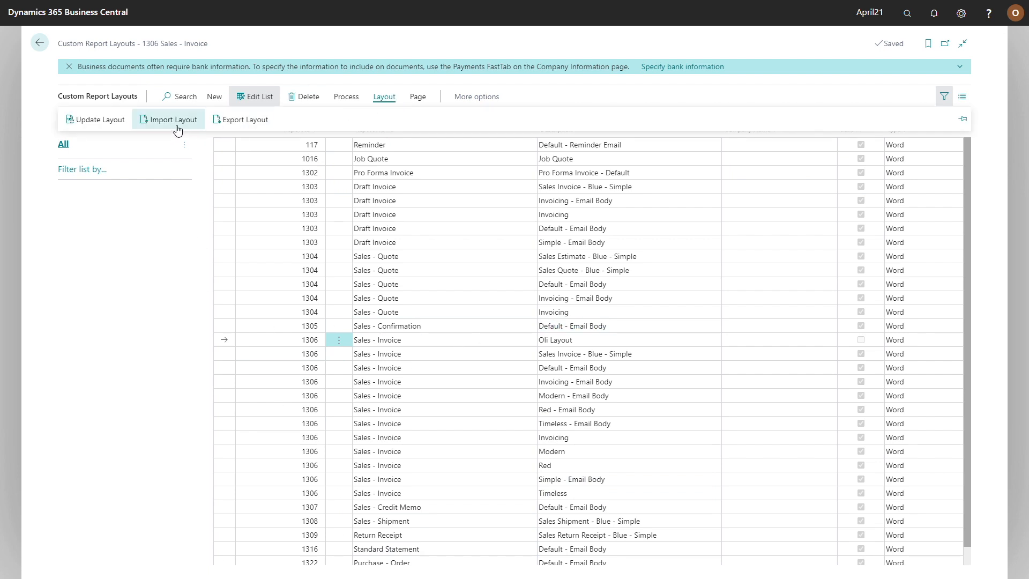
left_click(346, 97)
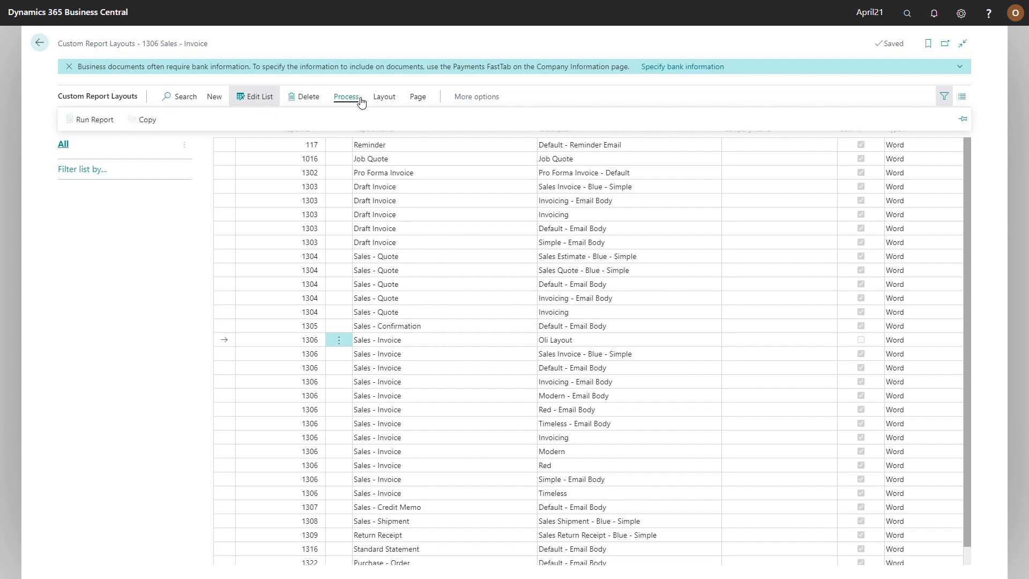
left_click(94, 119)
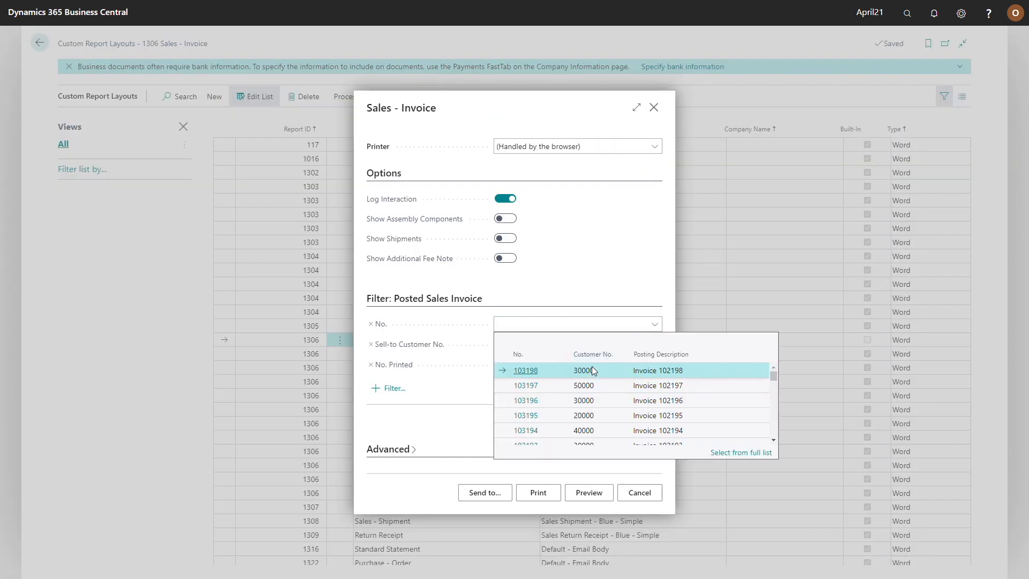
left_click(526, 371)
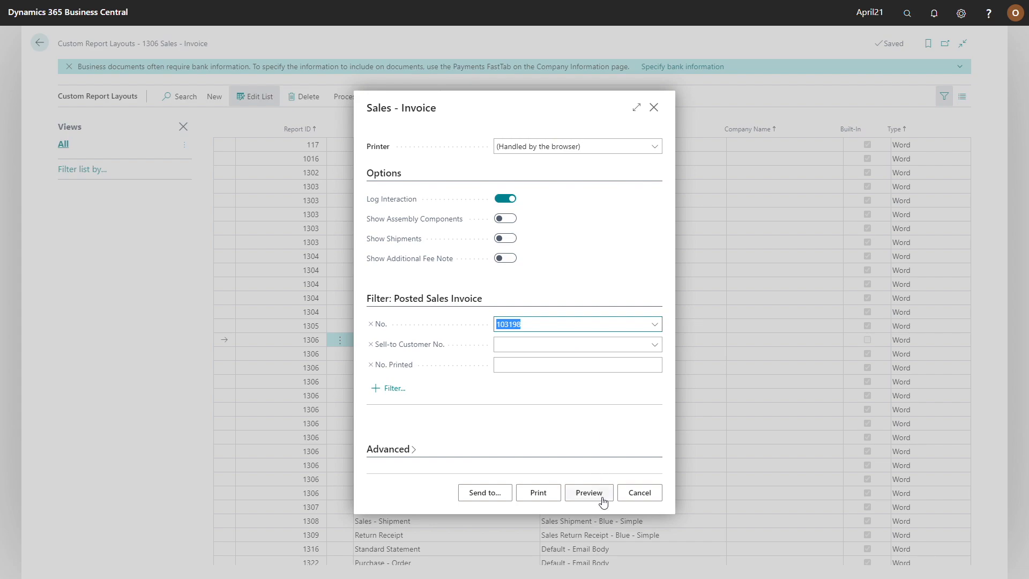
left_click(588, 493)
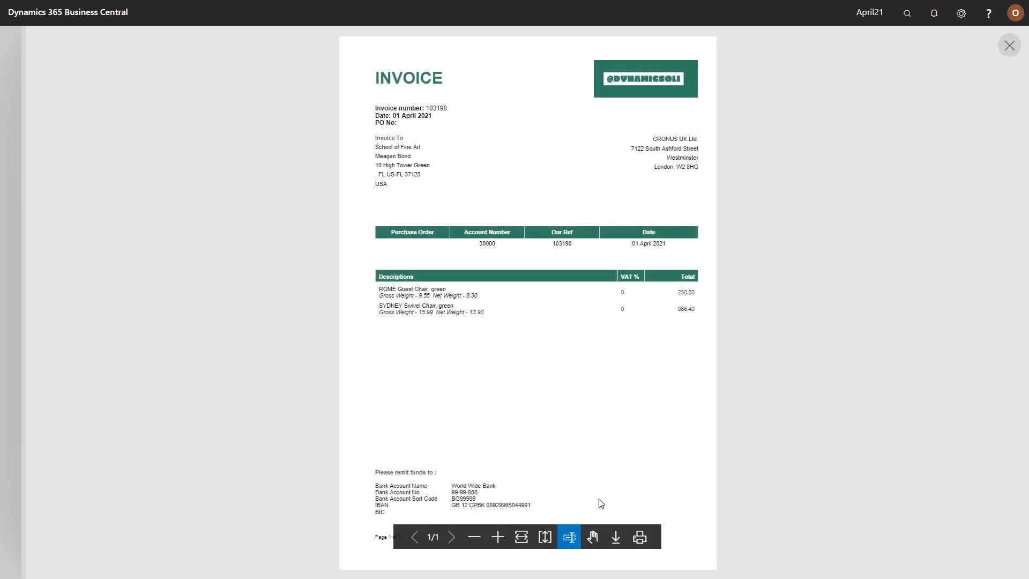
mouse_move(401, 304)
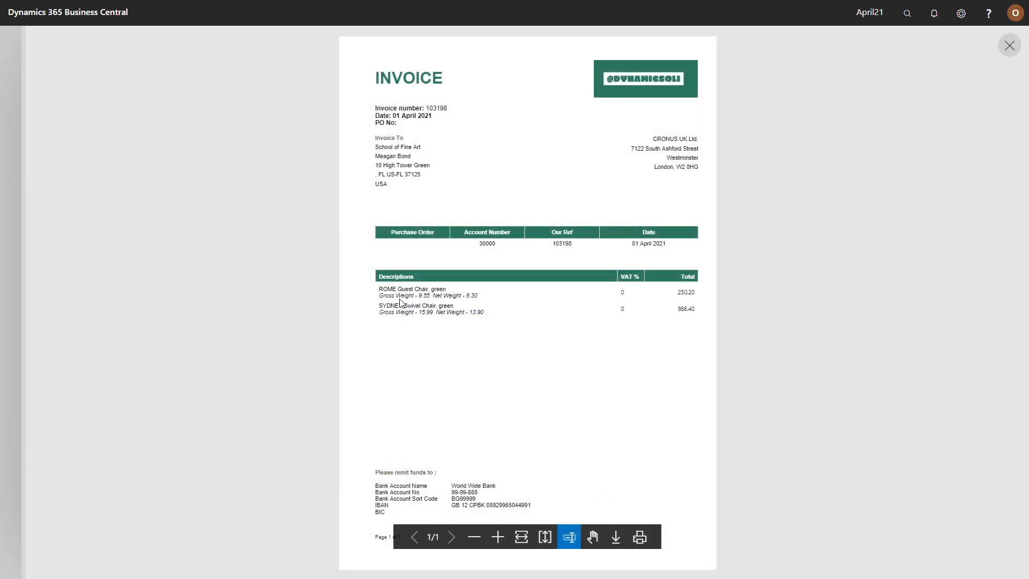